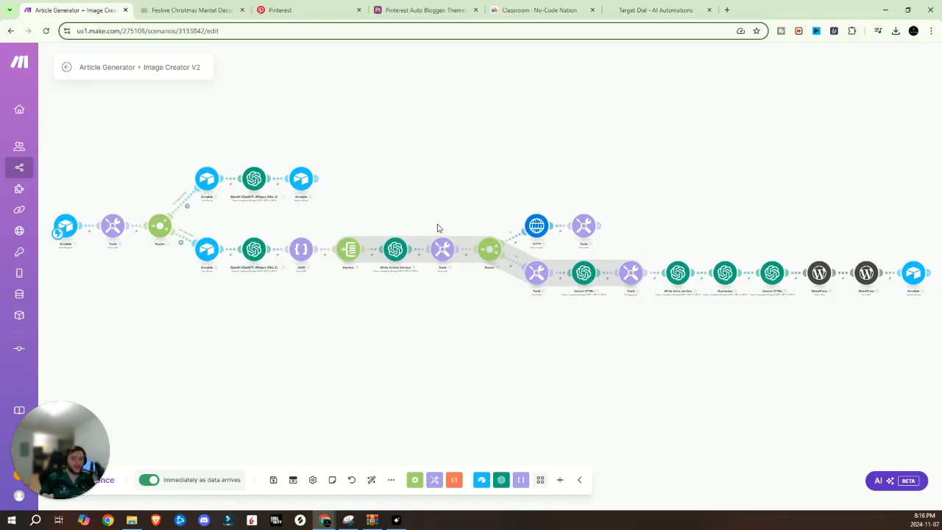
- Review the Festive Christmas Mantel Decoration post down to its Rustic Woodland Retreat section
left_click(191, 9)
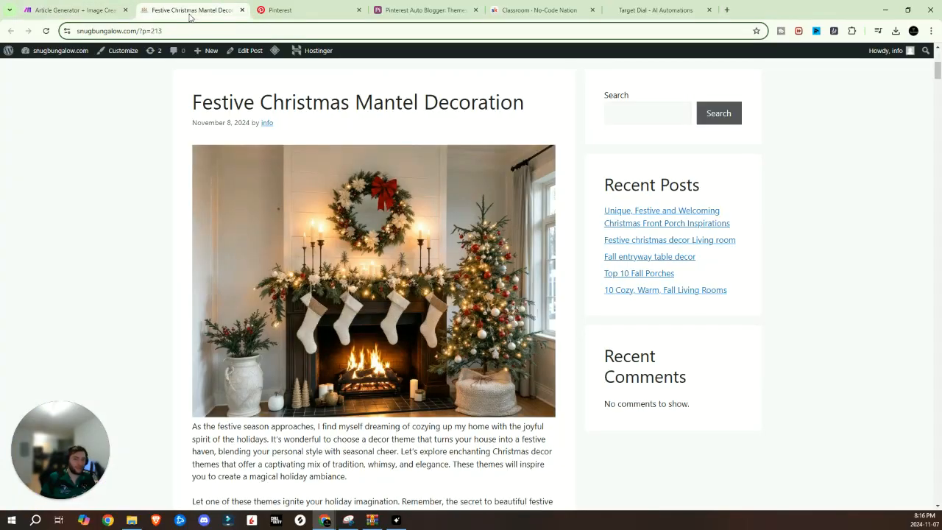
mouse_move(285, 359)
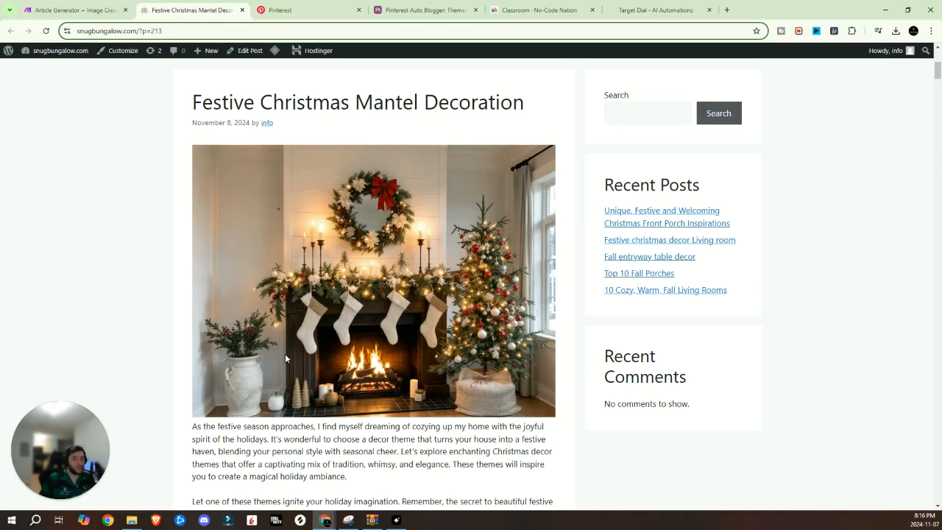
scroll("down", 3)
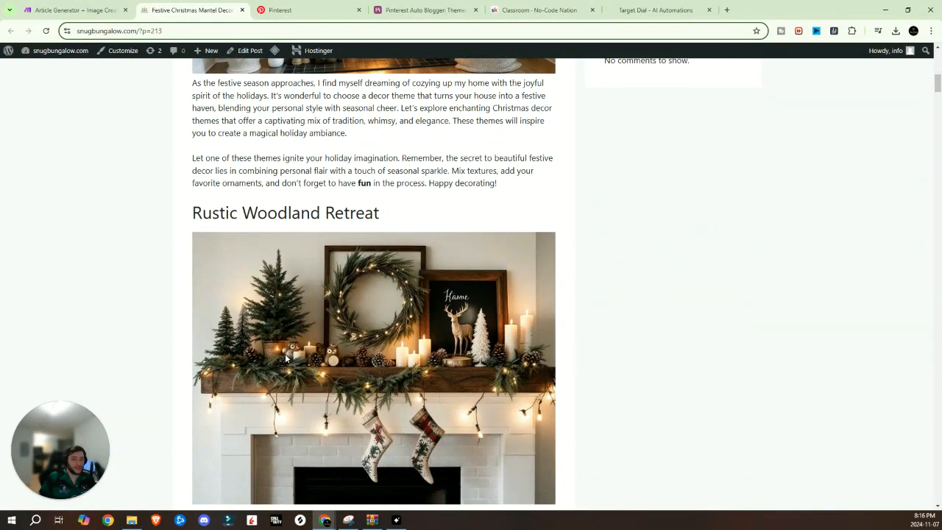
scroll("down", 3)
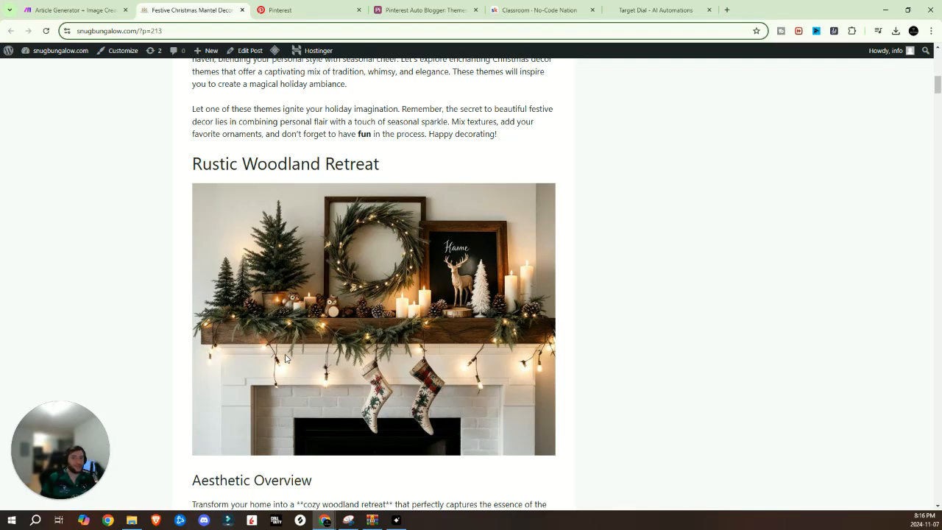
scroll("down", 3)
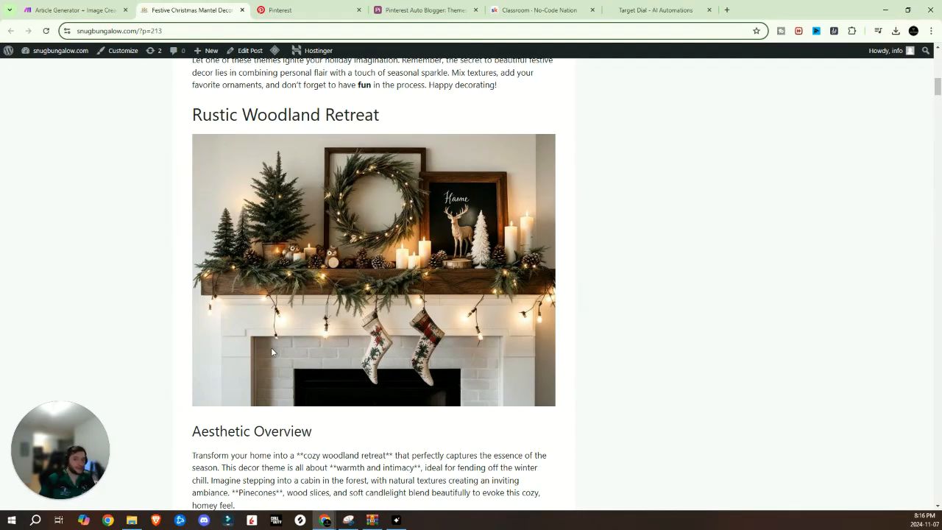
mouse_move(227, 332)
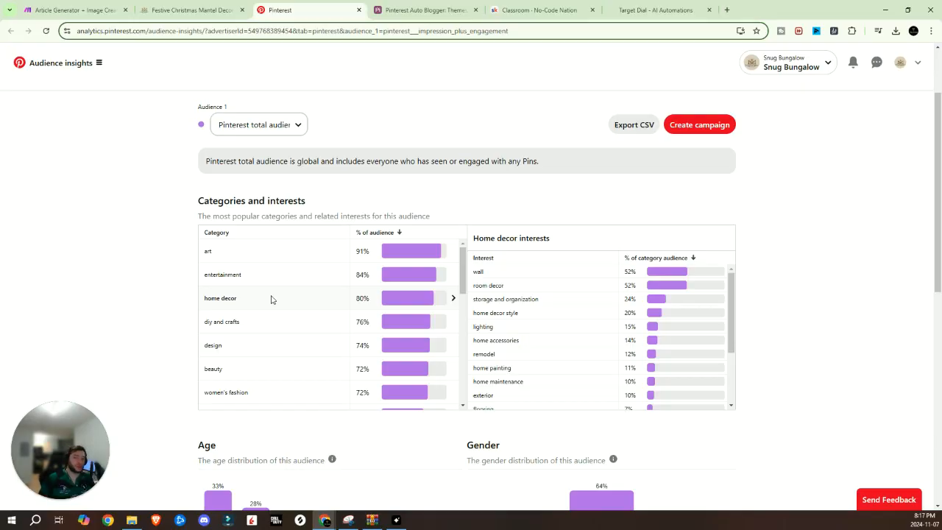
mouse_move(291, 294)
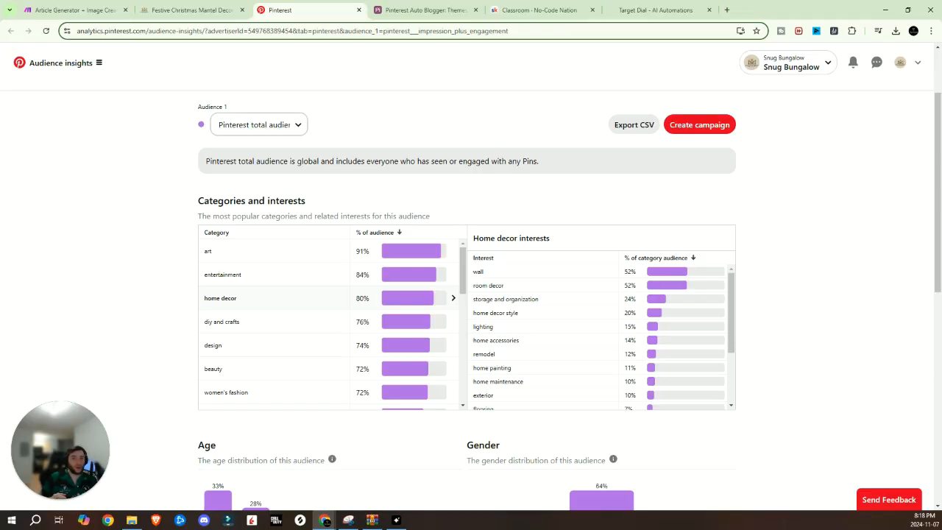
- Show the No Code Nation join page and its Skool classroom course list
left_click(421, 9)
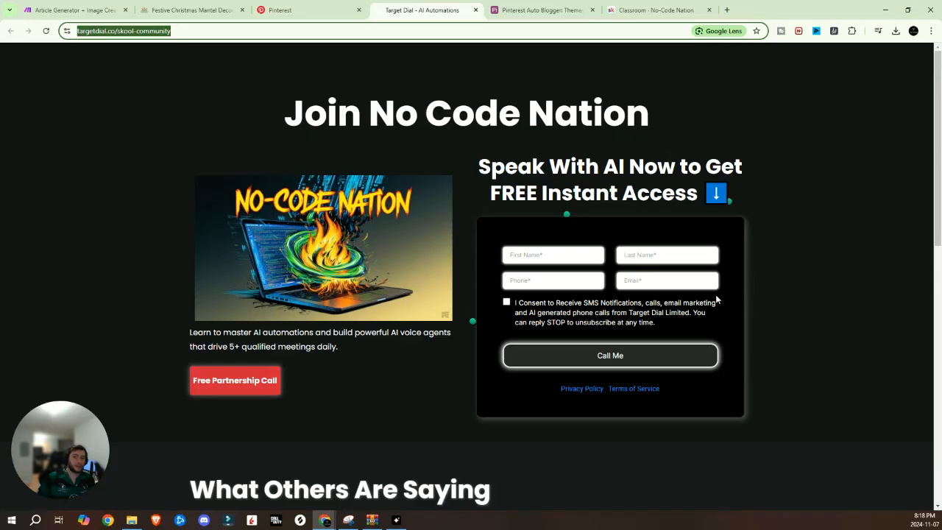
mouse_move(704, 300)
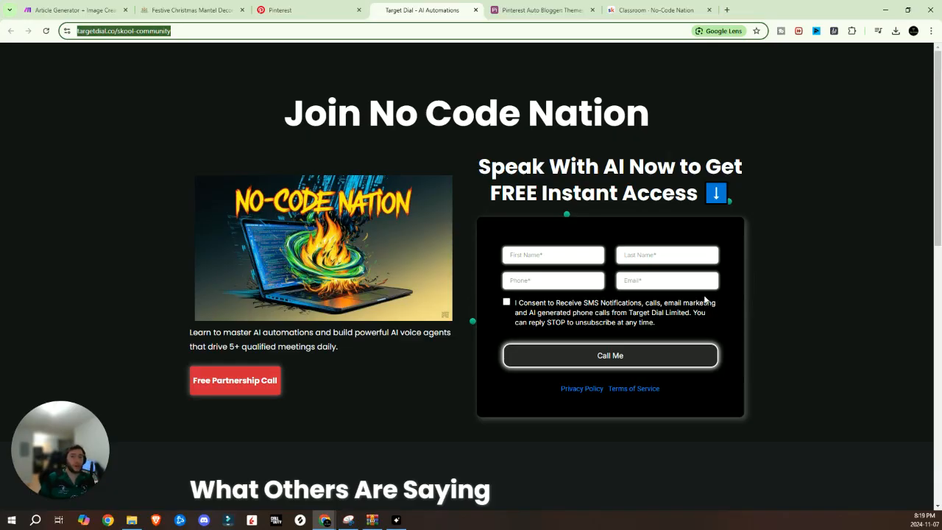
mouse_move(787, 287)
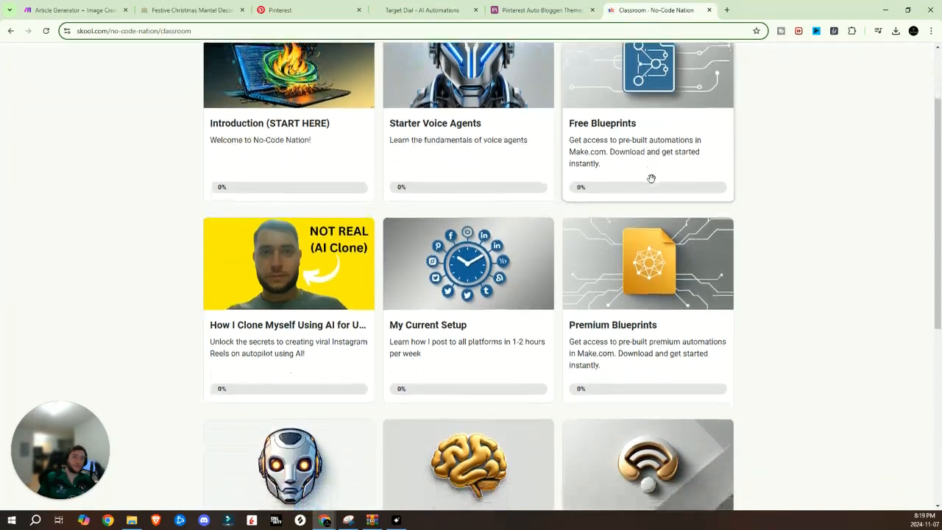
scroll("down", 3)
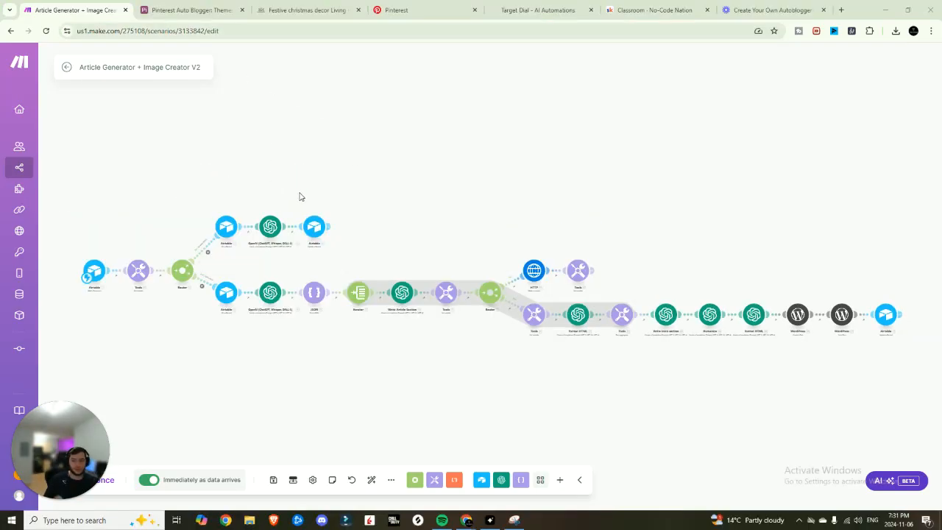
mouse_move(276, 103)
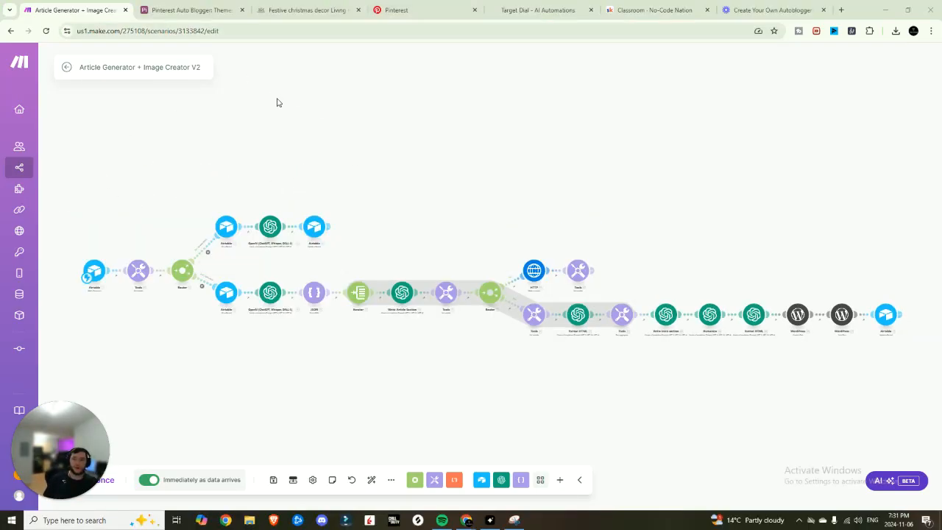
mouse_move(256, 106)
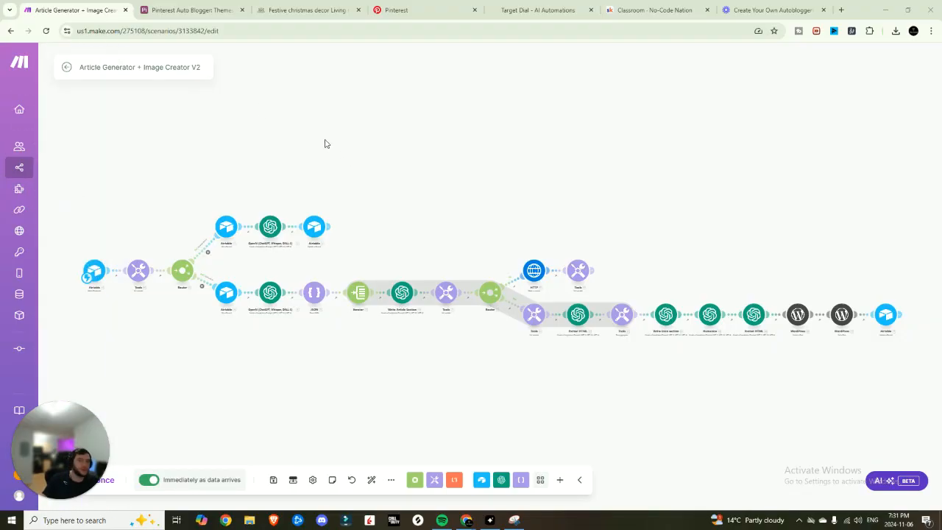
left_click(191, 9)
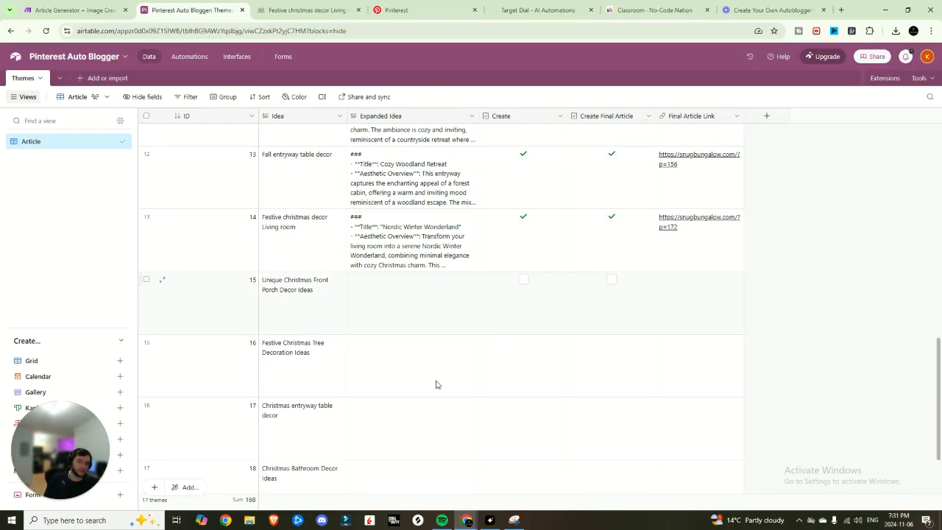
mouse_move(298, 307)
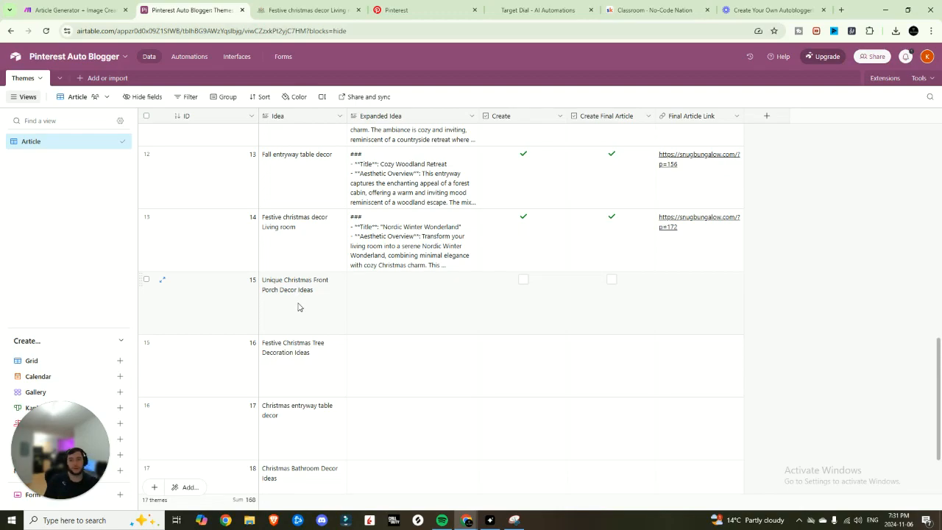
left_click(309, 9)
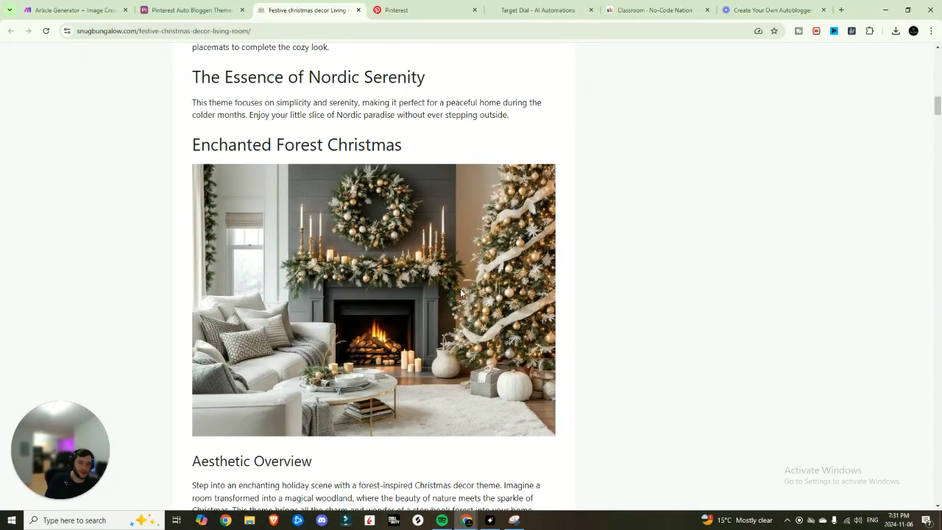
- Read the living room post's Rustic Cabin and Traditional Elegance sections, then return to the Pinterest Auto Blogger table
scroll("down", 3)
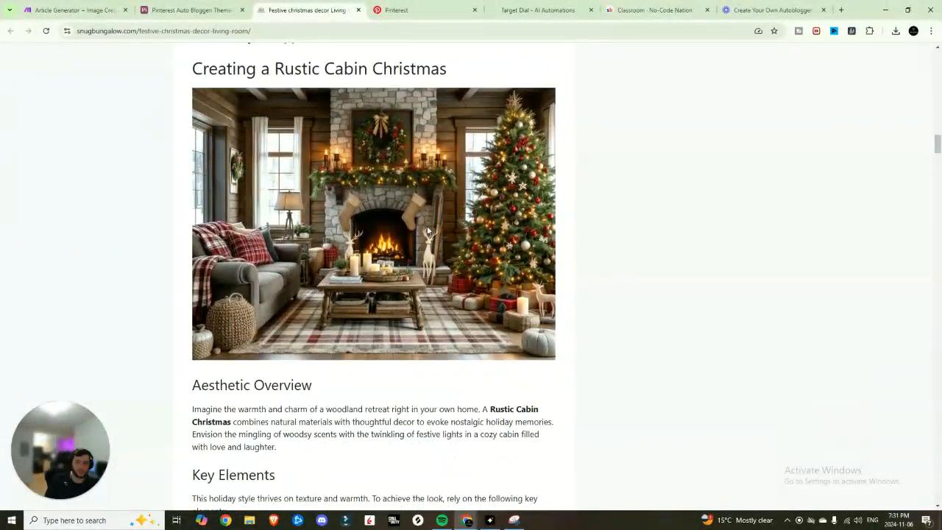
scroll("down", 3)
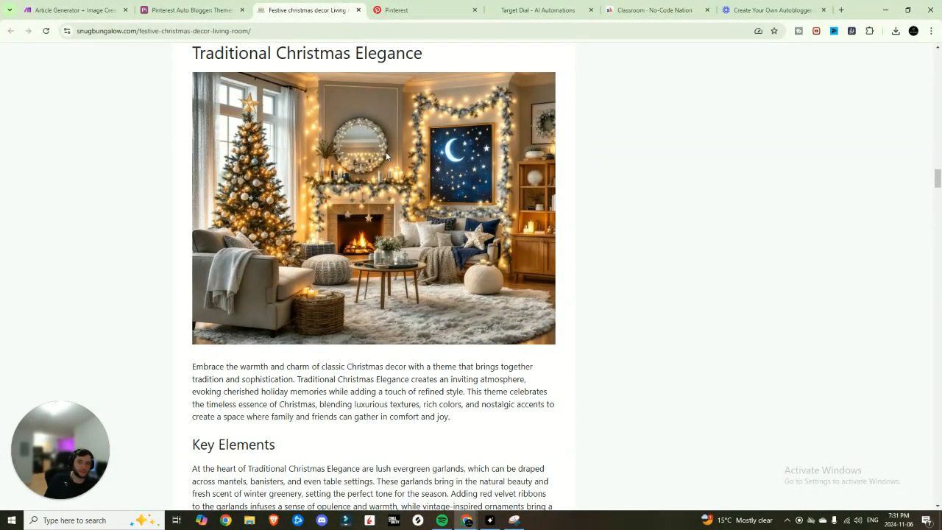
left_click(191, 9)
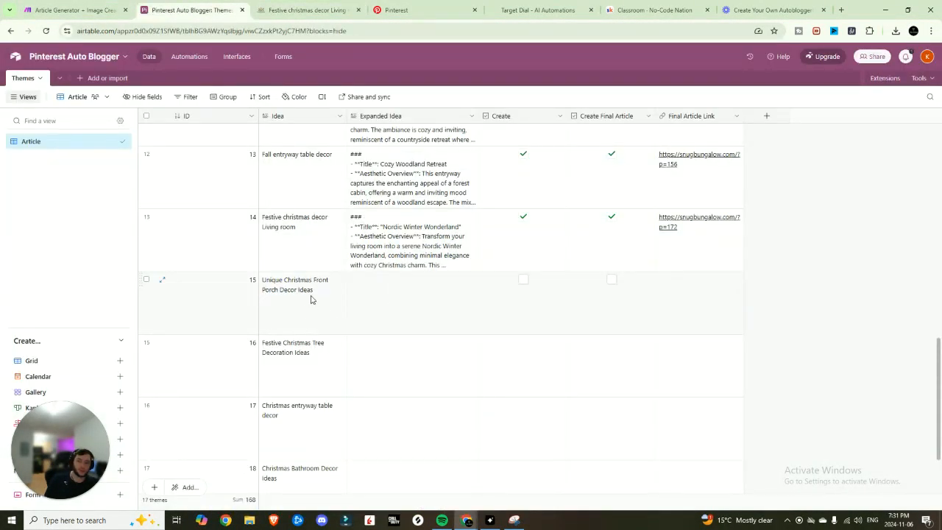
mouse_move(292, 280)
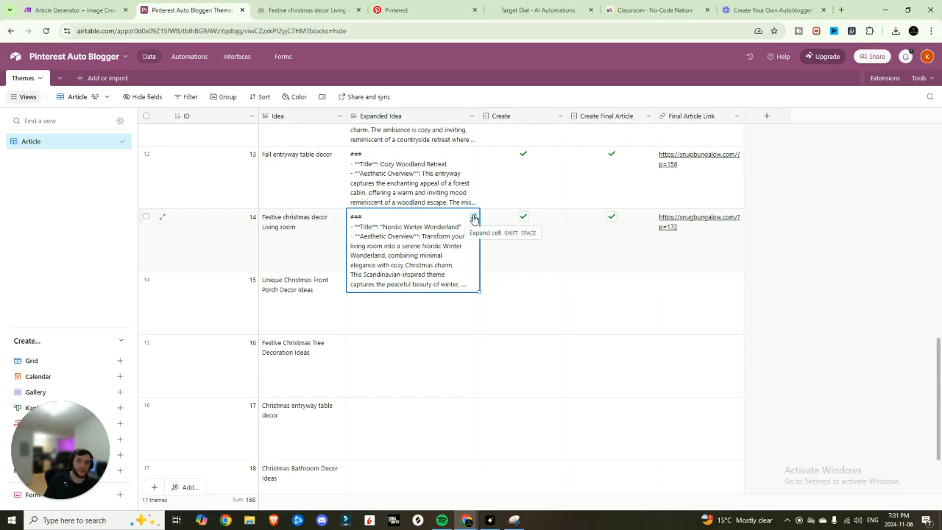
left_click(473, 216)
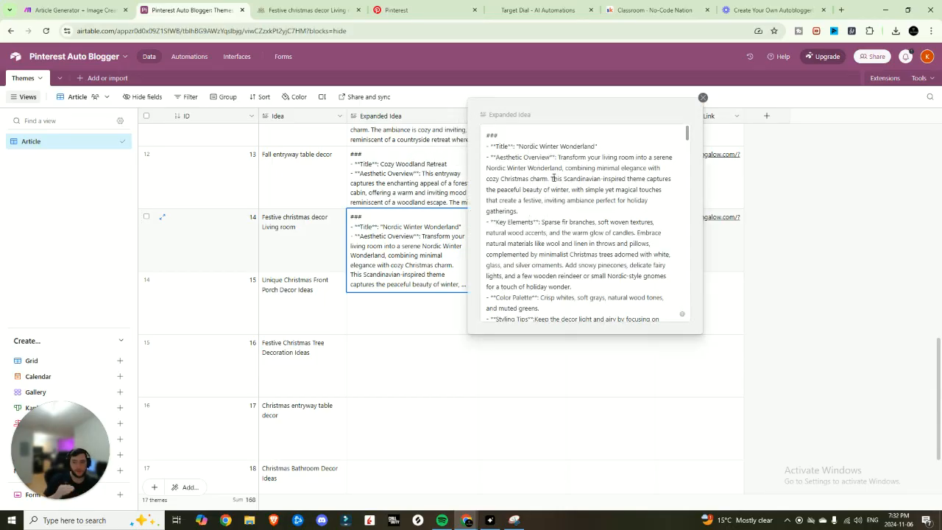
scroll("down", 3)
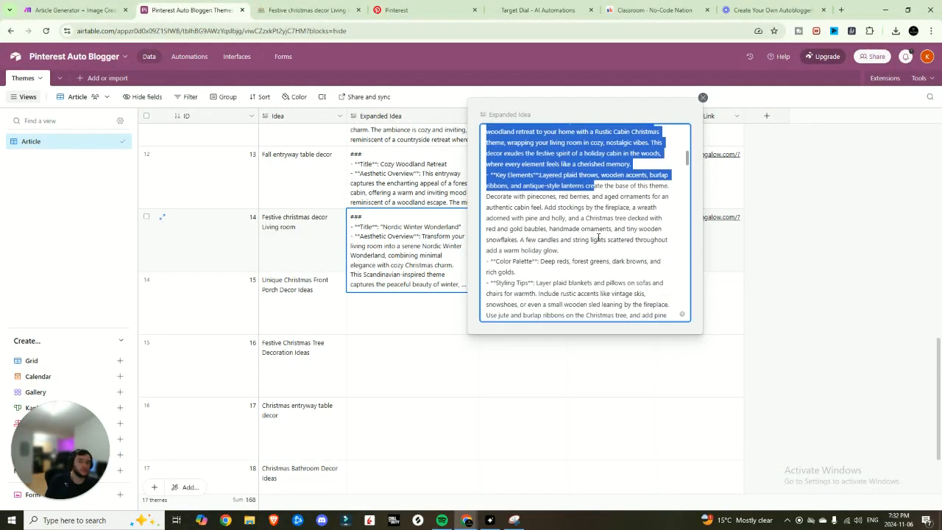
left_click(702, 97)
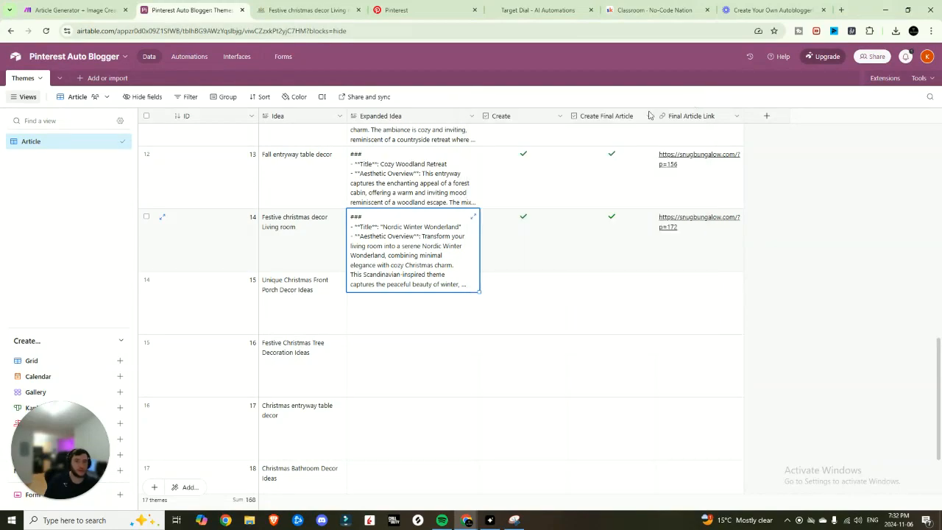
mouse_move(595, 234)
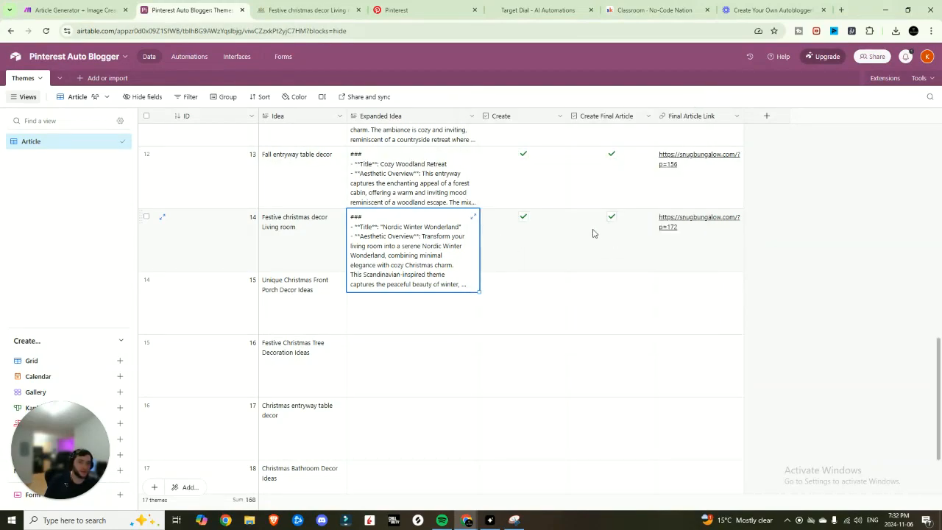
left_click(611, 239)
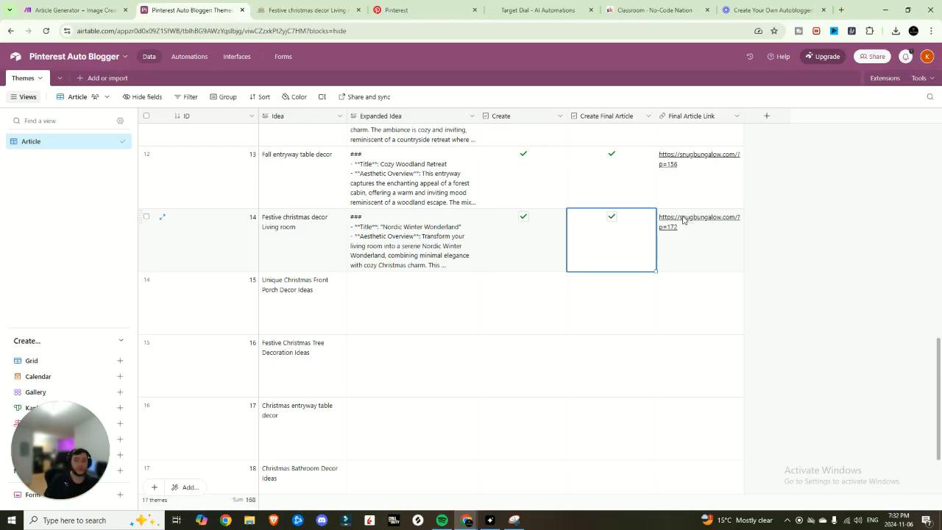
left_click(70, 9)
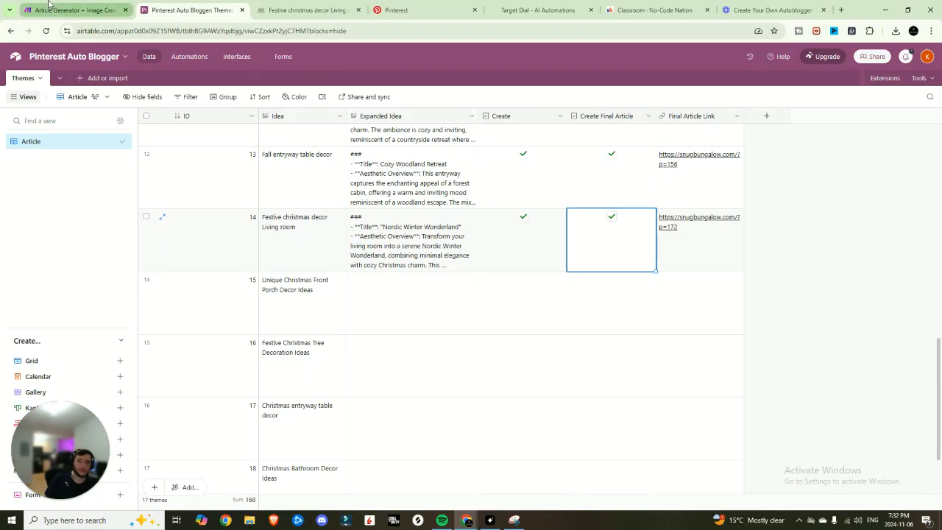
- Switch to the Article Generator + Image Creator V2 scenario with its Airtable trigger and router
left_click(74, 9)
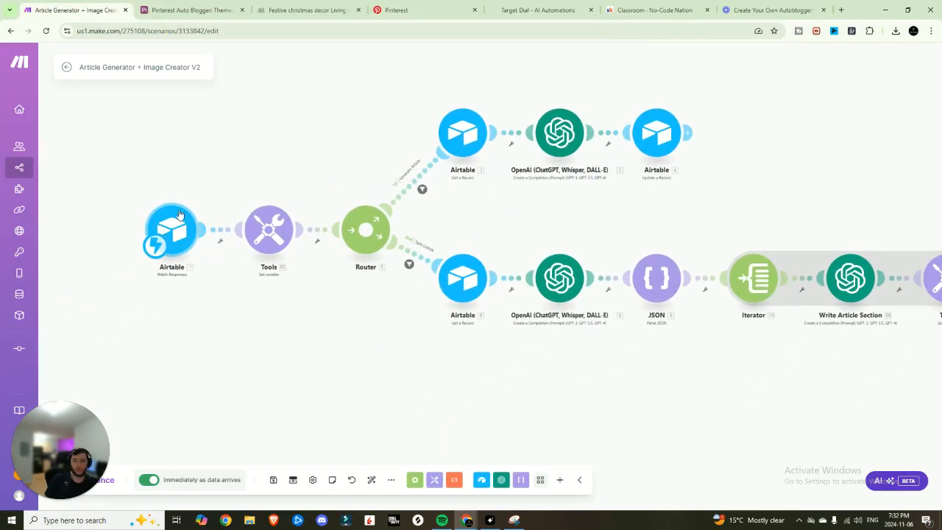
mouse_move(242, 238)
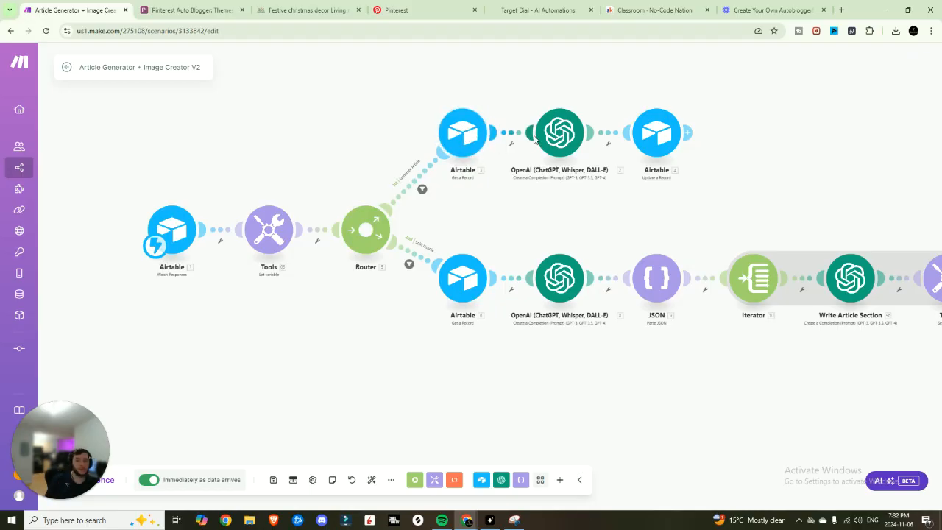
mouse_move(656, 133)
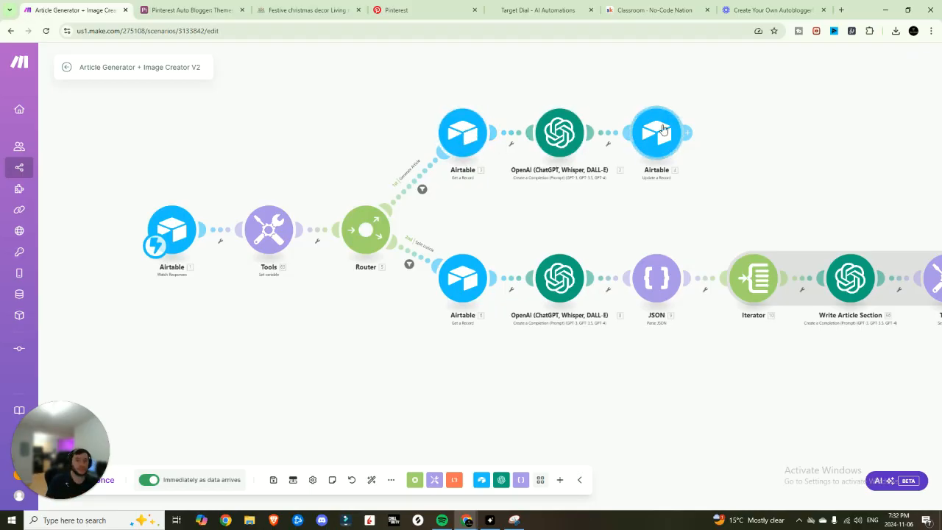
left_click(191, 9)
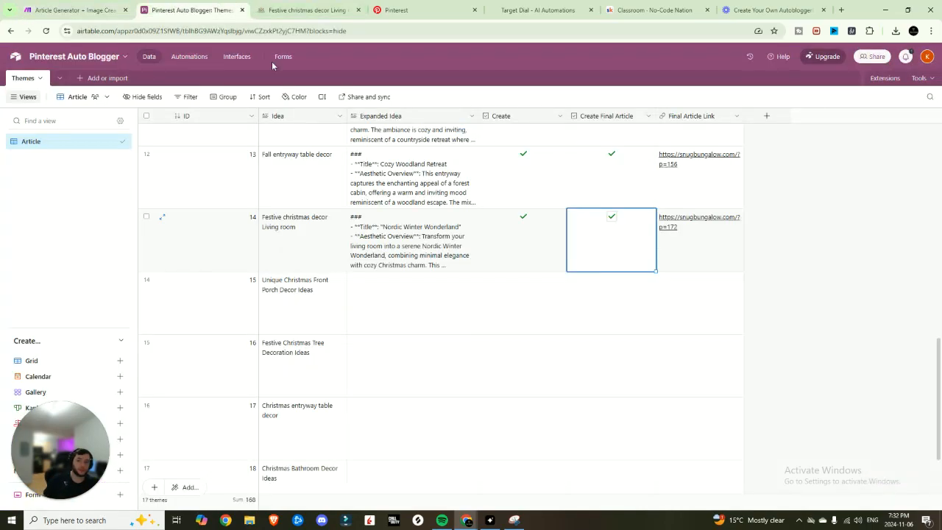
left_click(412, 239)
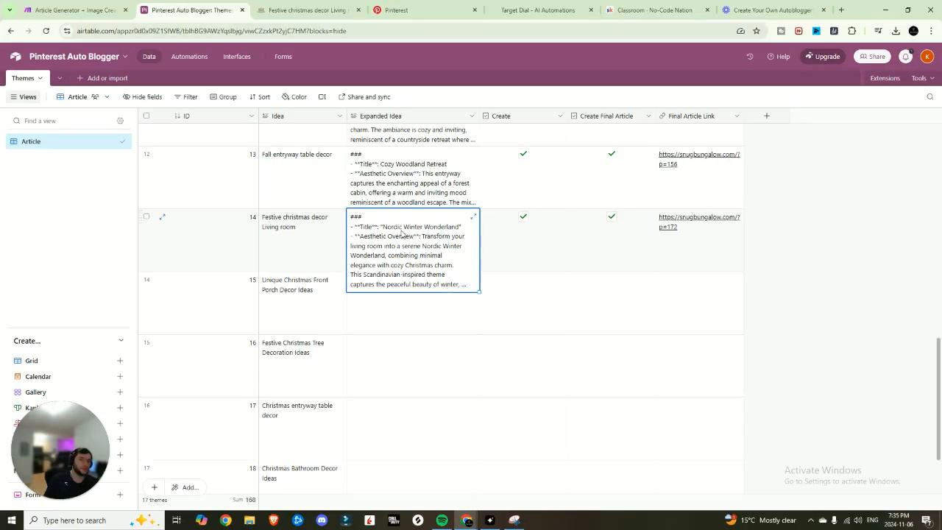
left_click(612, 238)
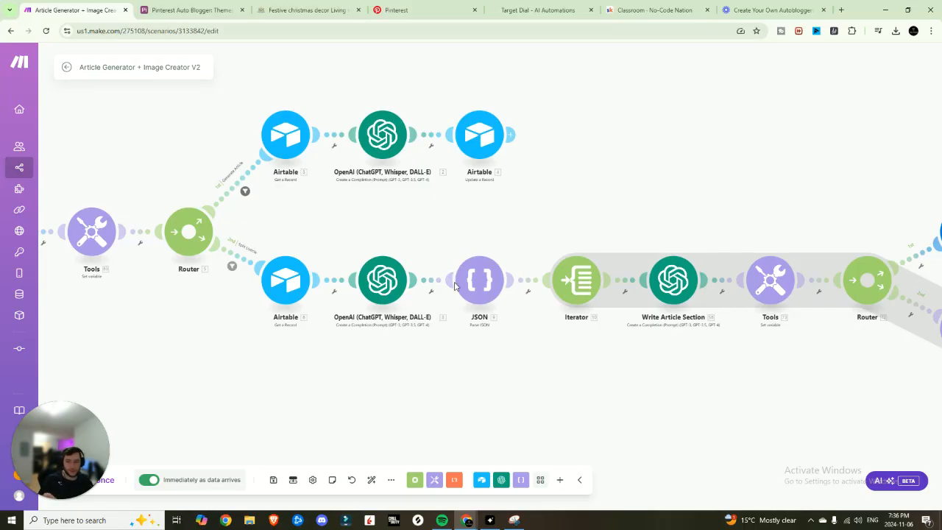
mouse_move(479, 280)
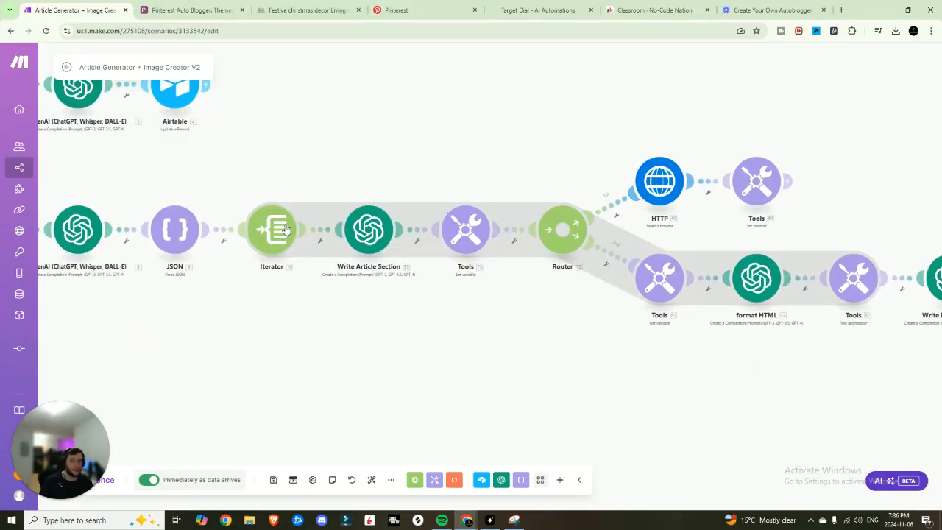
mouse_move(368, 204)
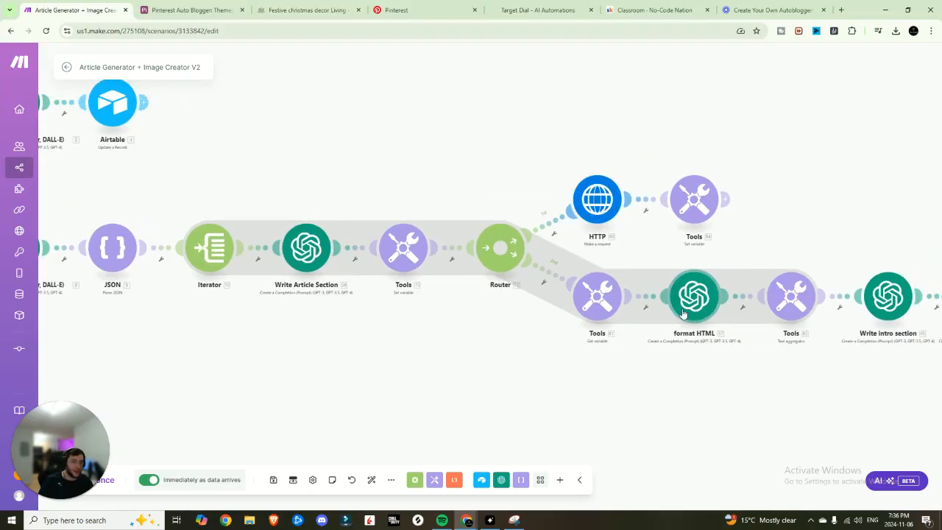
left_click(309, 8)
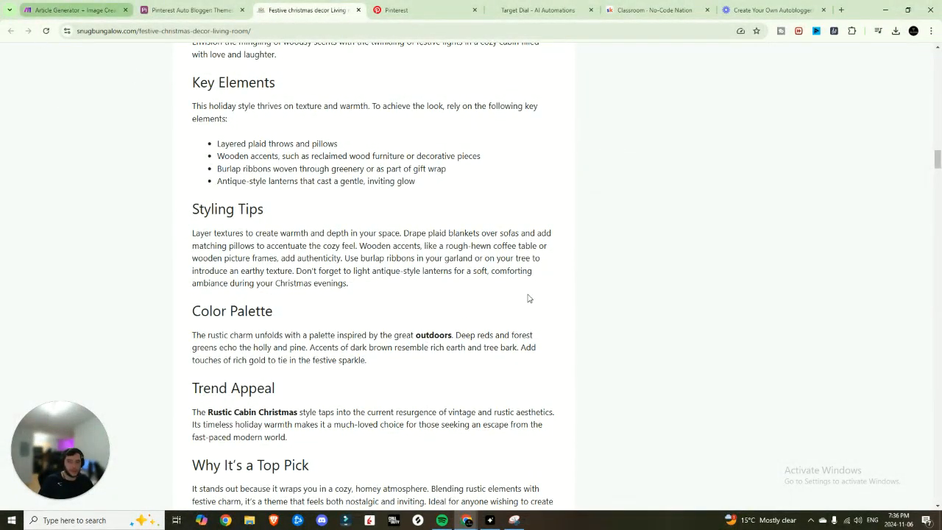
- Bring up the generated living room post with its Key Elements, Styling Tips and Color Palette sections
left_click(73, 9)
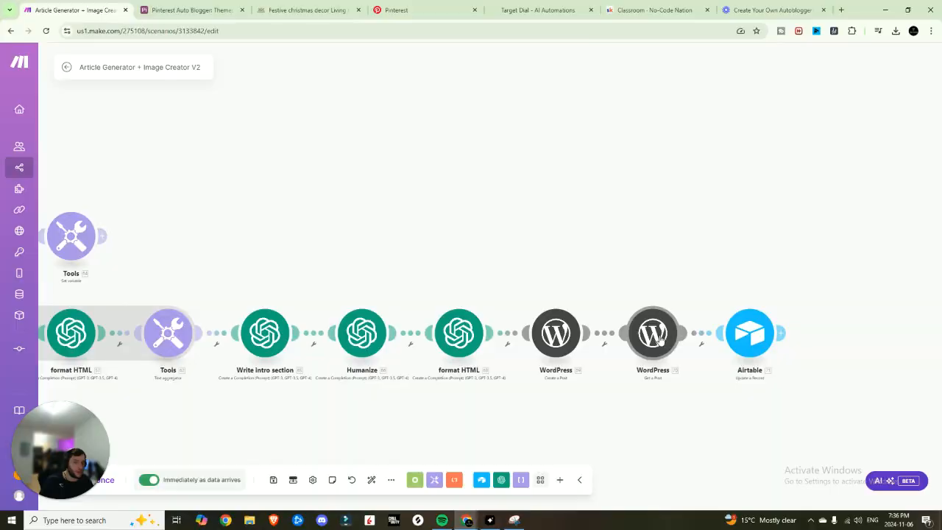
- View the Final Article Link column in the Pinterest Auto Blogger base, then return to the scenario's start
left_click(191, 9)
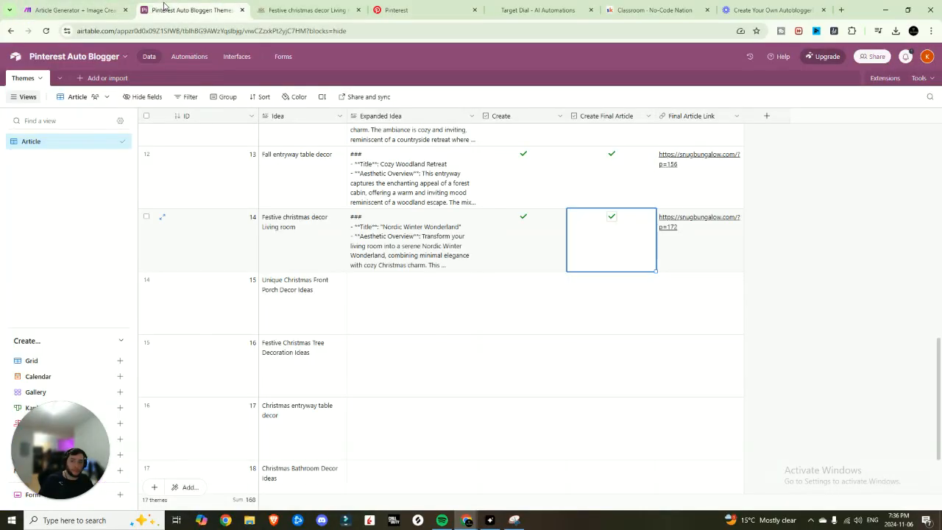
mouse_move(694, 230)
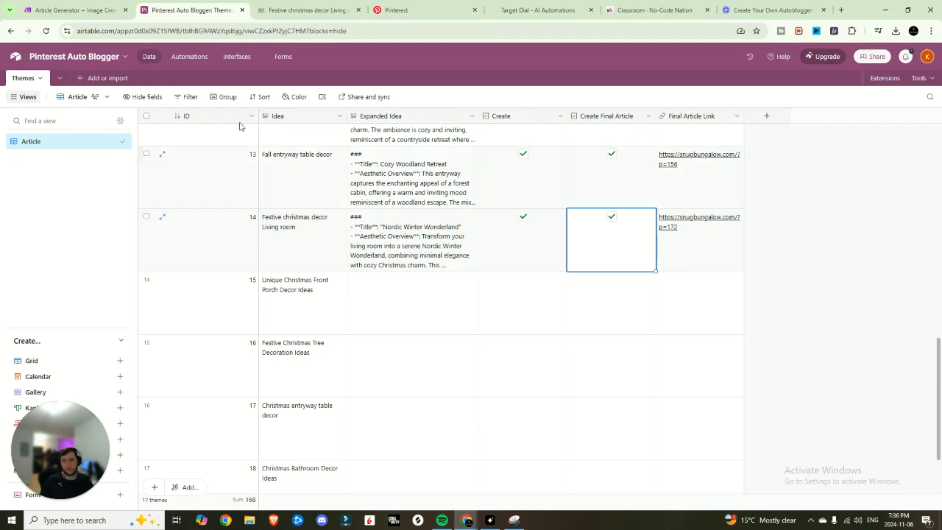
left_click(374, 9)
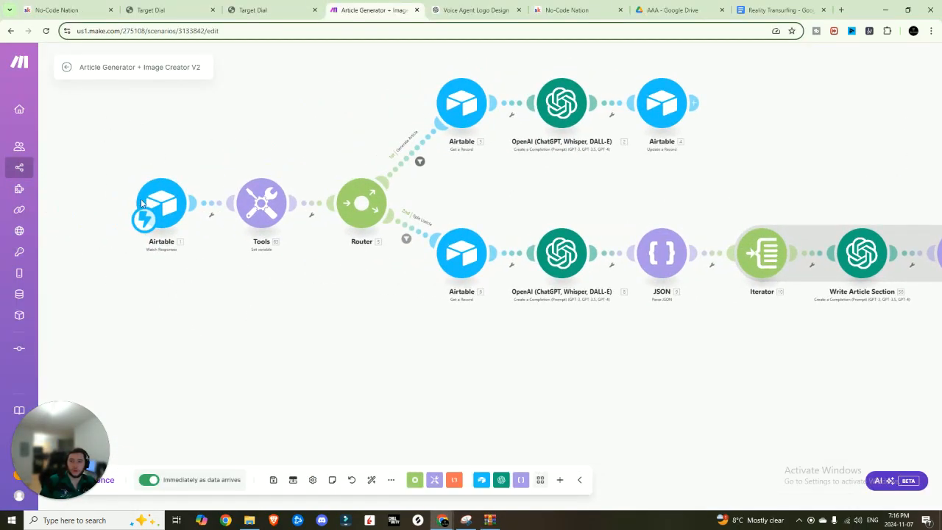
left_click(162, 206)
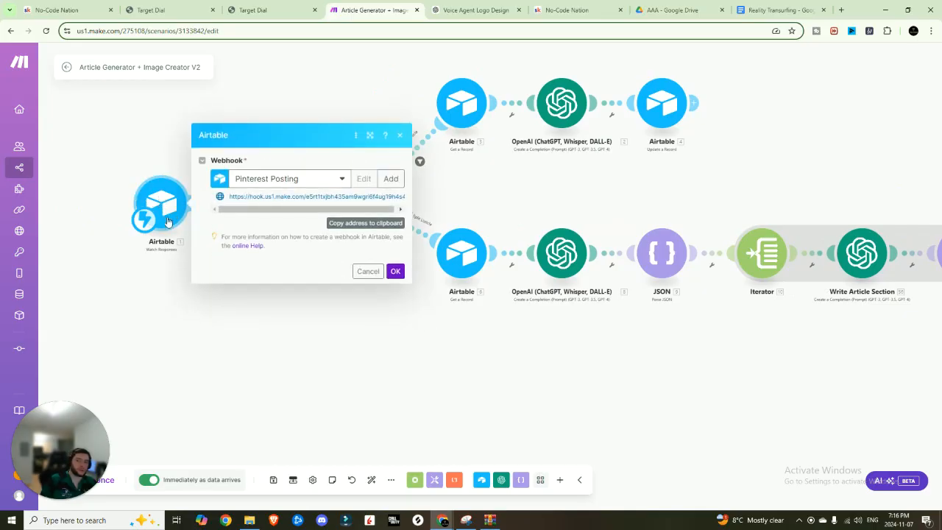
mouse_move(125, 193)
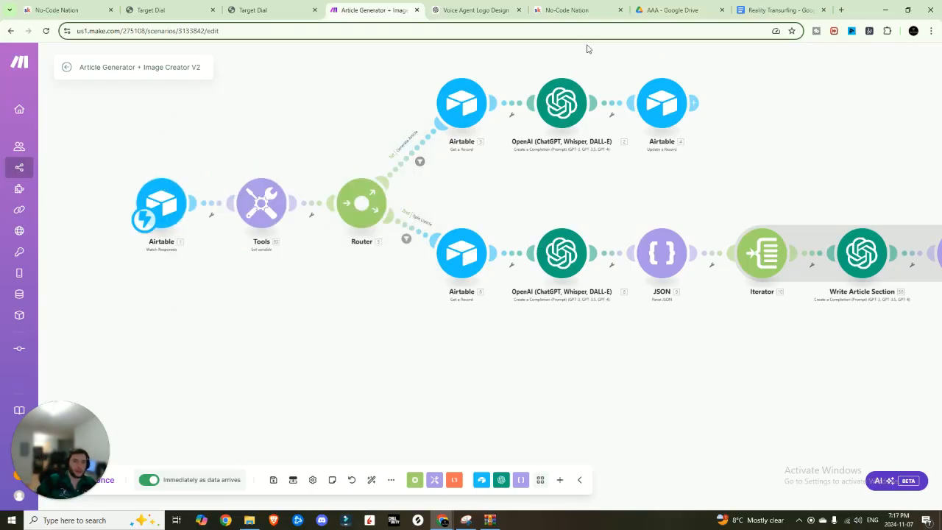
left_click(842, 9)
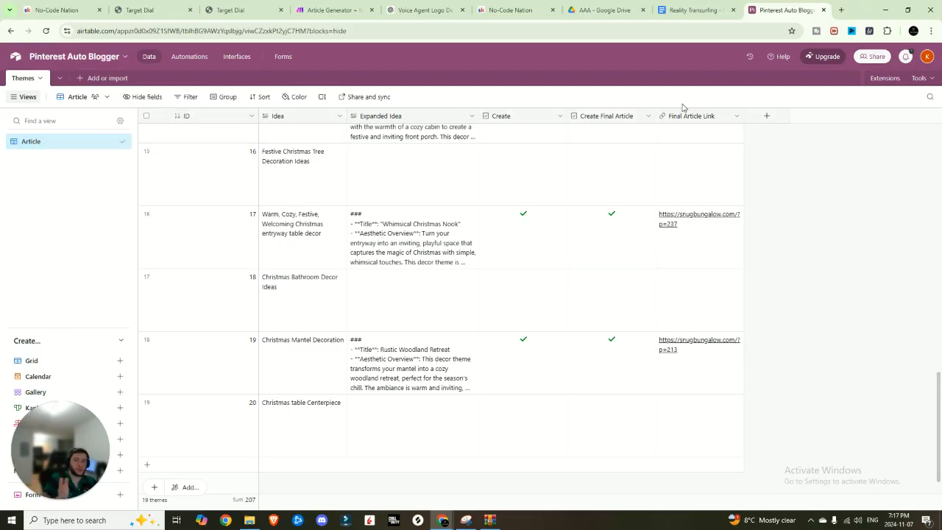
left_click(253, 115)
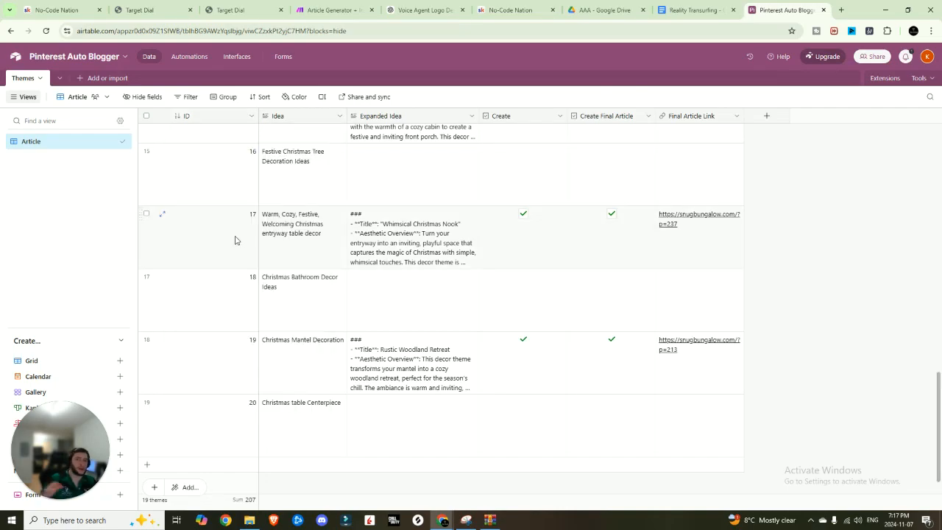
mouse_move(270, 228)
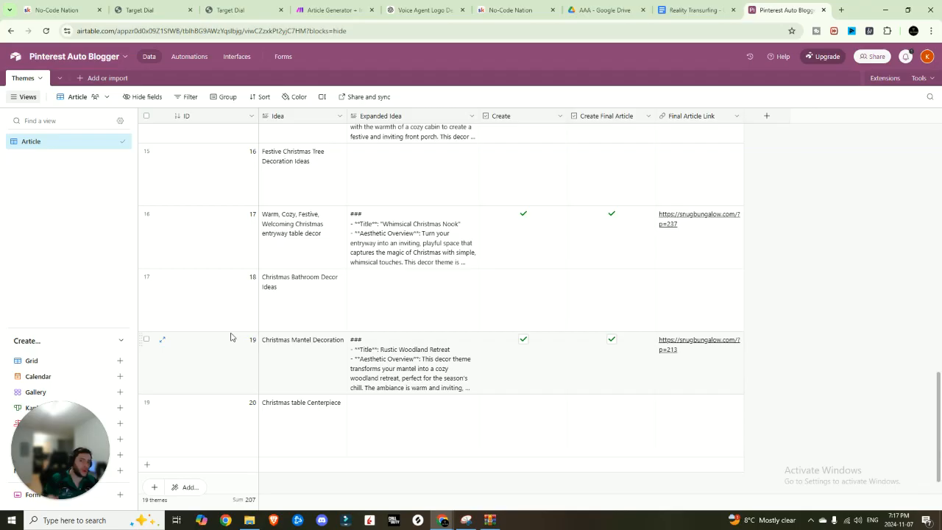
mouse_move(313, 397)
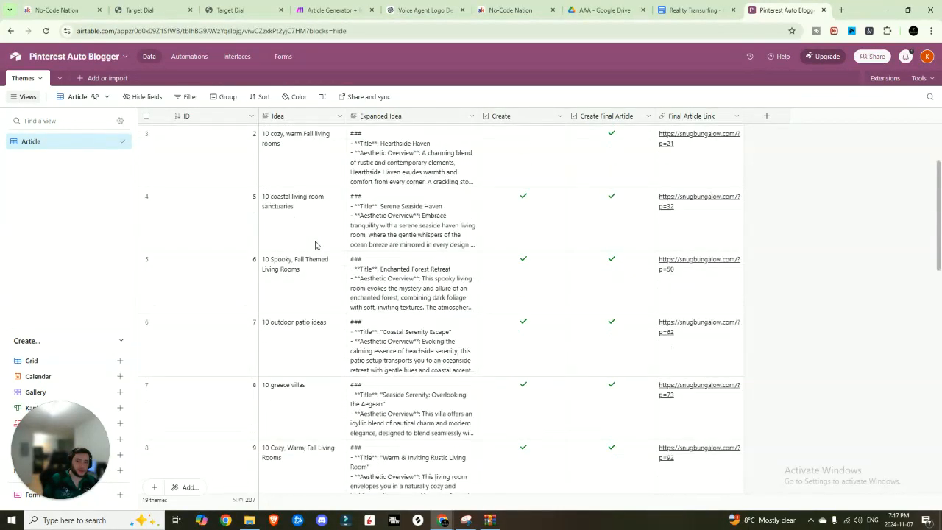
scroll("down", 3)
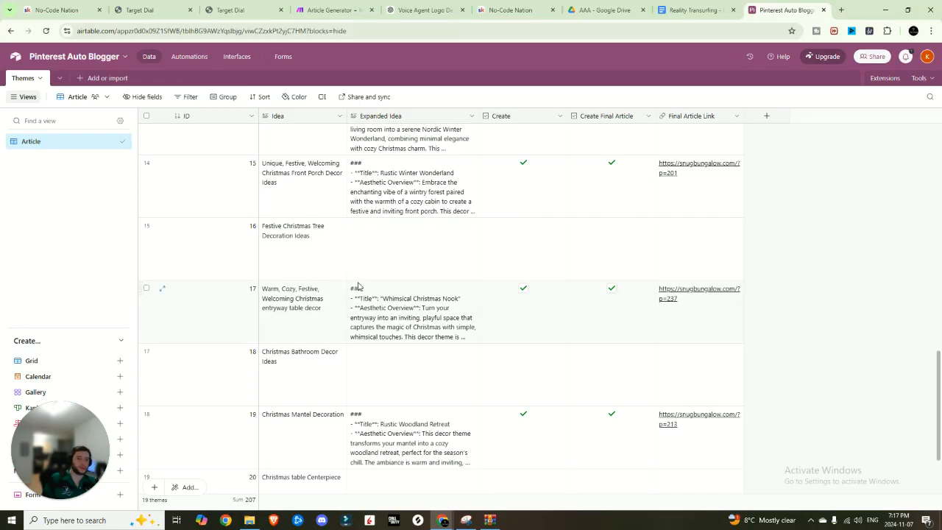
scroll("down", 3)
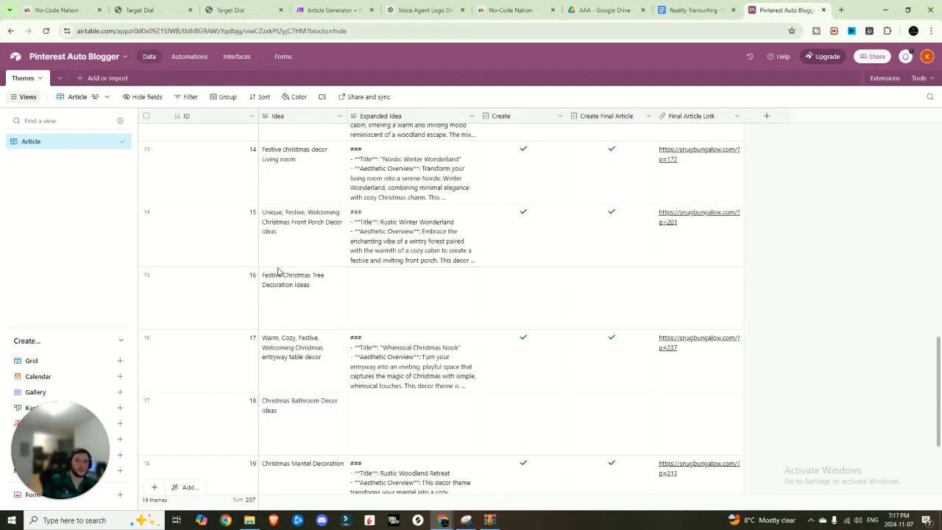
scroll("down", 3)
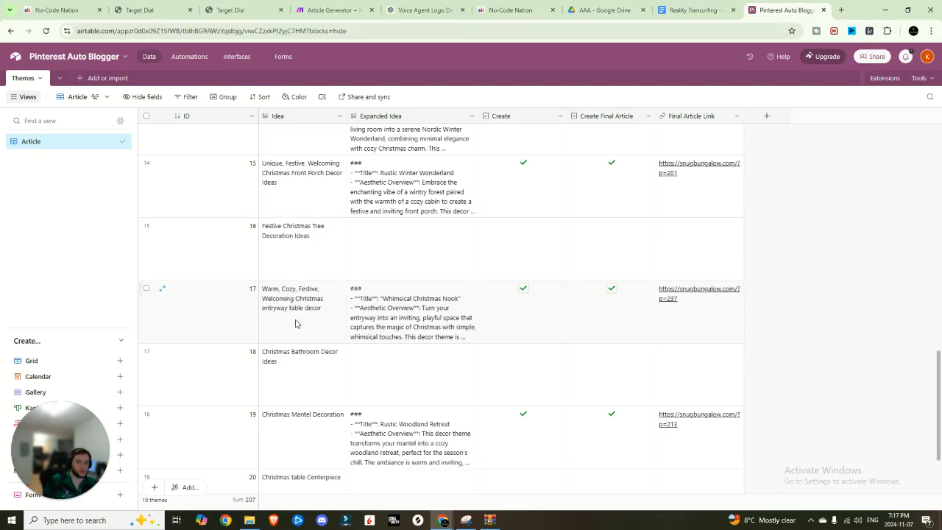
left_click(318, 115)
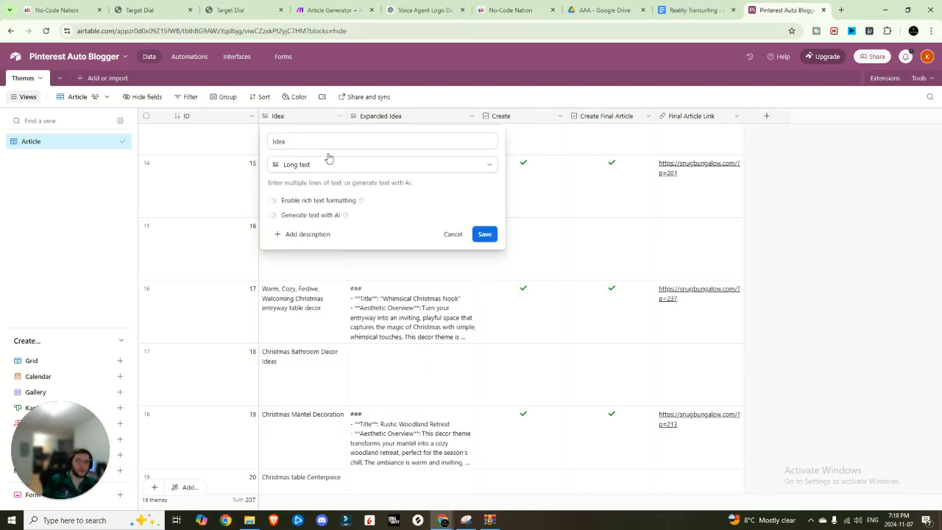
left_click(380, 114)
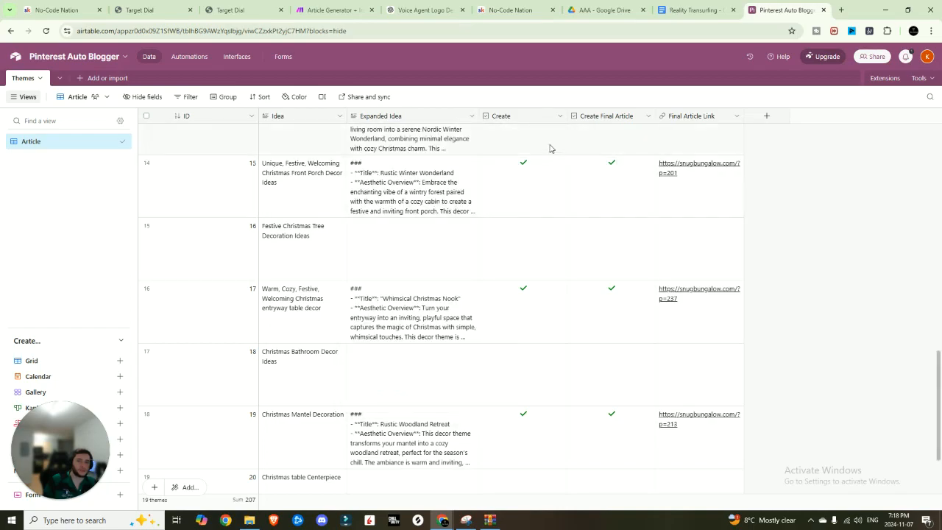
left_click(559, 115)
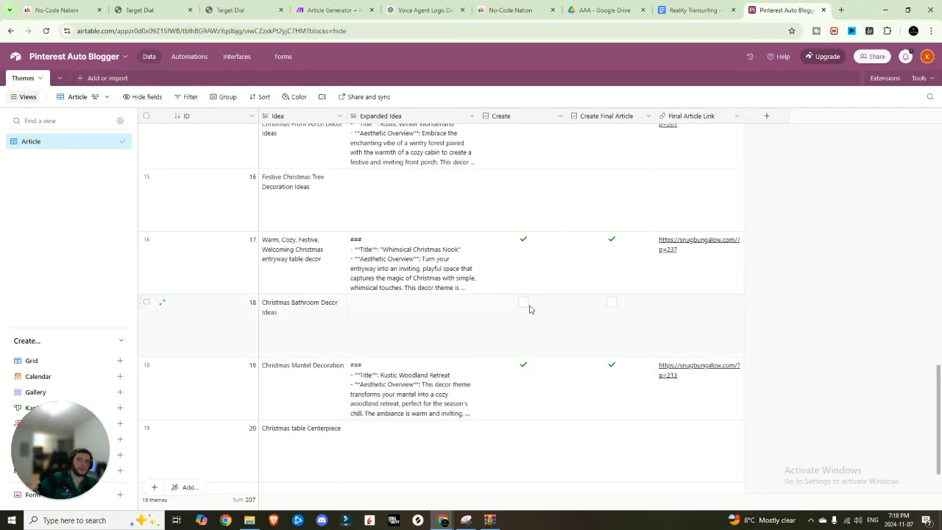
- Open the Generate Article automation and inspect its Run a script action
left_click(188, 56)
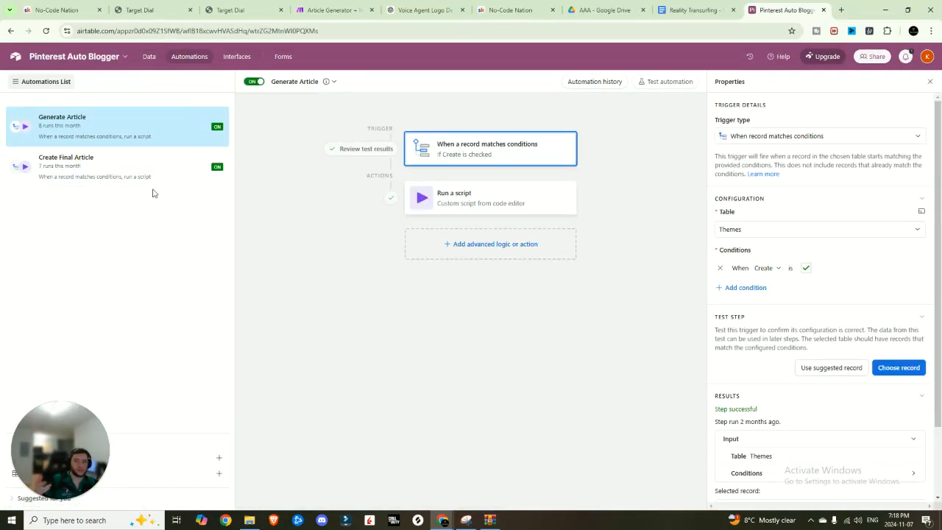
left_click(149, 56)
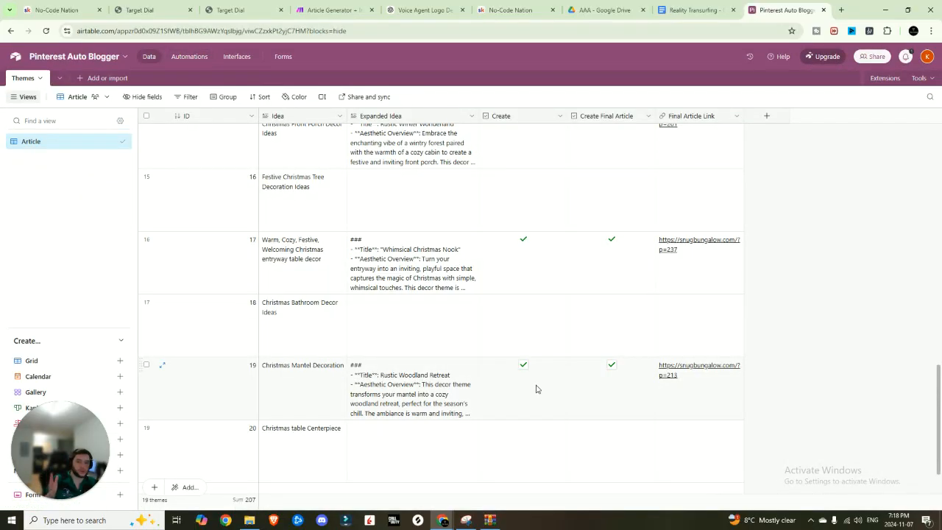
mouse_move(621, 382)
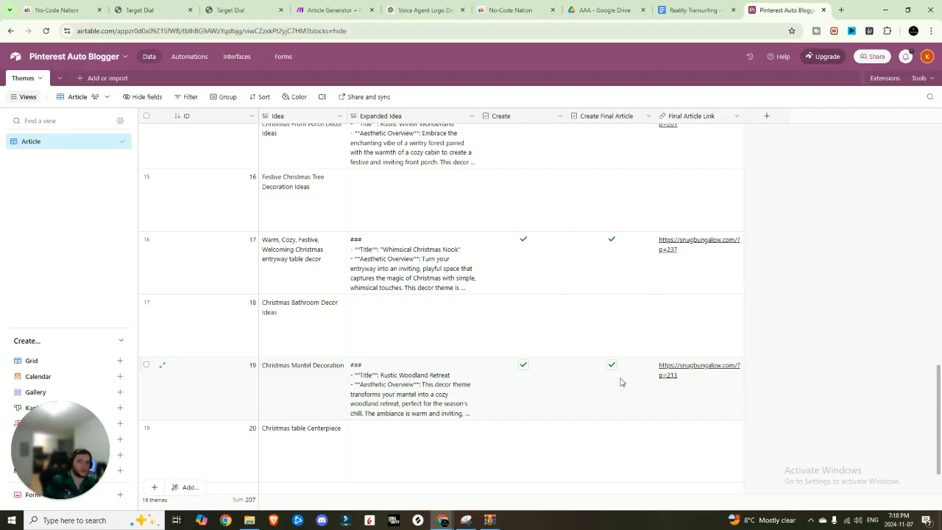
left_click(188, 56)
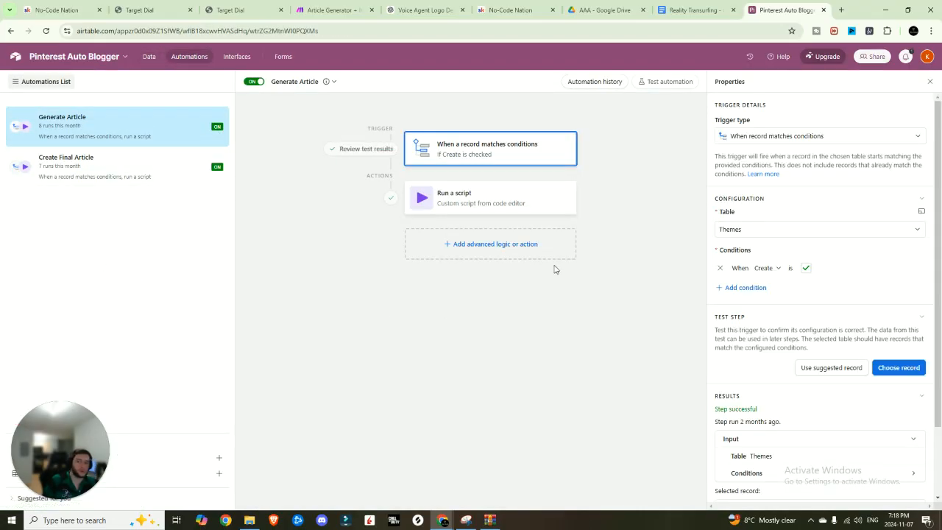
mouse_move(485, 124)
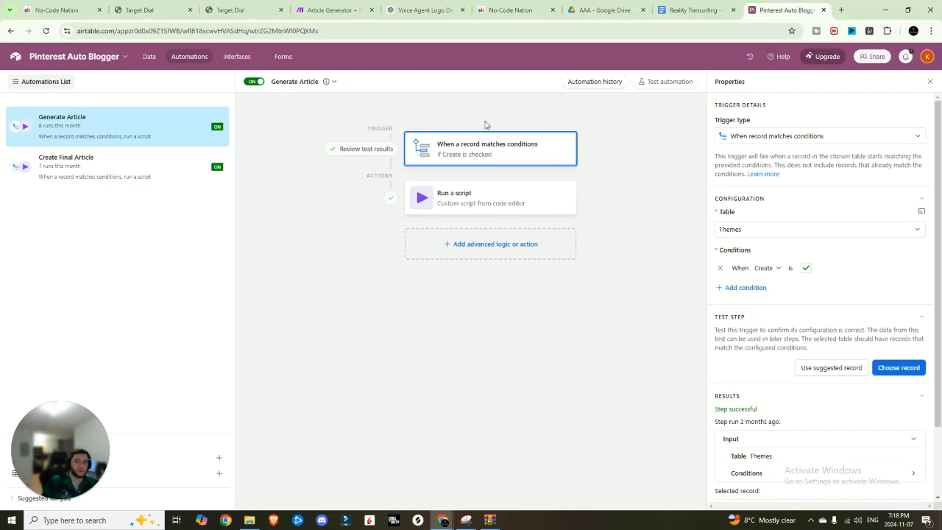
mouse_move(489, 154)
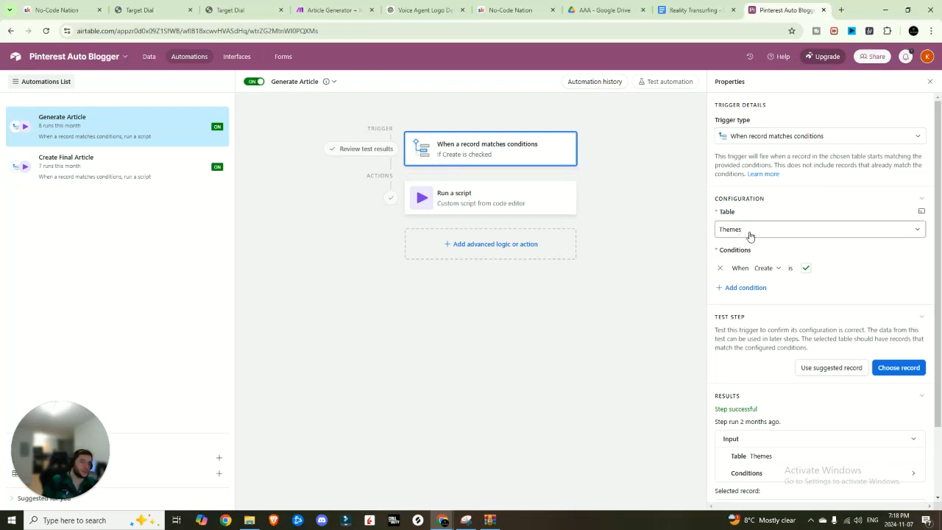
mouse_move(762, 262)
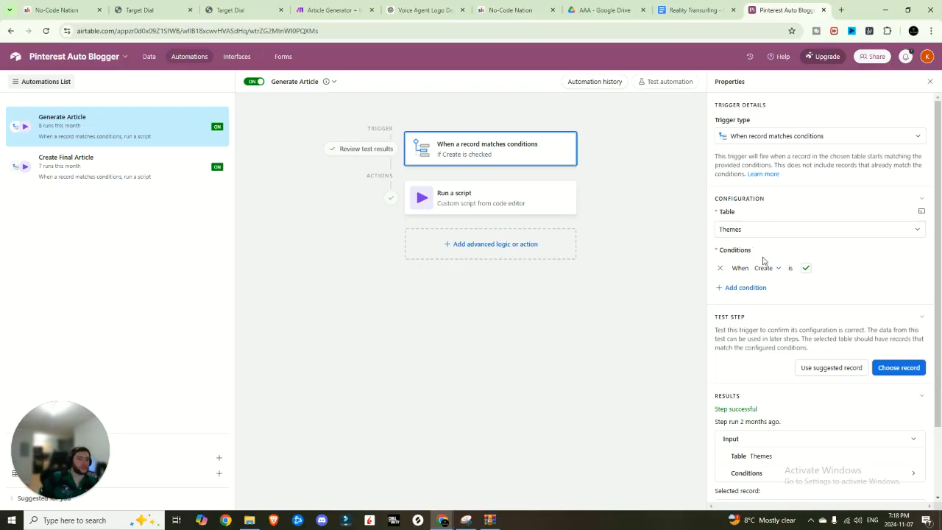
mouse_move(821, 287)
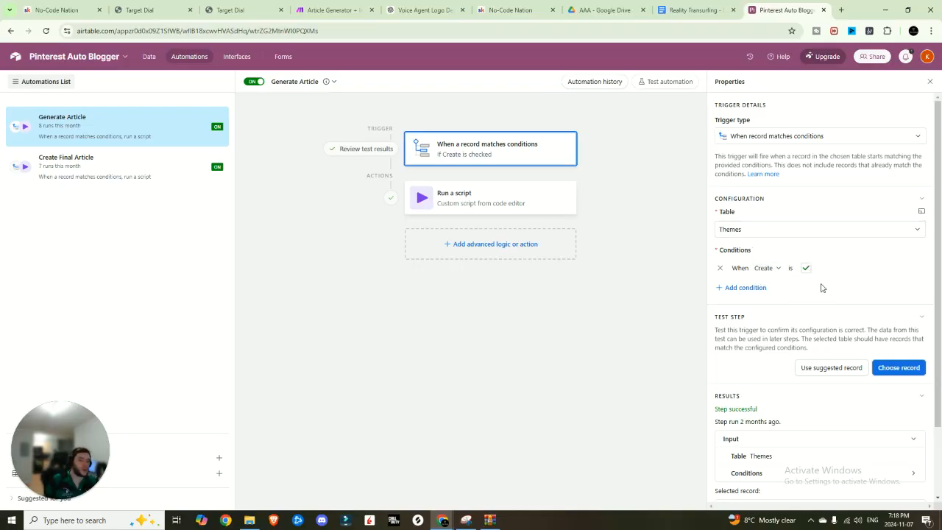
left_click(490, 198)
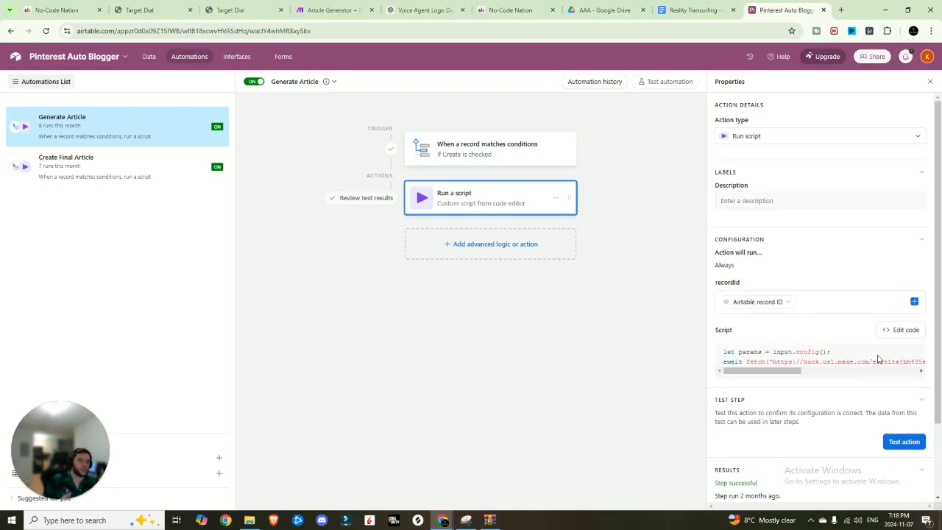
- Review the script's fetch to hook.us1.make.com with recordId and generateArticle, then return to the Make scenario
left_click(900, 330)
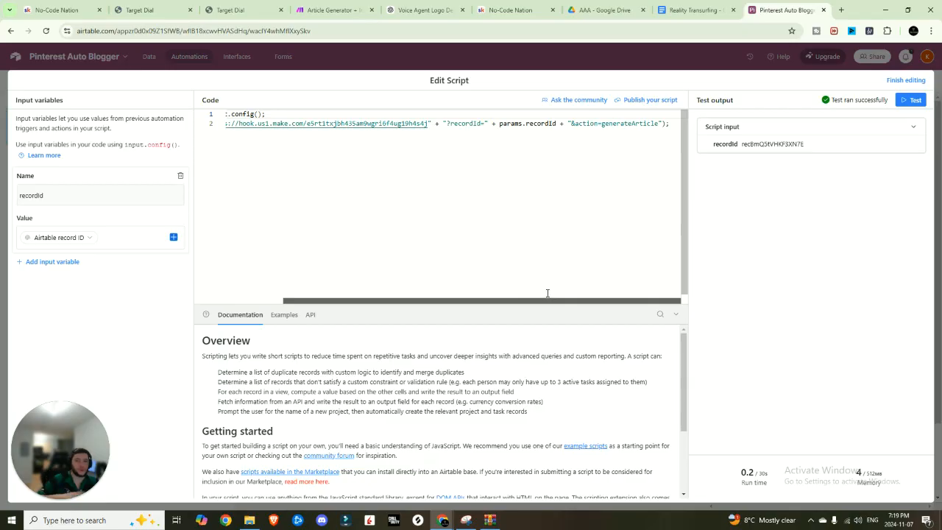
mouse_move(491, 291)
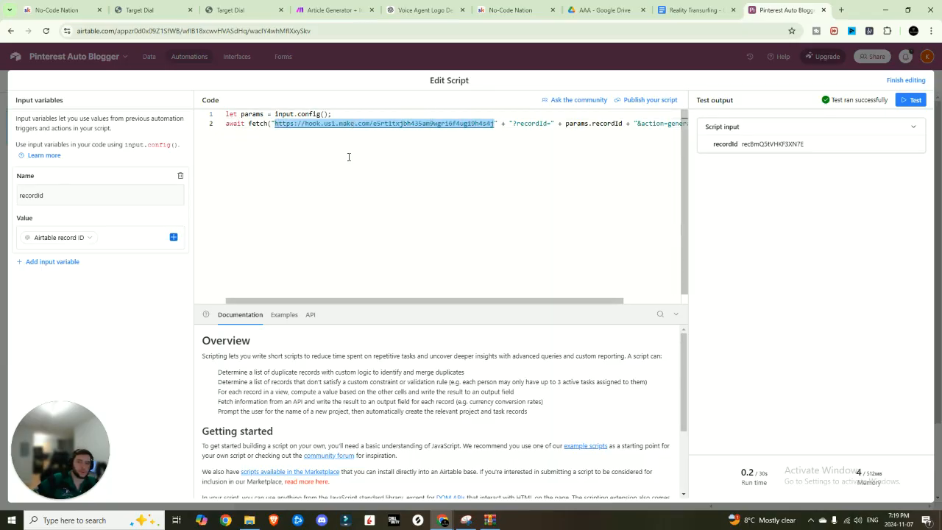
left_click(336, 9)
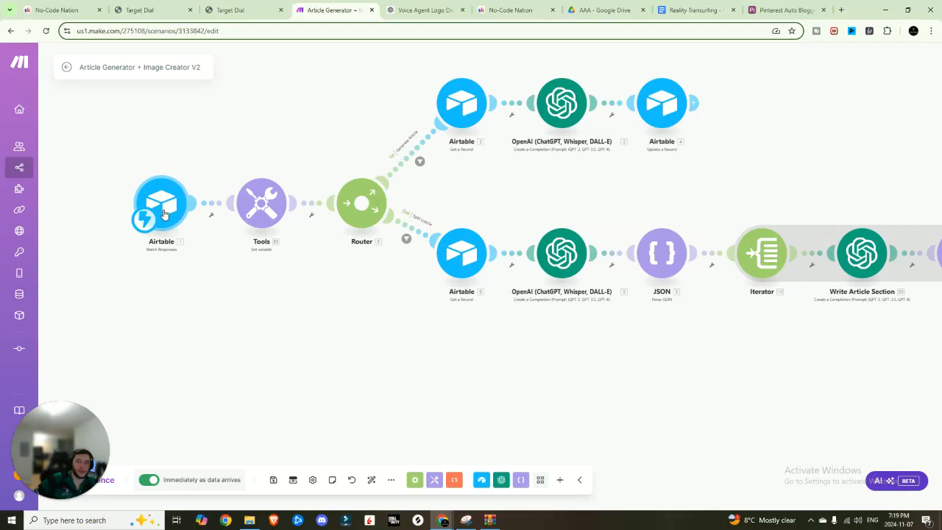
left_click(162, 203)
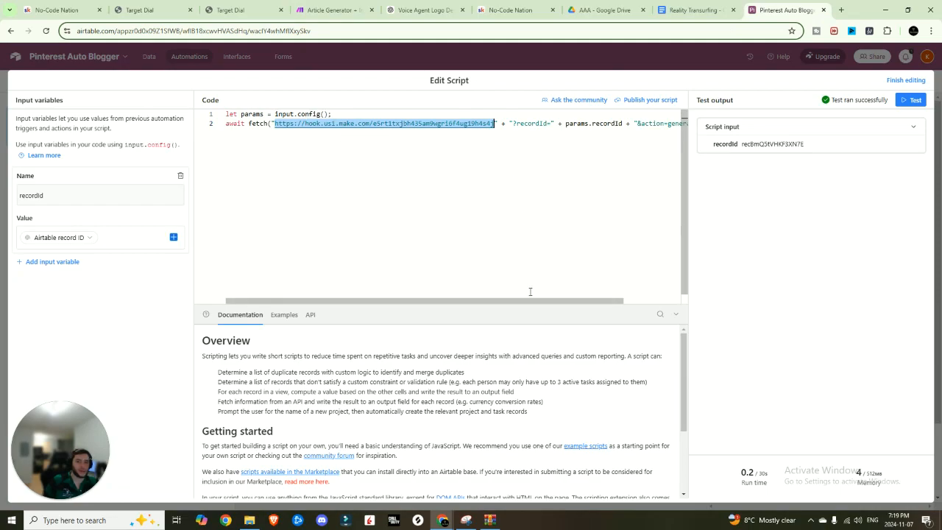
scroll("right", 3)
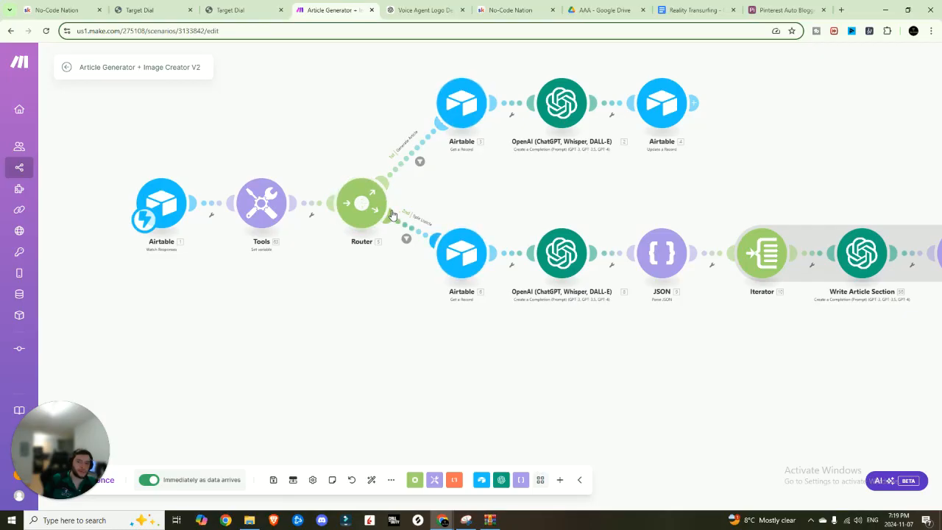
- Confirm the router filters: Generate Article matches generateArticle and Split Listicle matches splitListicle
left_click(417, 161)
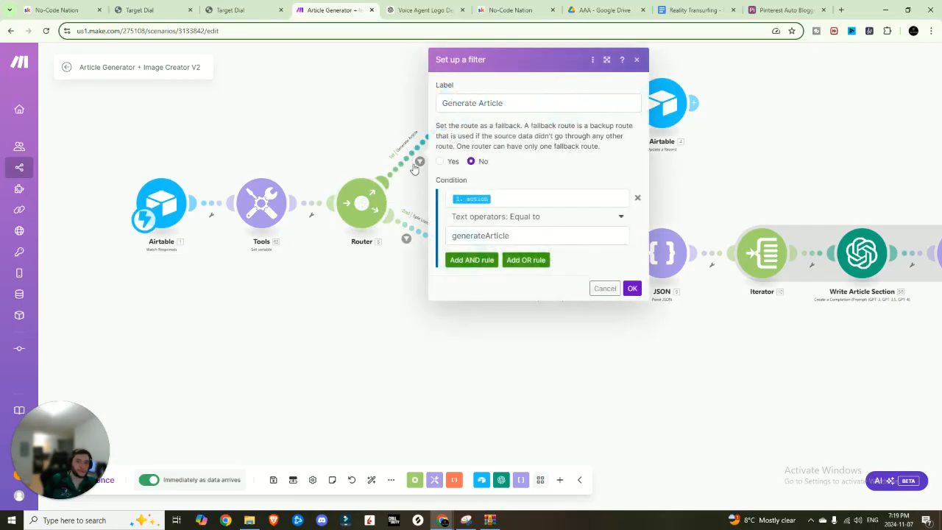
left_click(537, 197)
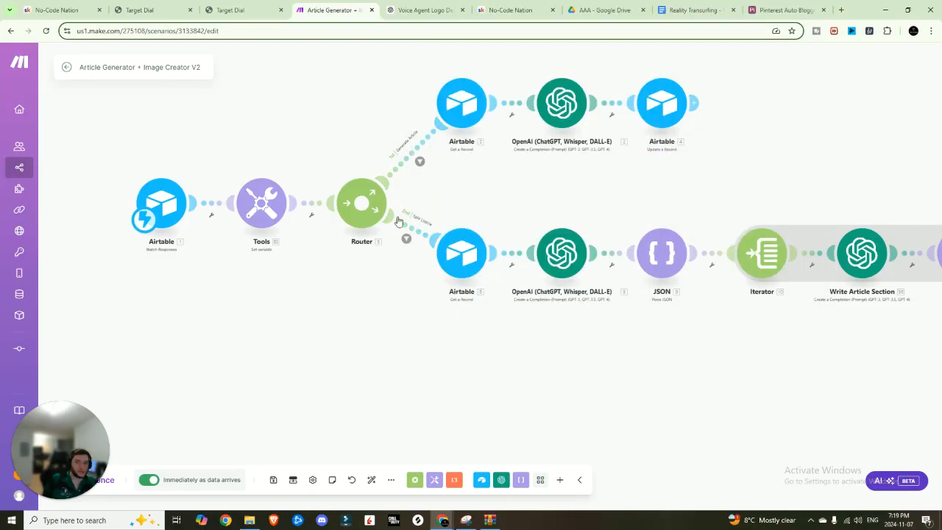
left_click(406, 239)
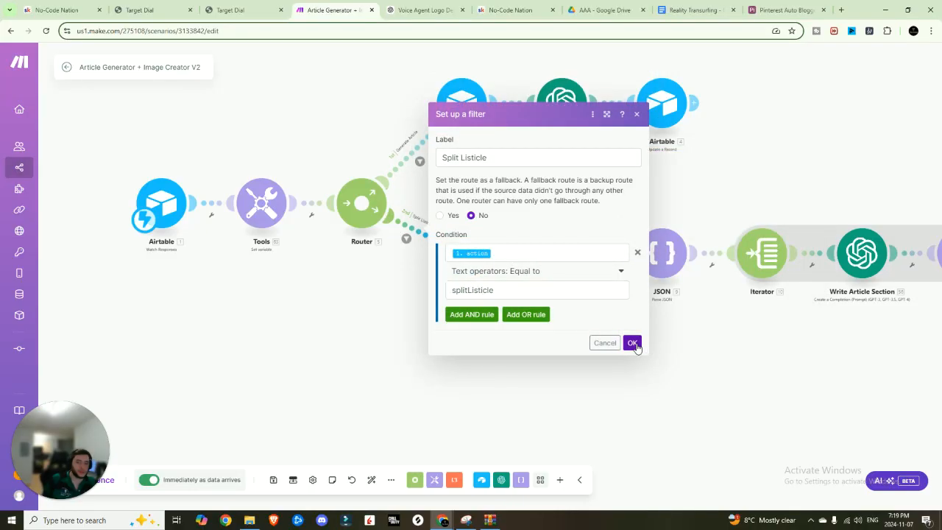
left_click(632, 343)
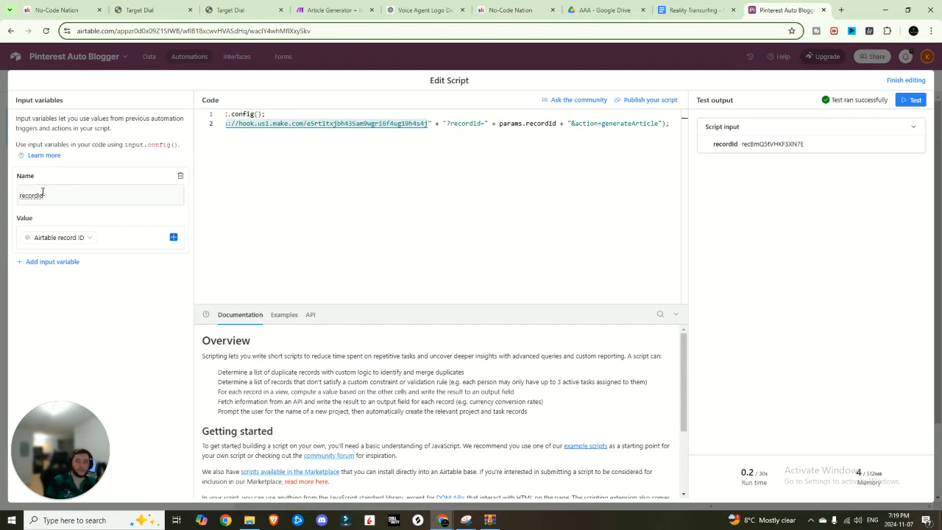
- Check the recordId input variable's Airtable record ID source and finish editing the script
double_click(31, 195)
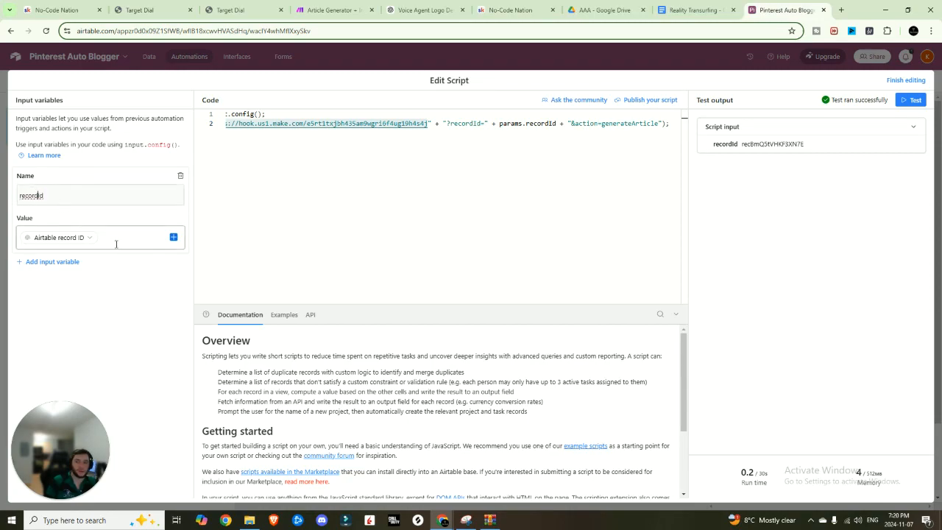
left_click(100, 237)
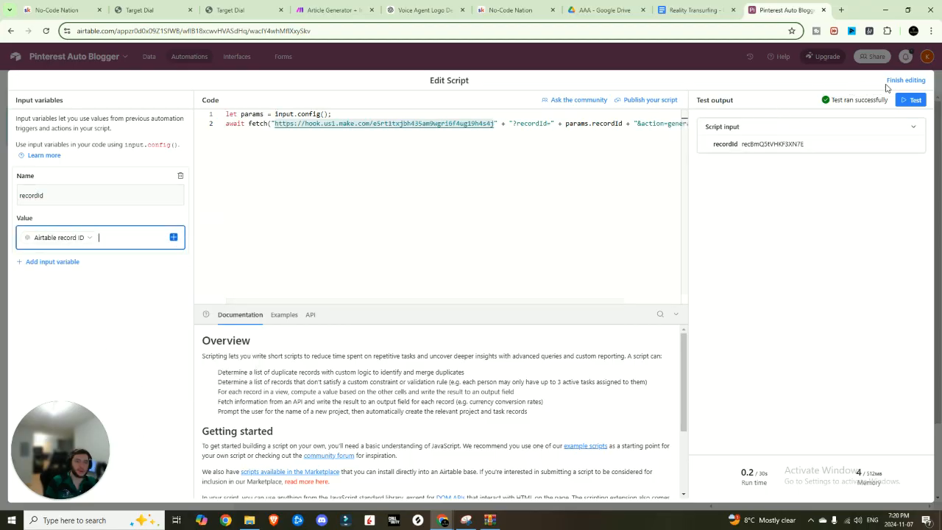
left_click(906, 79)
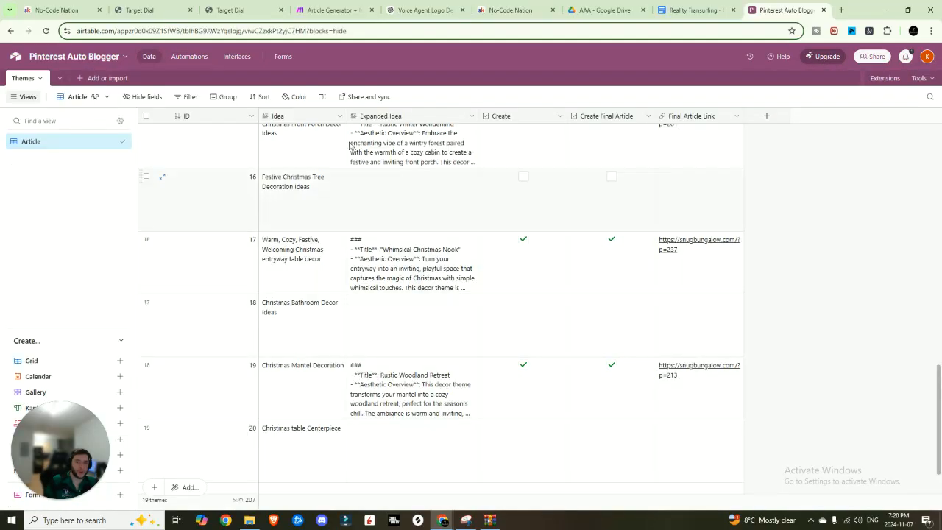
- Review the Airtable Watch Responses webhook in the Make scenario, then switch to the fal.ai dashboard
left_click(336, 9)
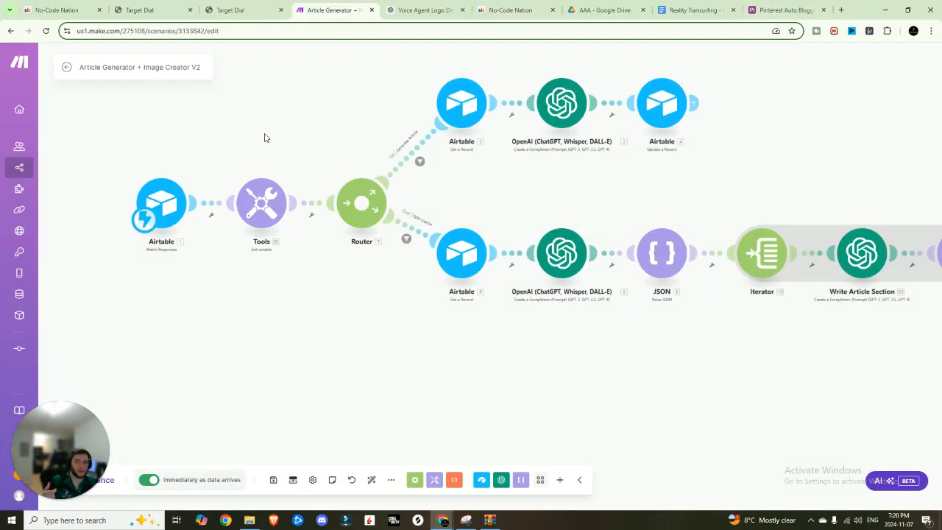
left_click(161, 203)
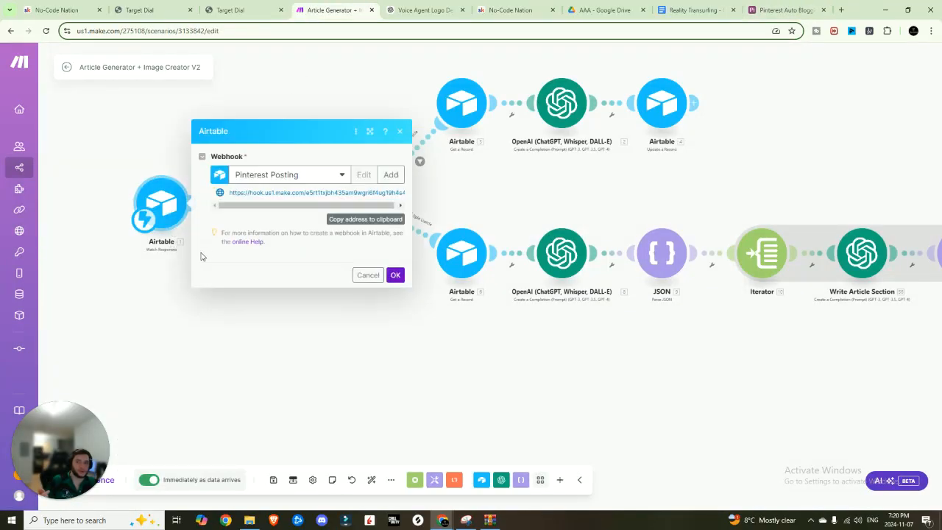
left_click(368, 275)
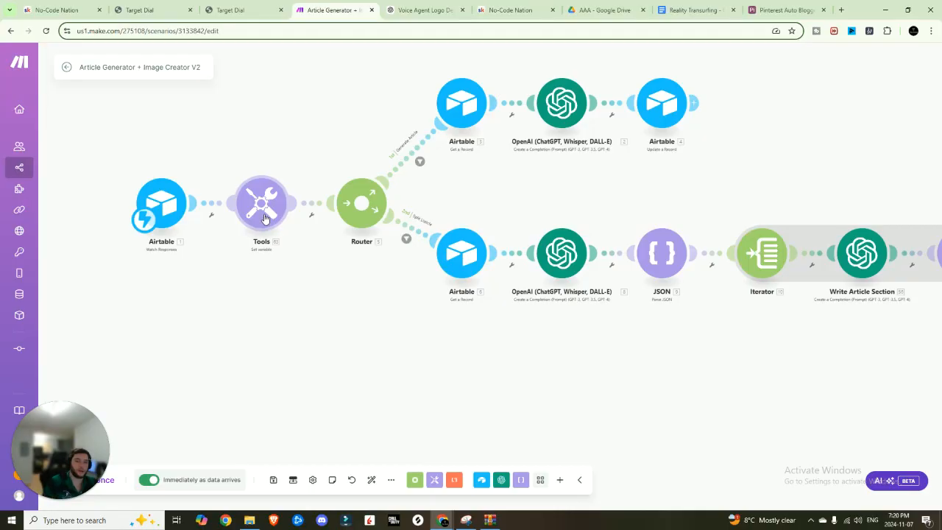
mouse_move(283, 213)
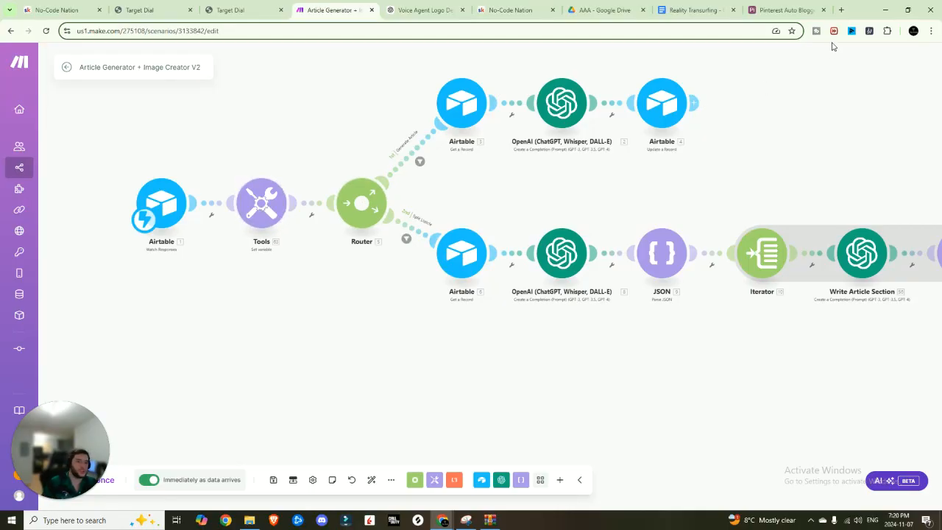
left_click(787, 8)
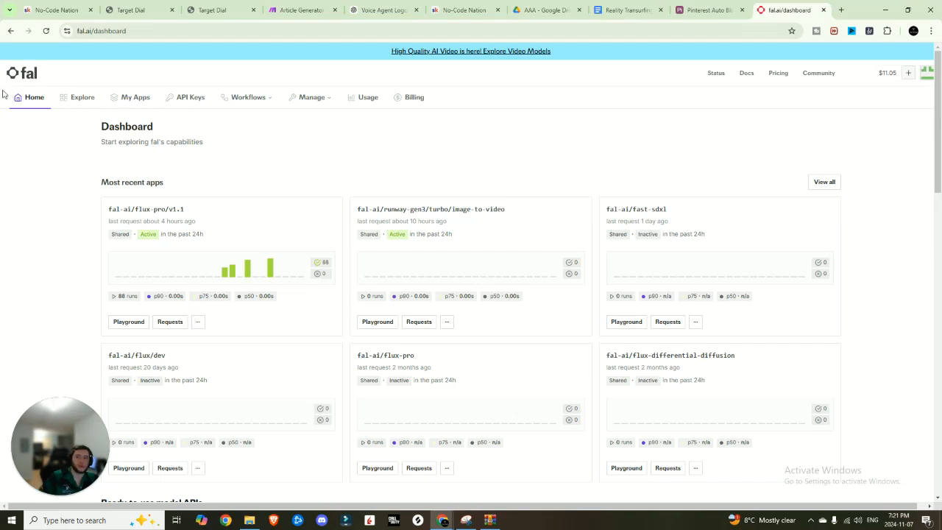
mouse_move(82, 259)
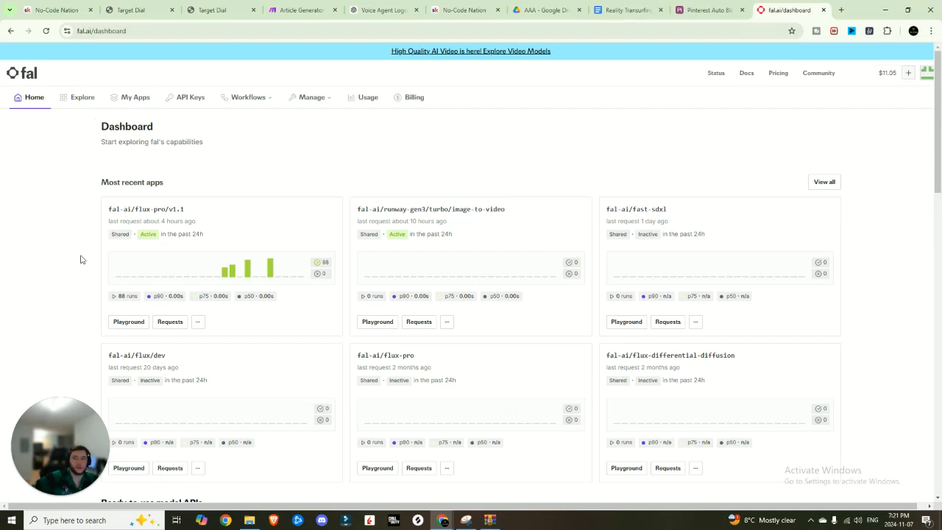
mouse_move(189, 97)
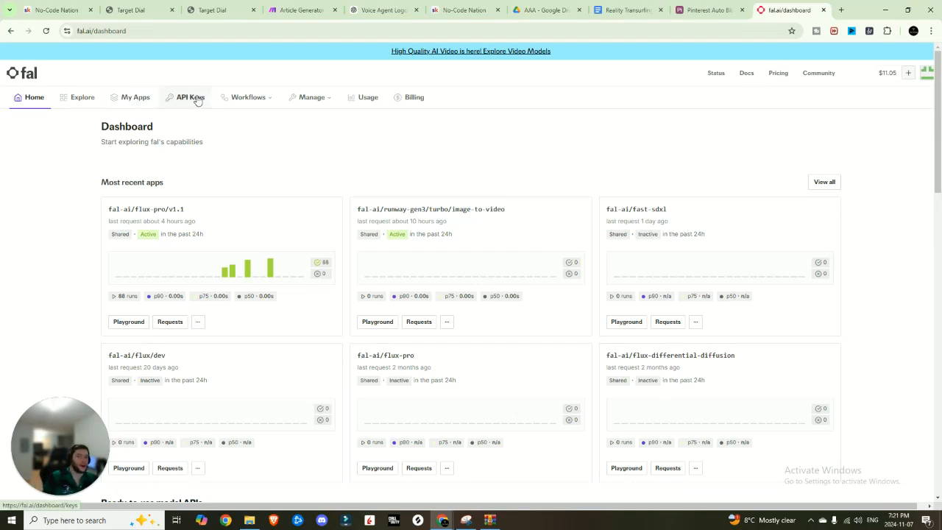
- Select the Interior Design key on fal.ai's API Keys page and return to the Make scenario
left_click(189, 97)
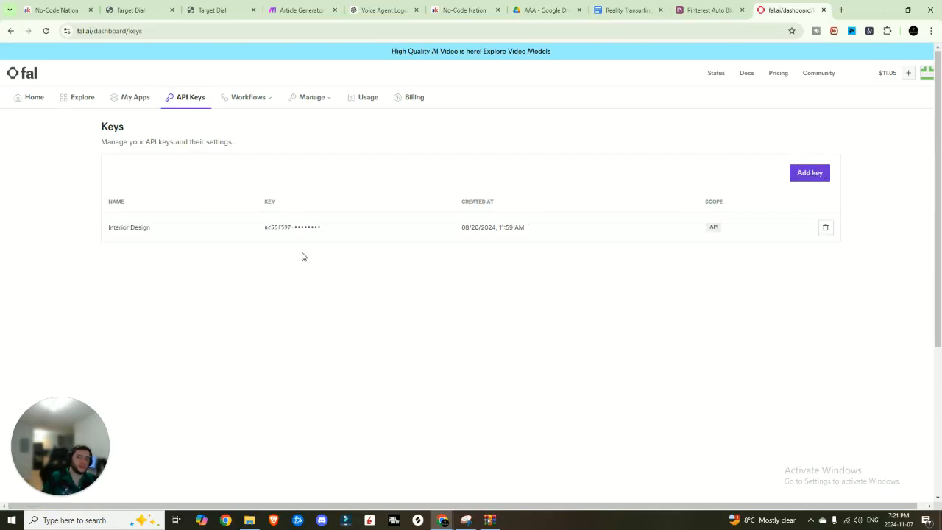
double_click(291, 227)
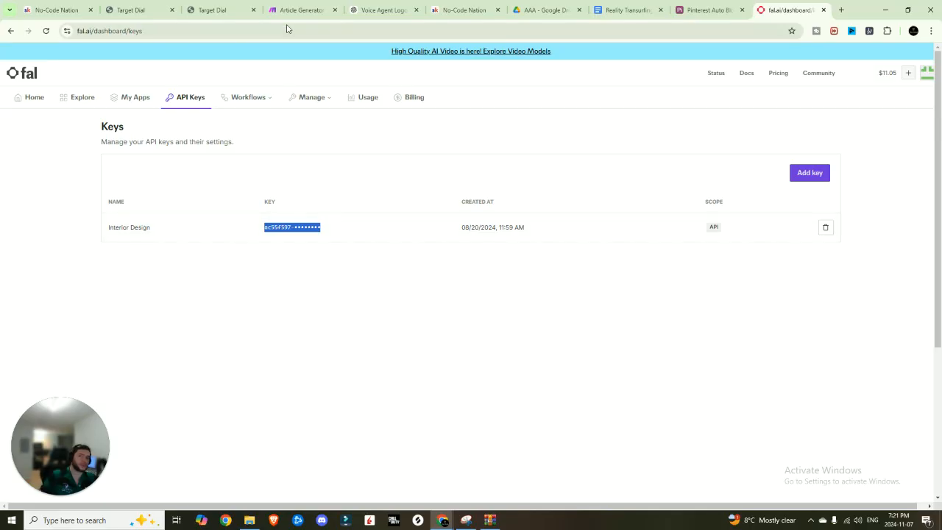
left_click(300, 9)
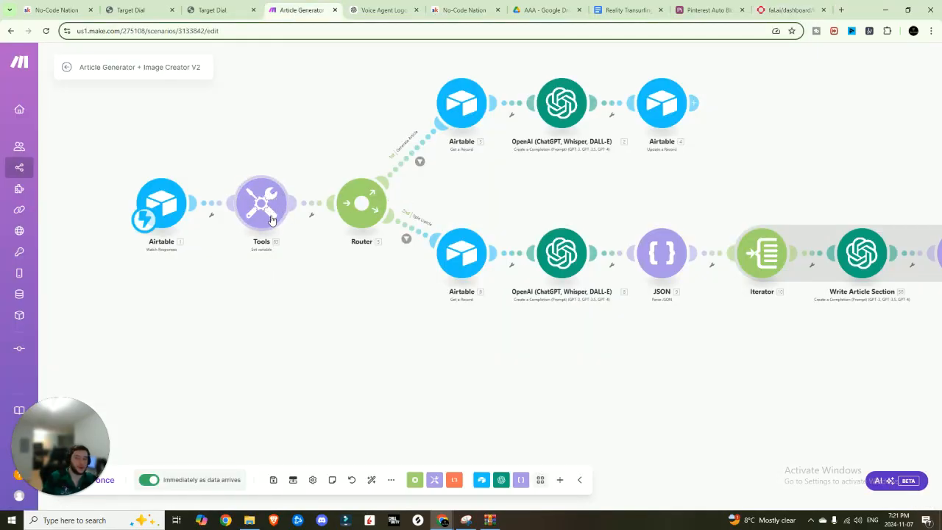
mouse_move(645, 205)
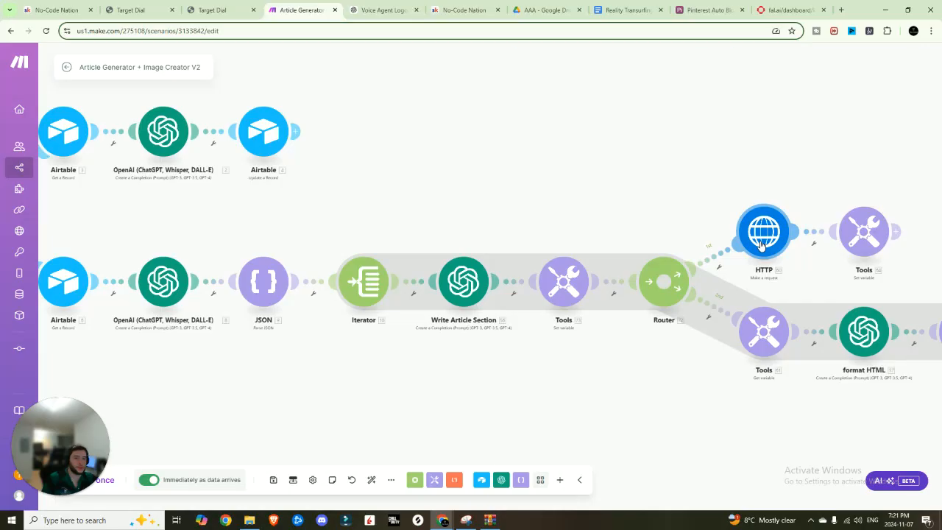
- Review the HTTP module posting to the fal.ai flux-pro endpoint with its Authorization key header
left_click(762, 230)
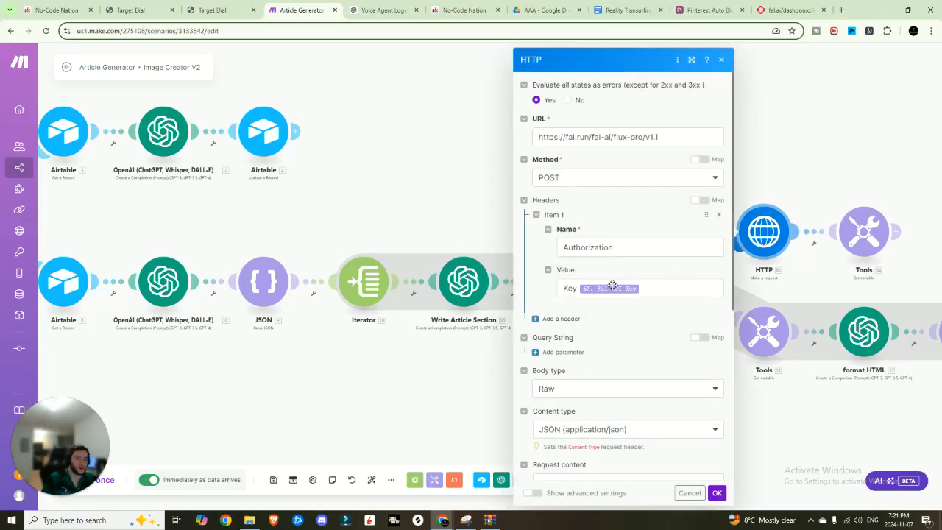
left_click(688, 492)
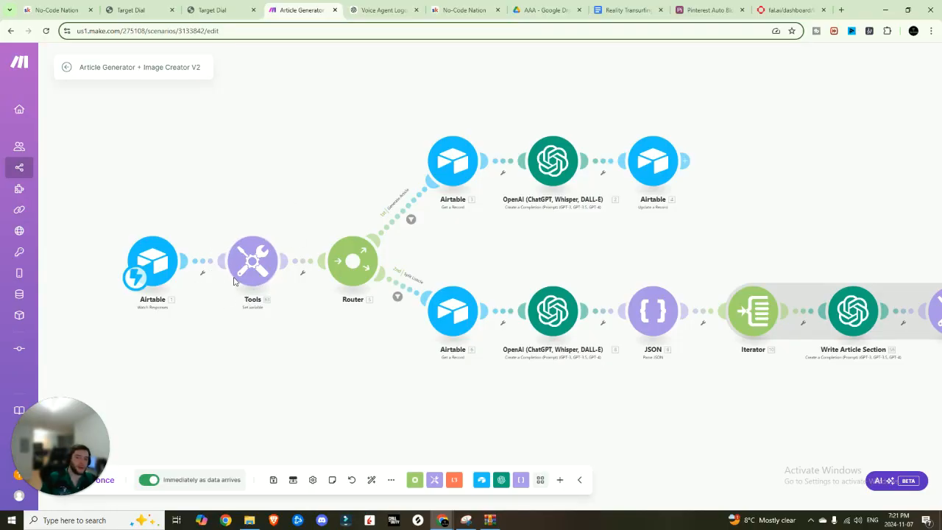
mouse_move(454, 162)
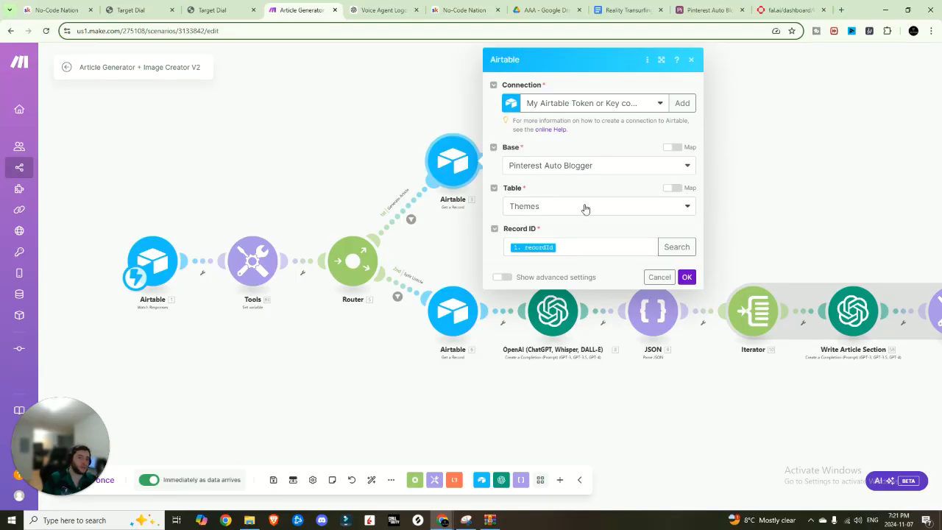
mouse_move(576, 187)
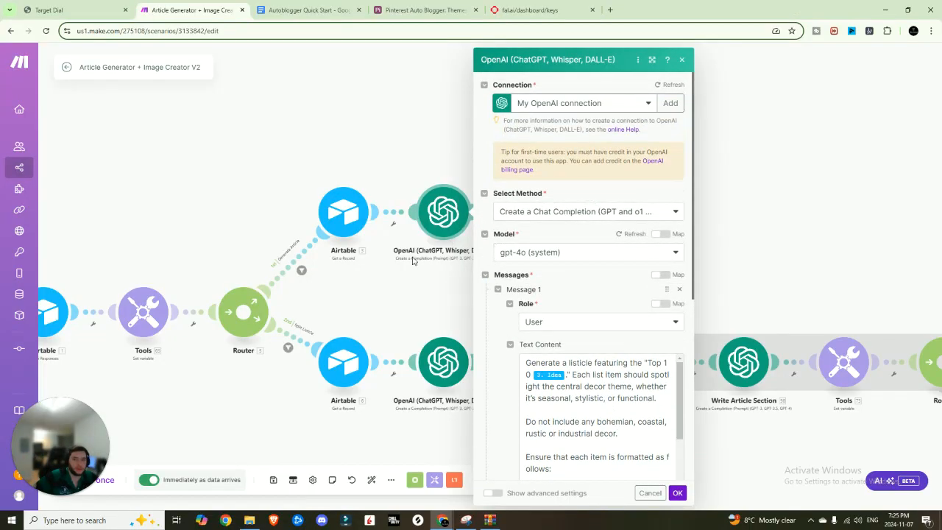
- Read through the gpt-4o listicle prompt built from the Top 10 theme item and close the mapping panel
scroll("down", 3)
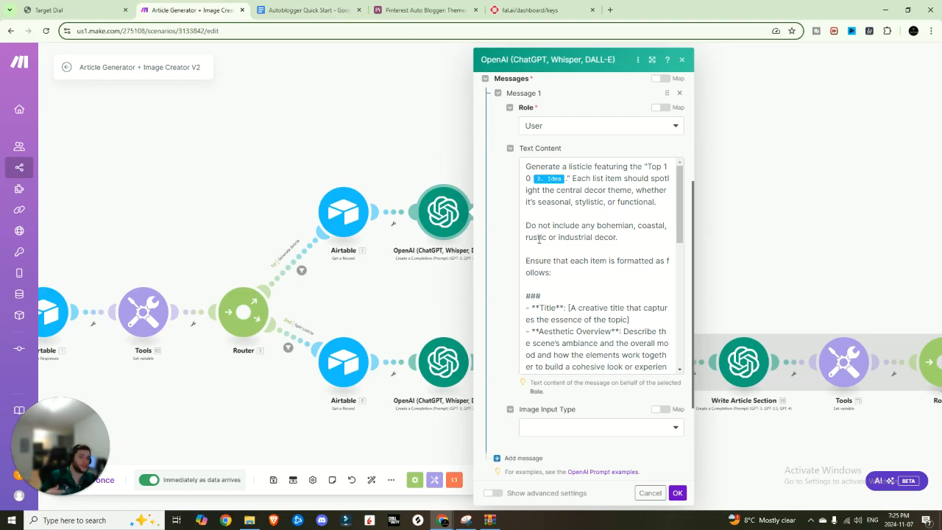
scroll("down", 3)
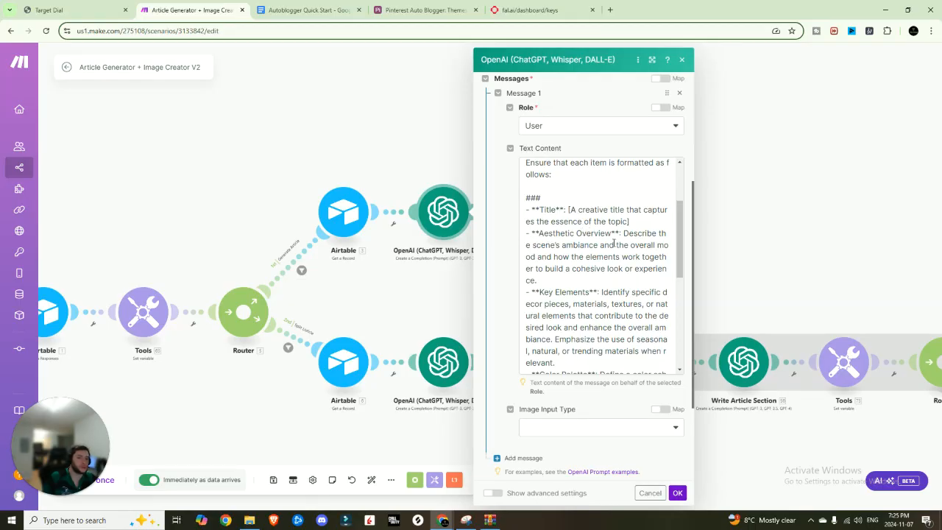
scroll("down", 3)
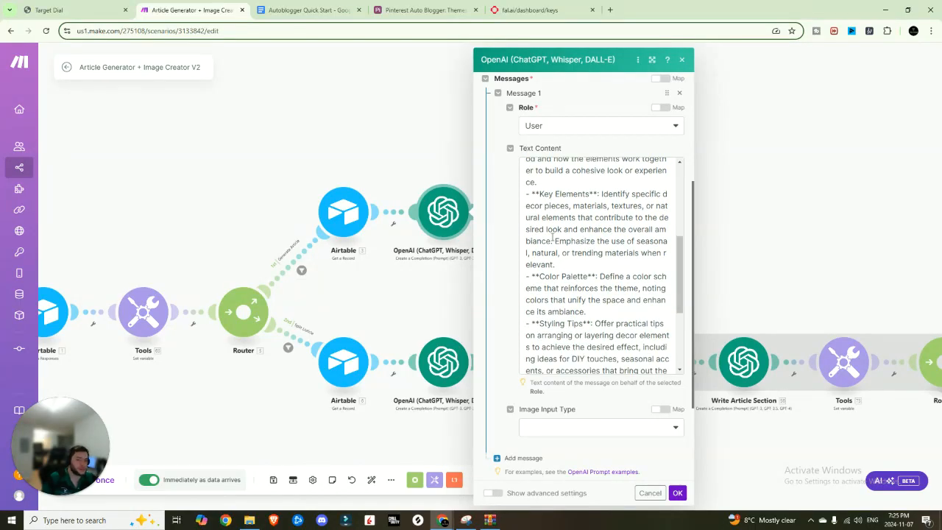
scroll("down", 3)
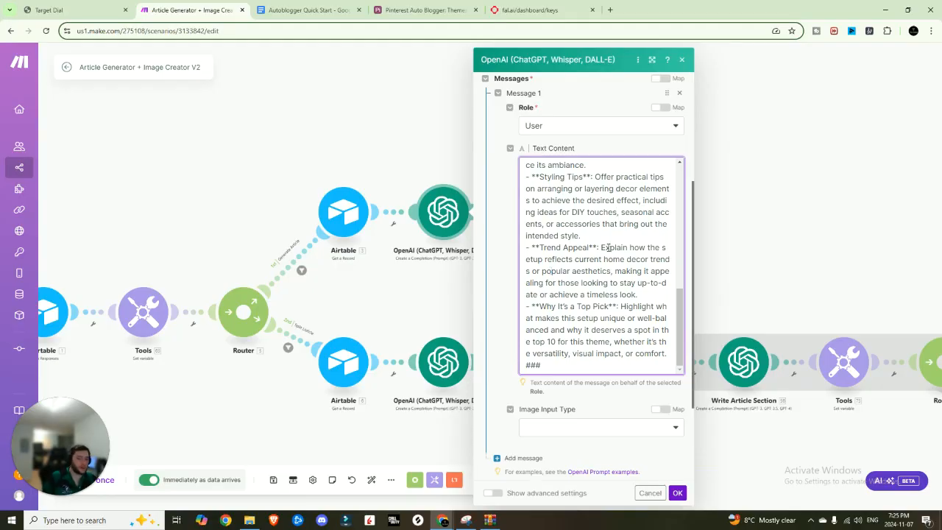
scroll("down", 3)
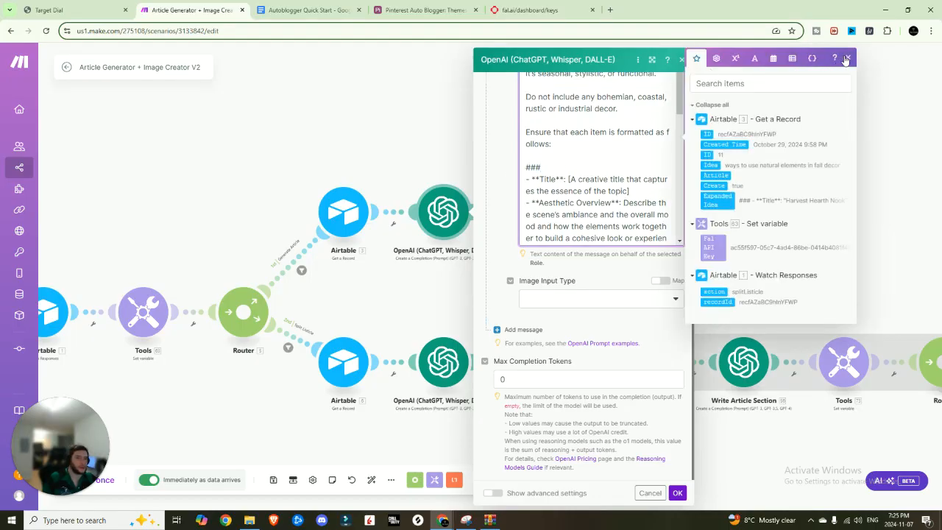
left_click(845, 59)
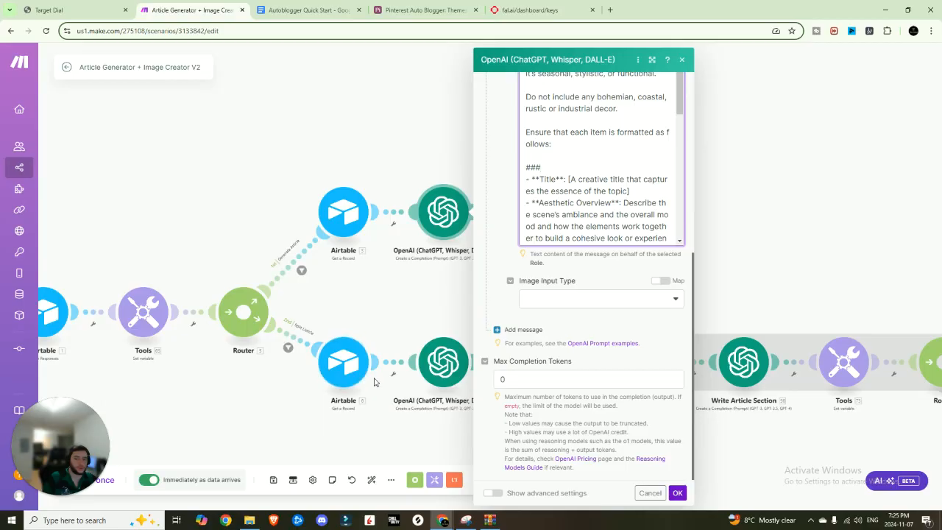
- Confirm the Airtable Update a Record step maps the OpenAI result into the Expanded Idea field
left_click(650, 491)
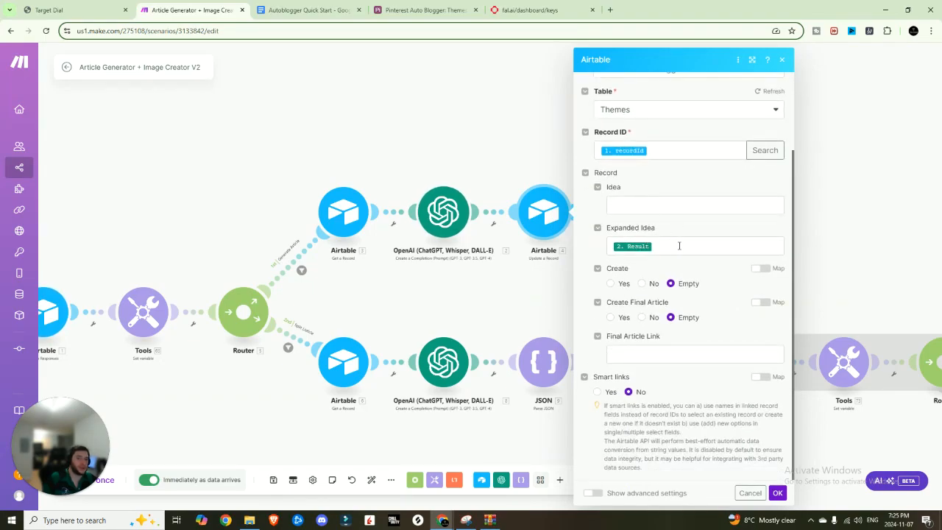
left_click(678, 246)
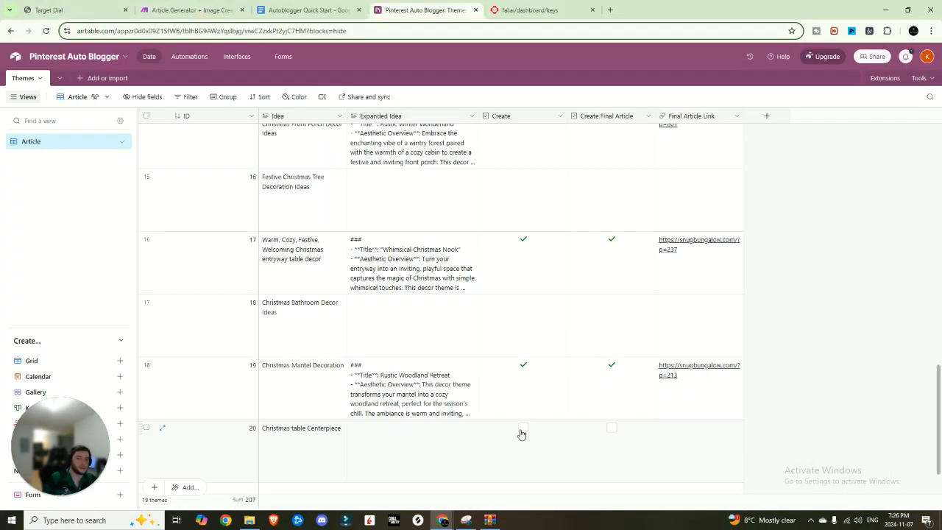
left_click(412, 386)
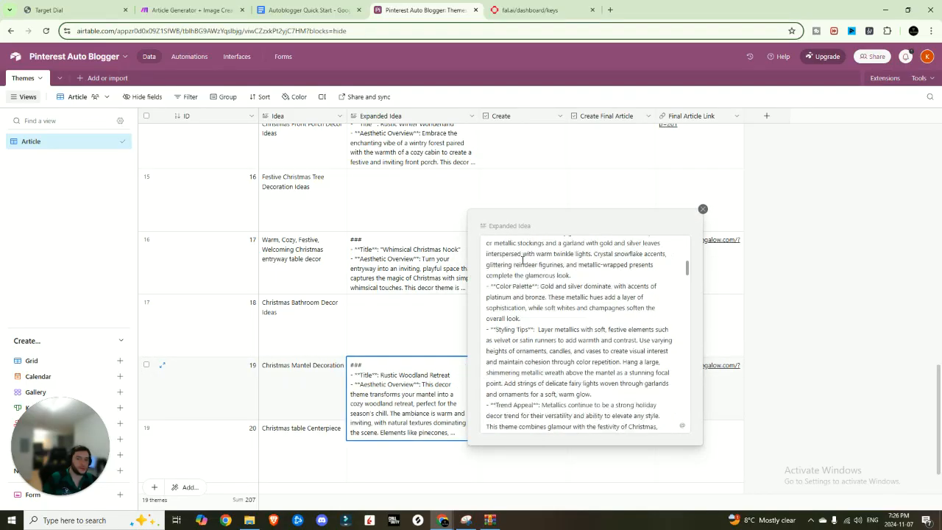
scroll("down", 3)
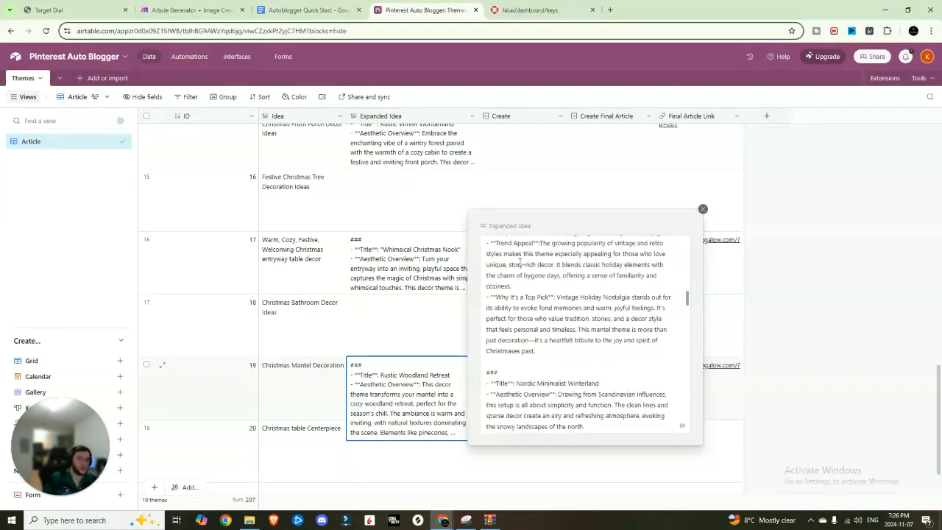
scroll("down", 3)
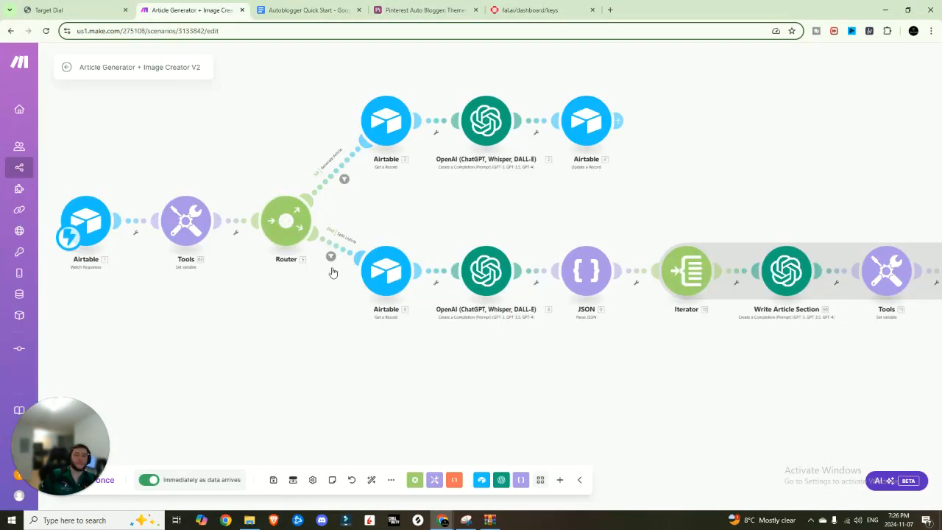
- Bring up the Pinterest Auto Blogger base's Automations list in Airtable
left_click(329, 256)
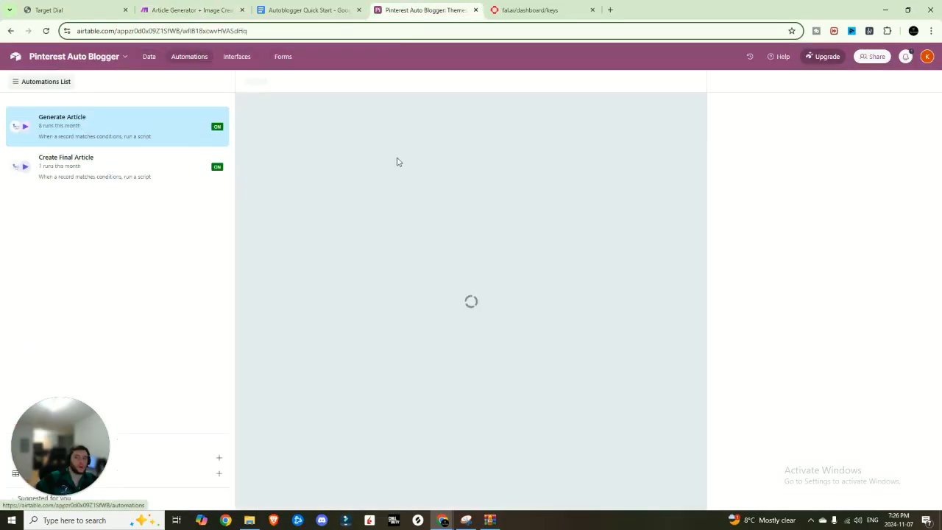
- Review the Create Final Article automation's checkbox trigger and its webhook fetch script
left_click(65, 166)
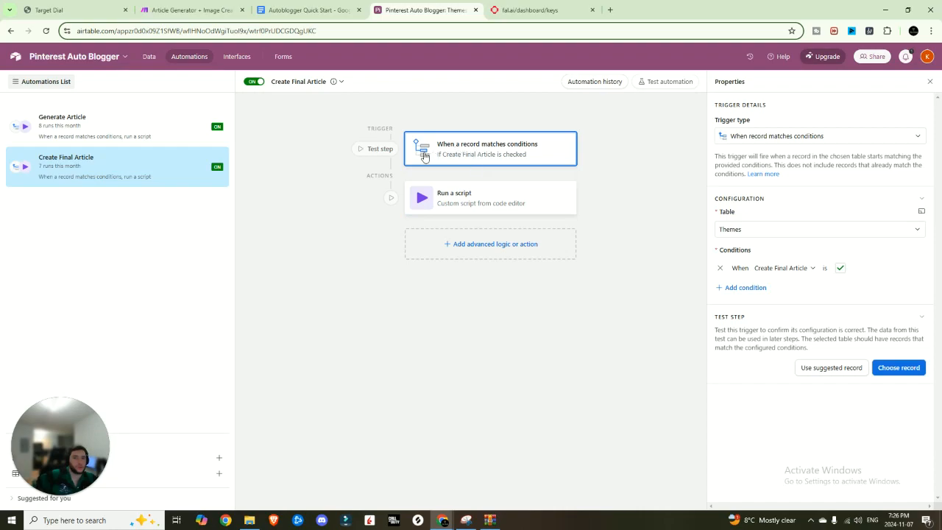
mouse_move(487, 159)
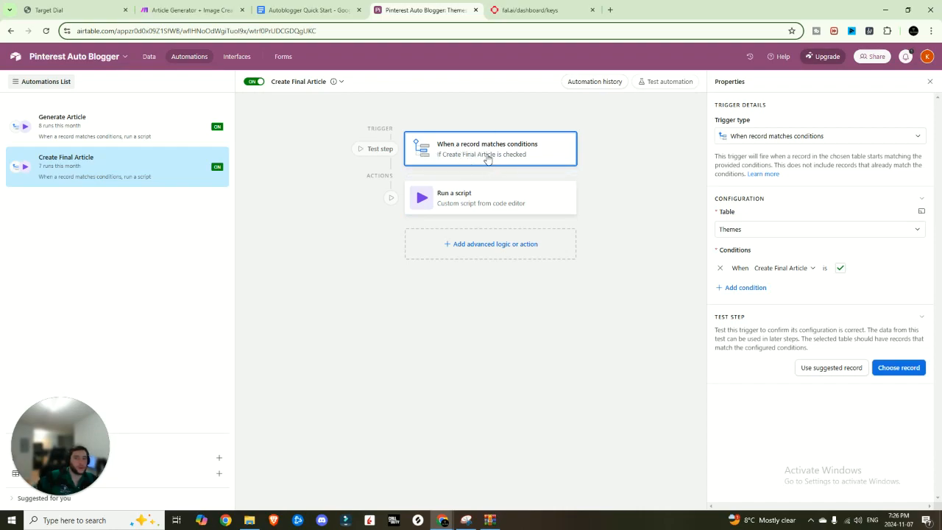
left_click(62, 125)
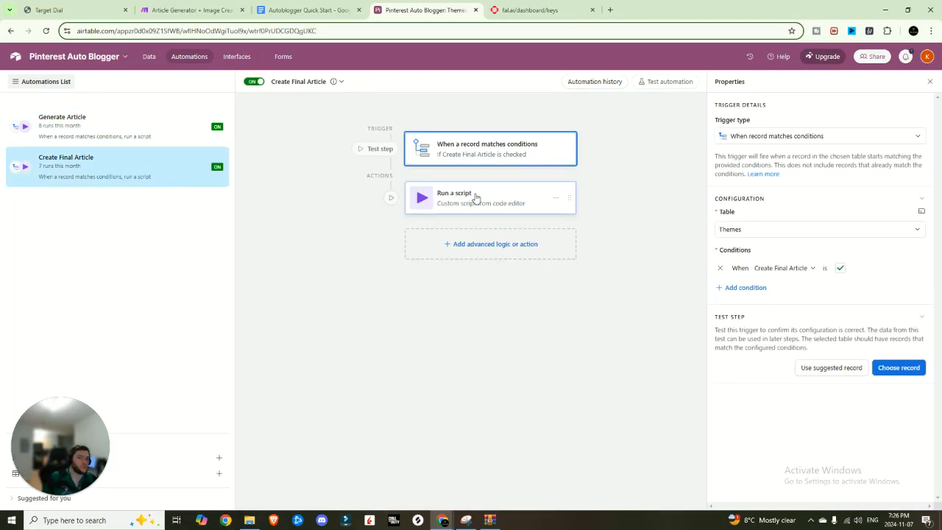
left_click(453, 197)
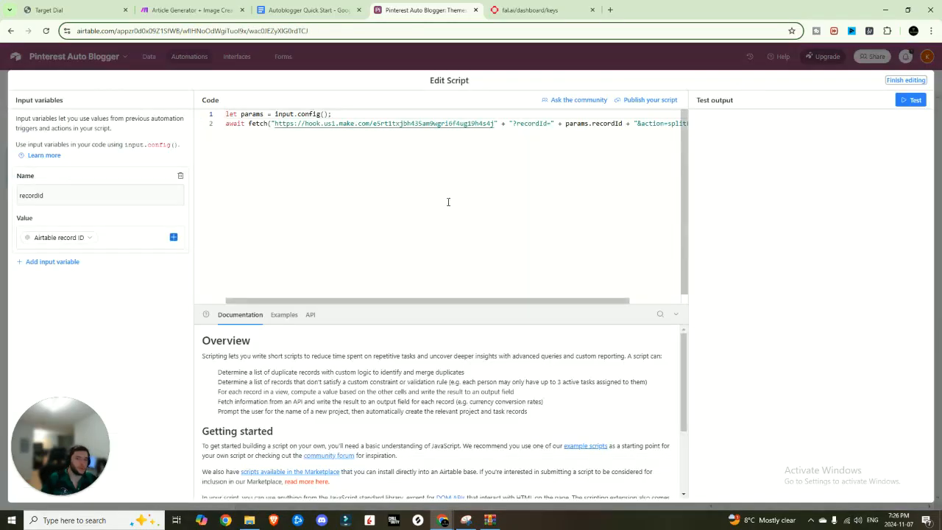
scroll("right", 3)
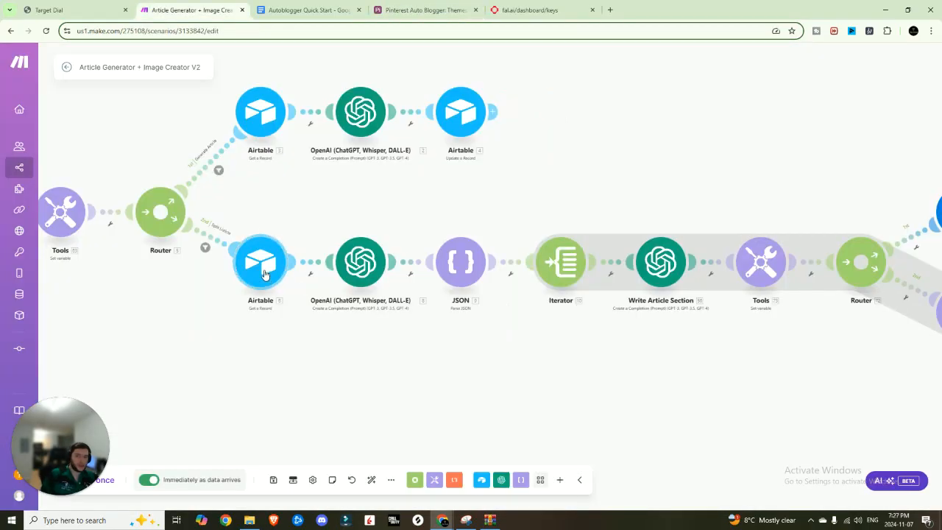
left_click(259, 262)
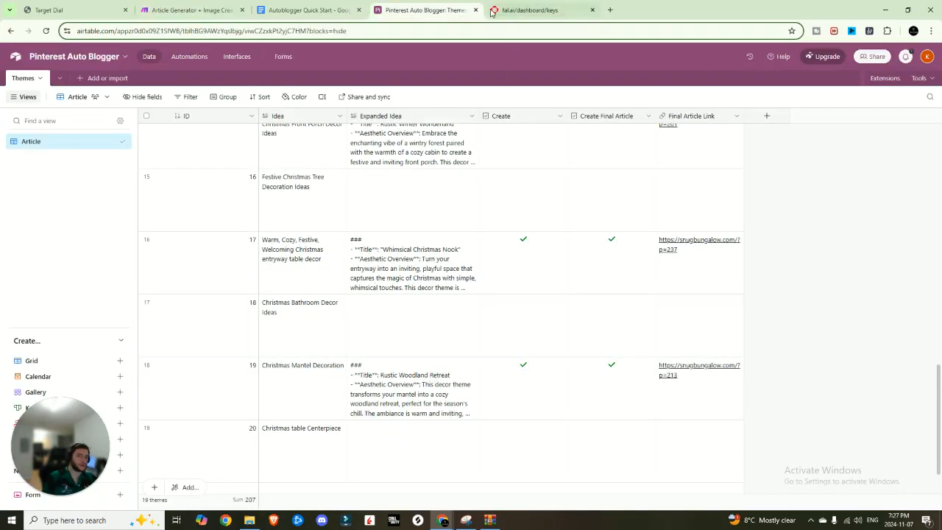
left_click(191, 9)
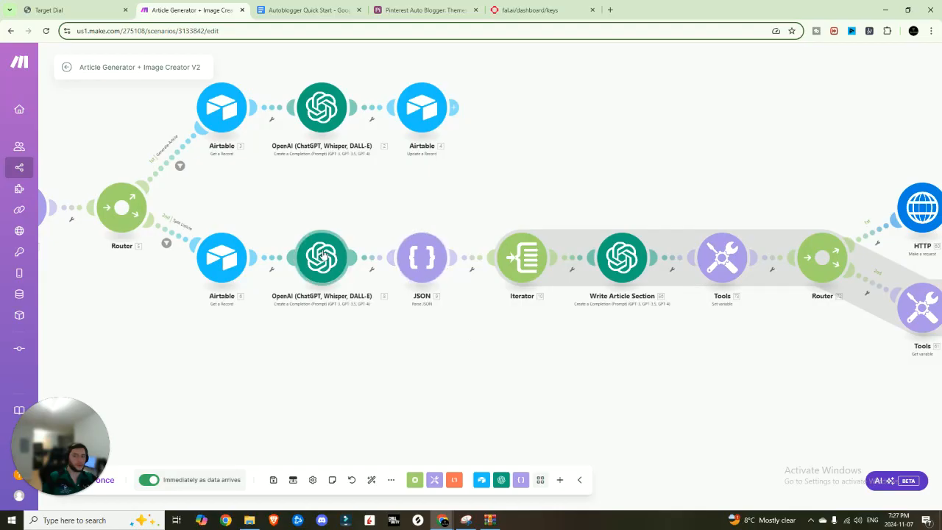
left_click(320, 257)
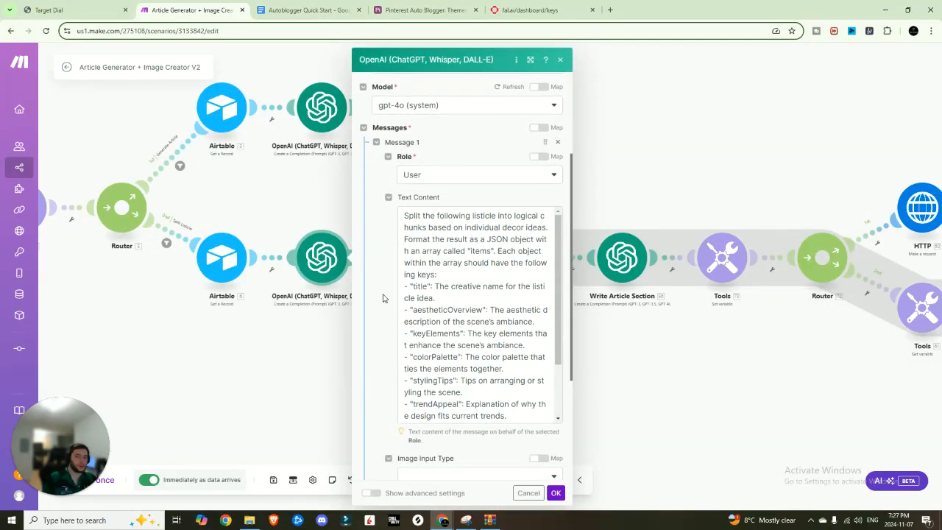
scroll("down", 3)
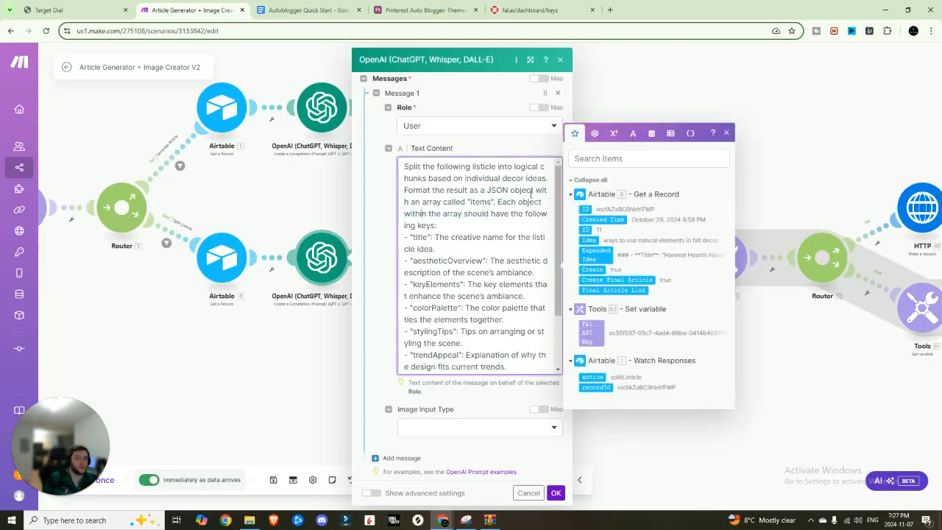
left_click(727, 132)
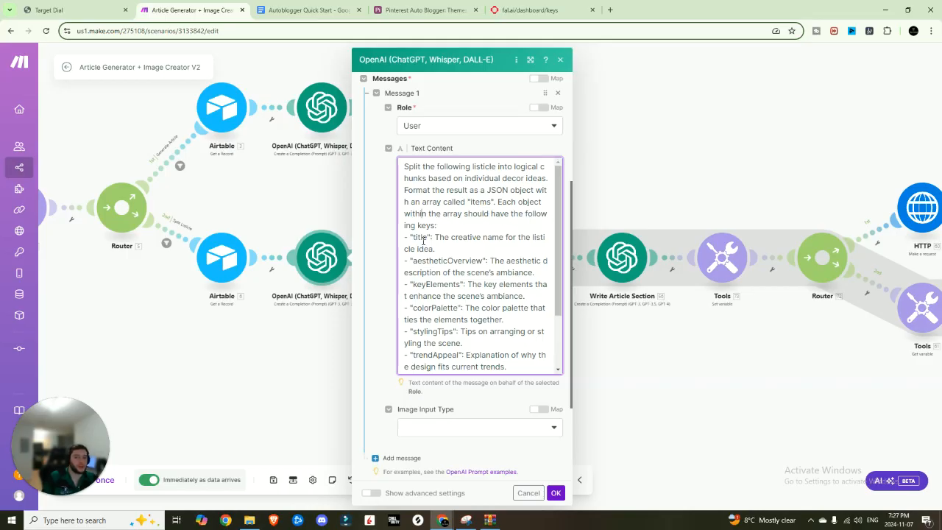
scroll("down", 3)
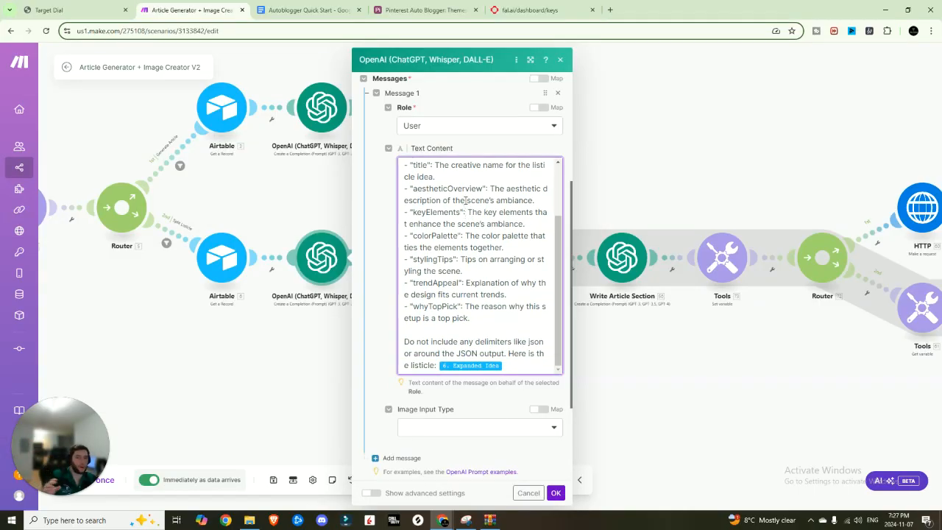
scroll("down", 3)
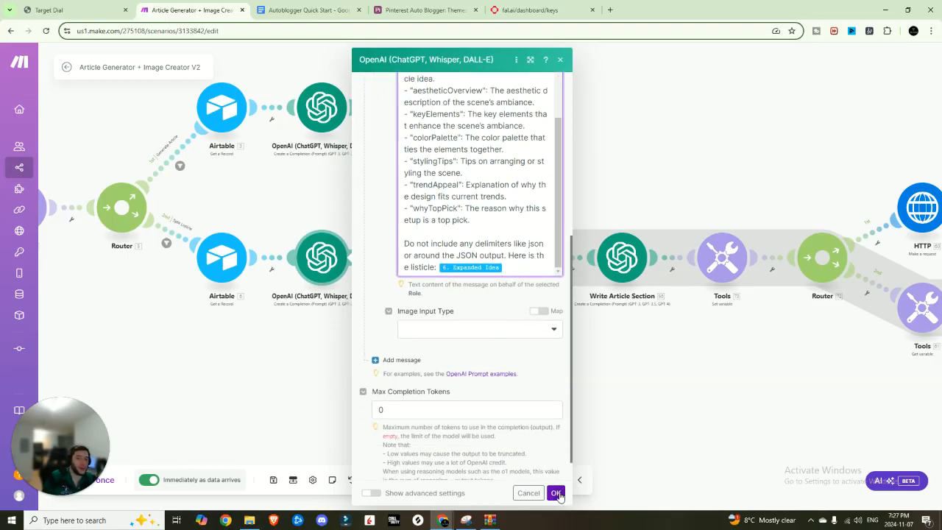
left_click(556, 493)
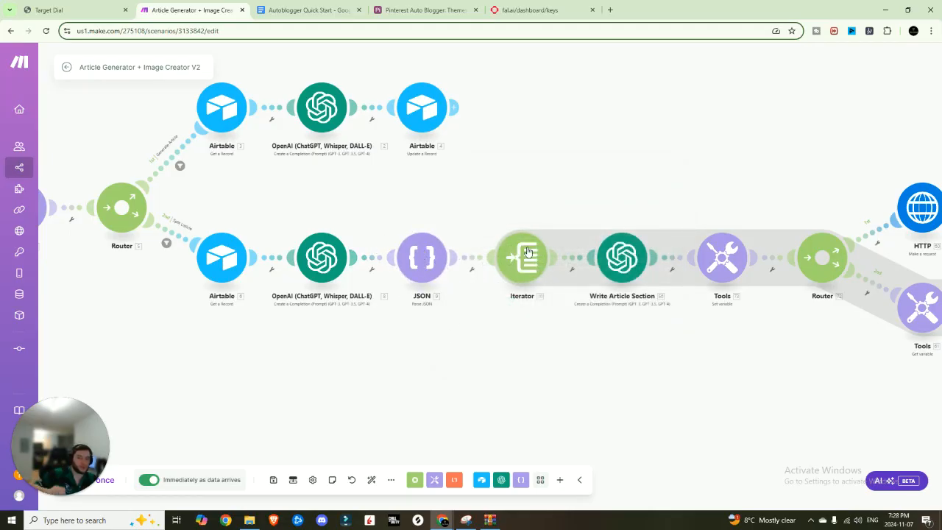
left_click(521, 256)
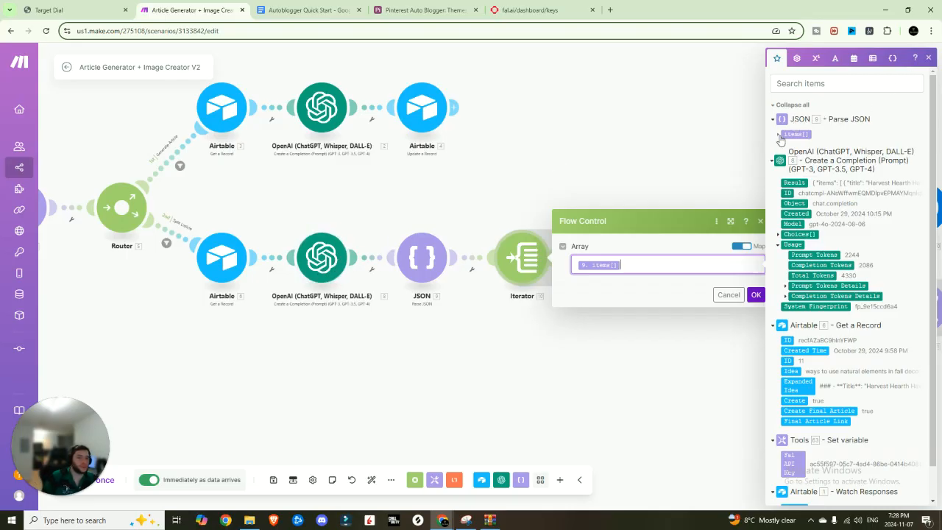
left_click(778, 134)
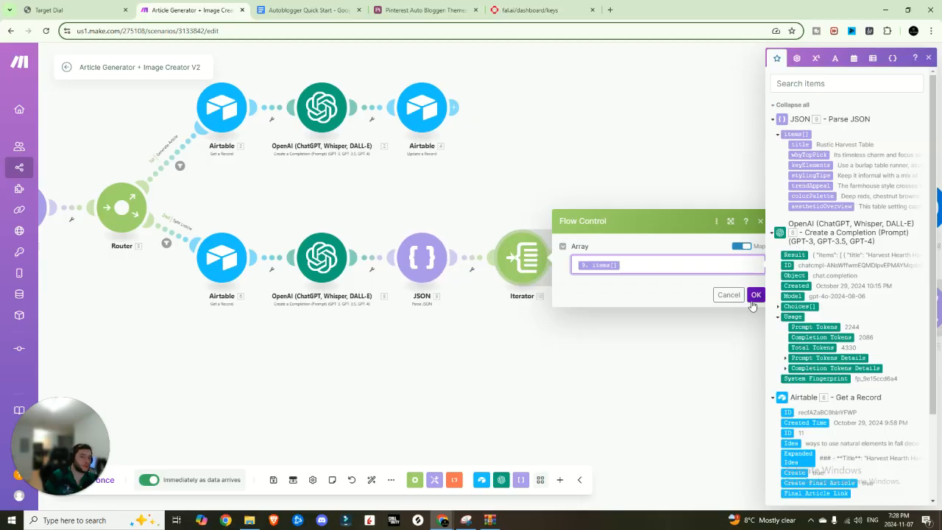
left_click(756, 294)
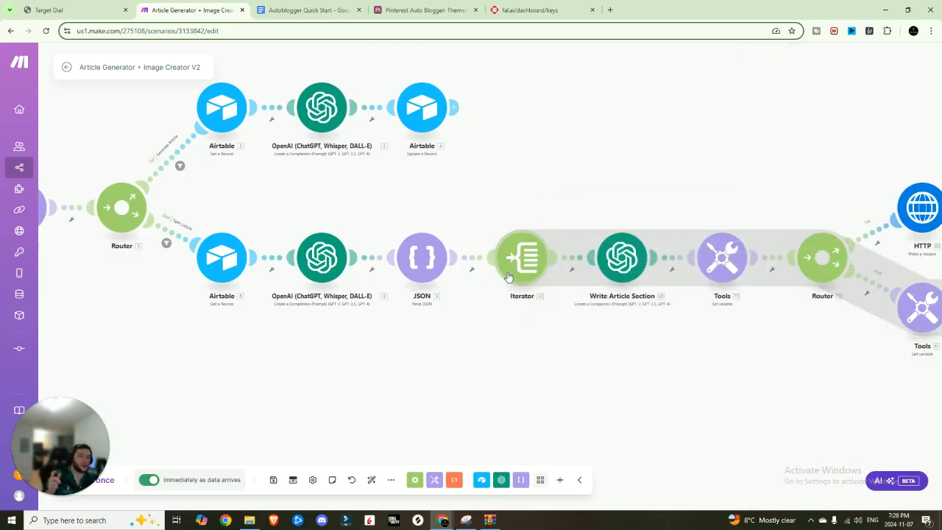
mouse_move(454, 236)
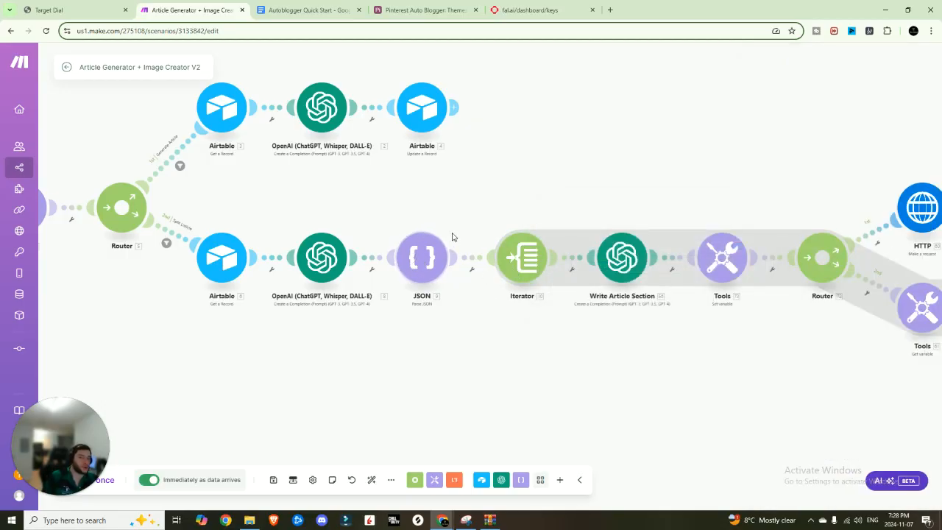
left_click(522, 256)
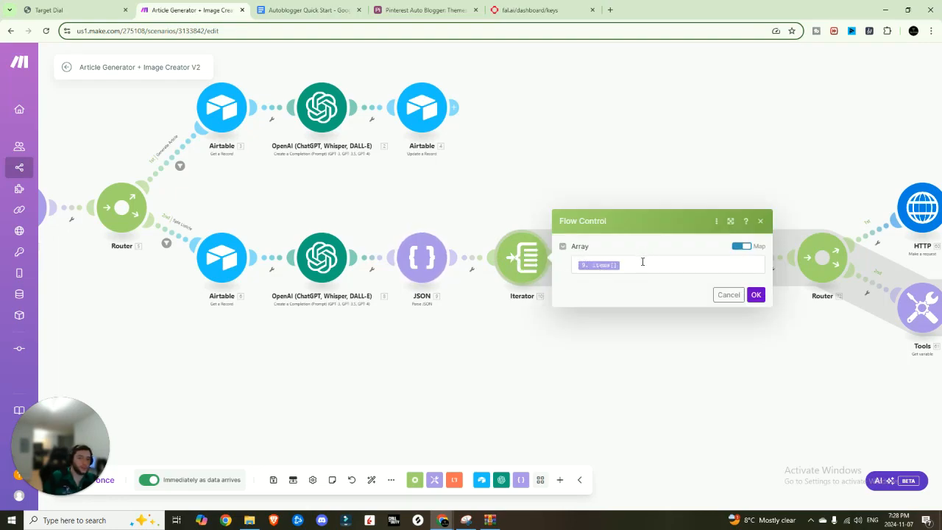
mouse_move(735, 315)
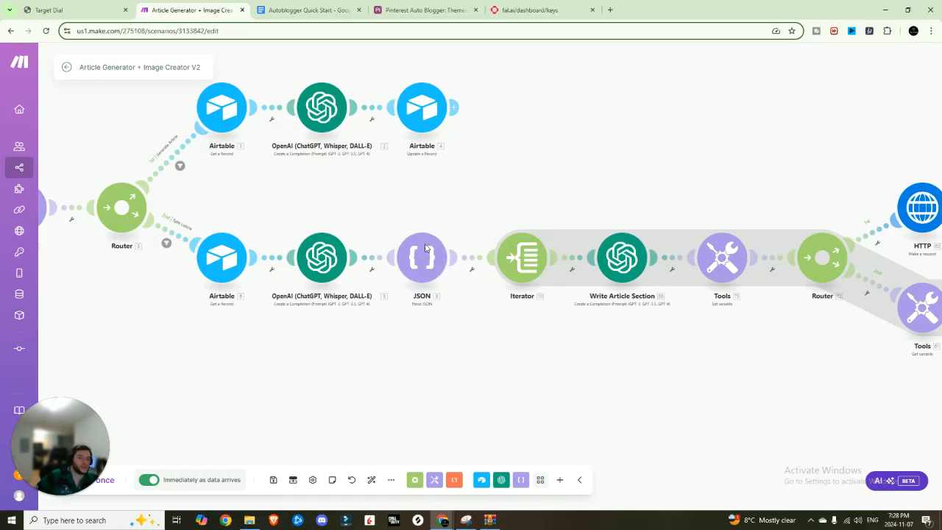
left_click(522, 256)
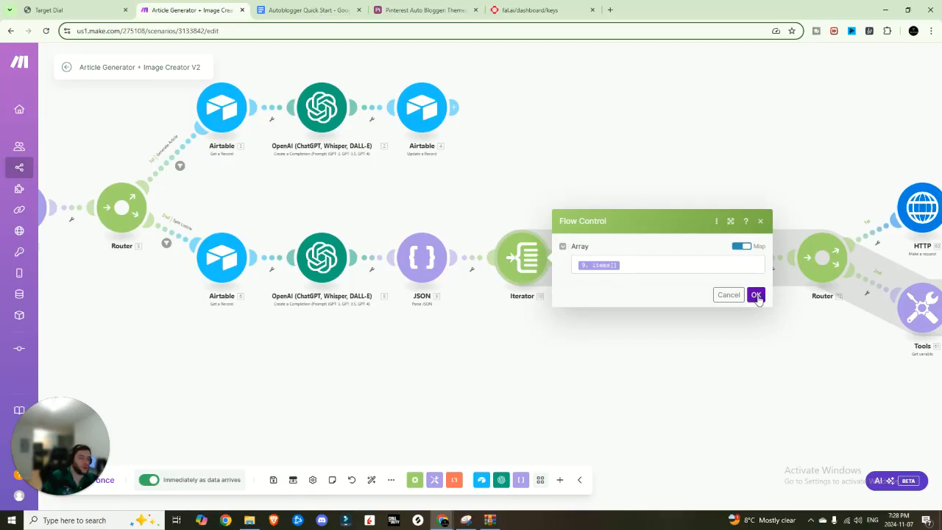
left_click(756, 295)
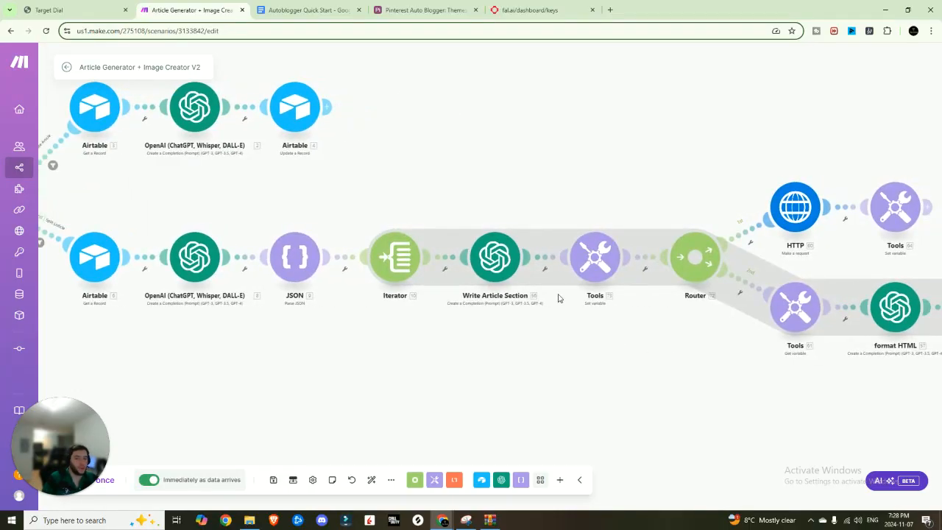
double_click(494, 256)
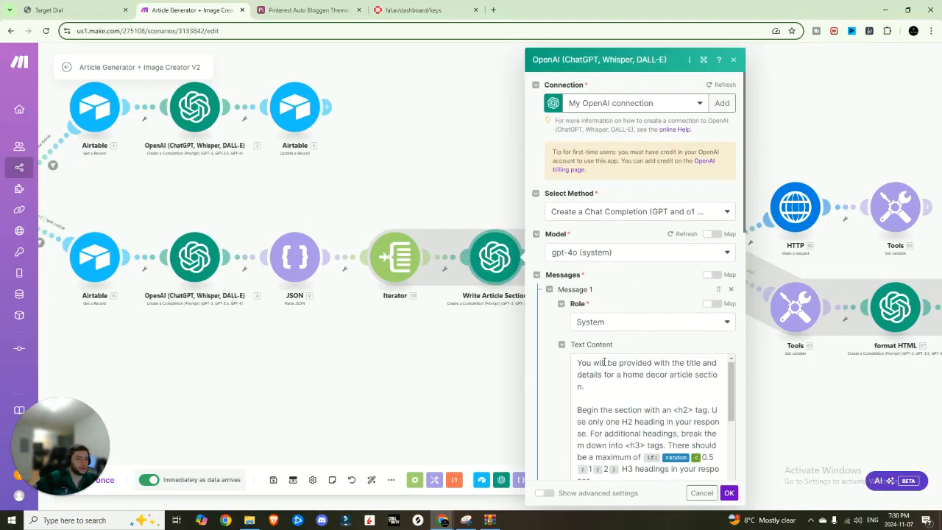
scroll("down", 3)
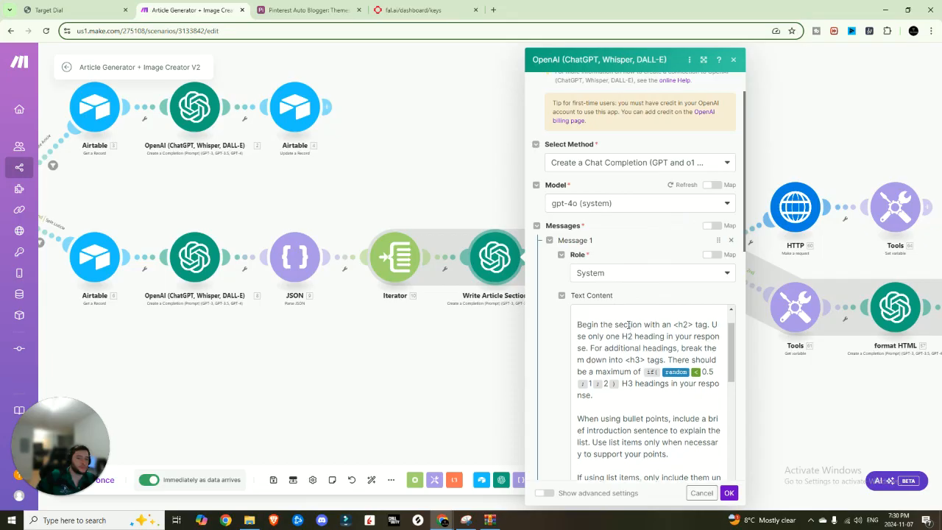
scroll("down", 3)
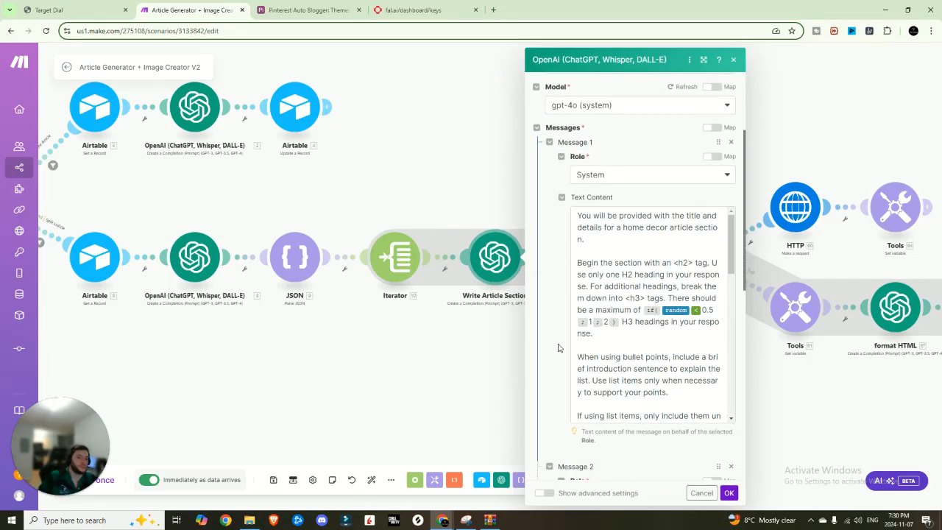
mouse_move(668, 246)
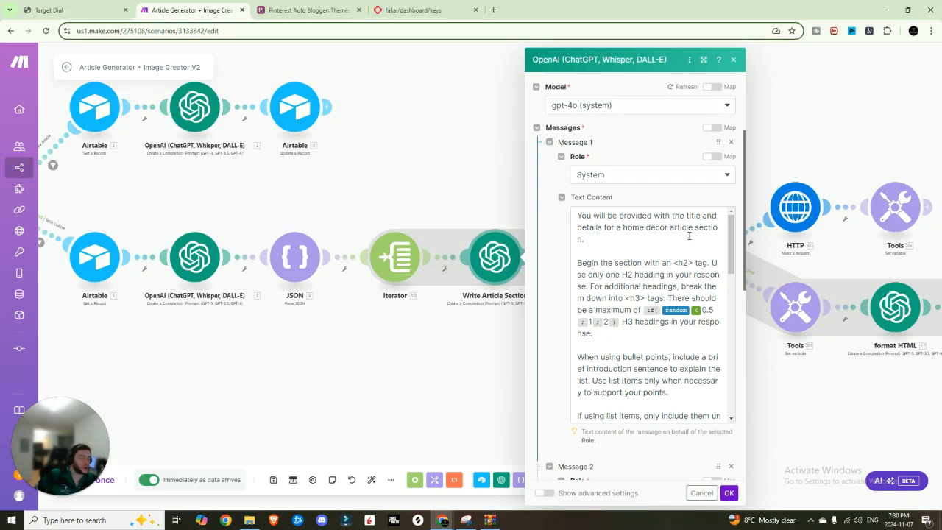
mouse_move(650, 269)
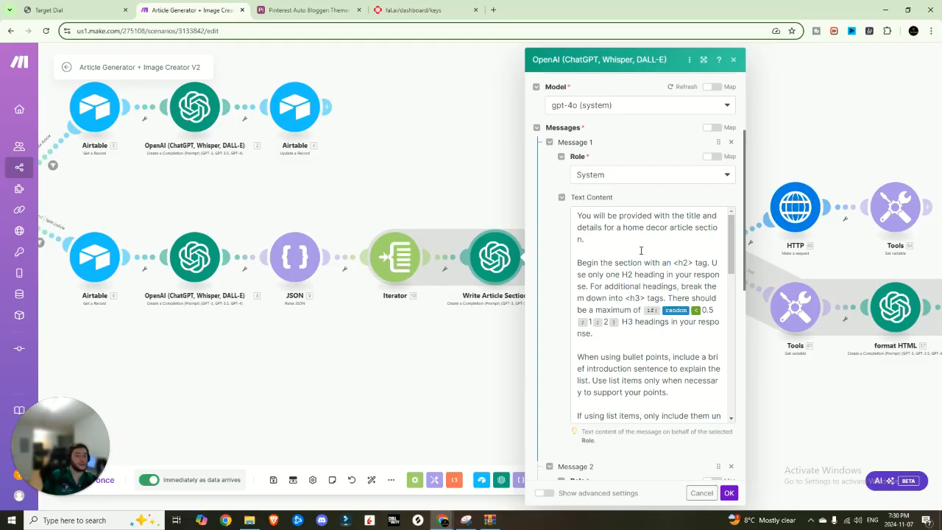
scroll("down", 3)
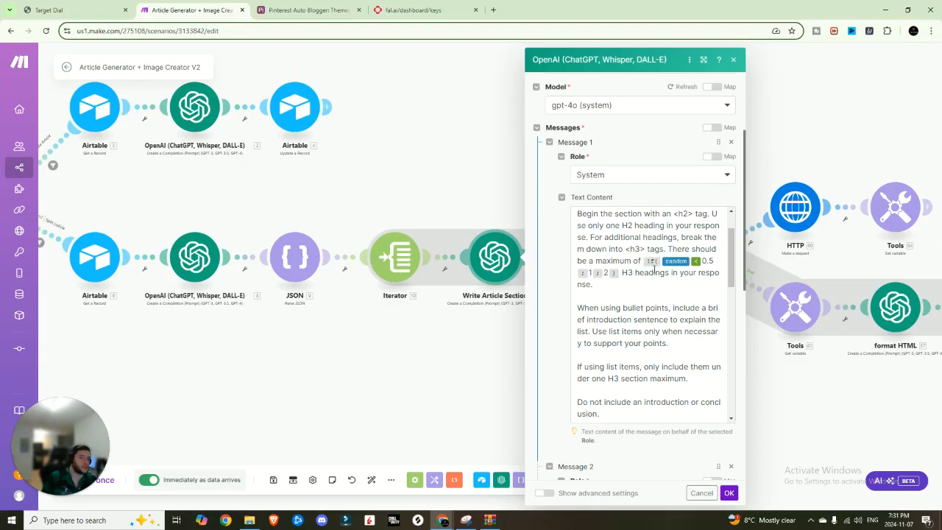
scroll("down", 3)
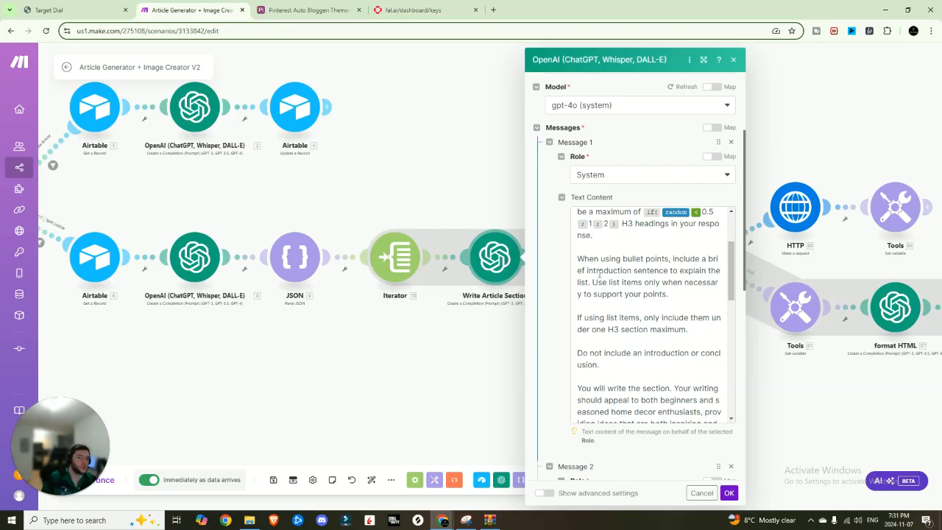
mouse_move(683, 271)
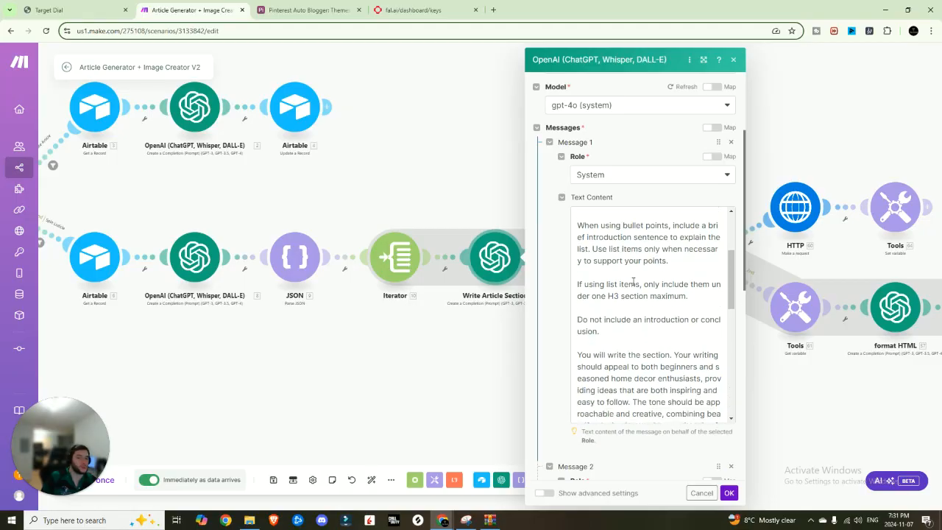
scroll("down", 3)
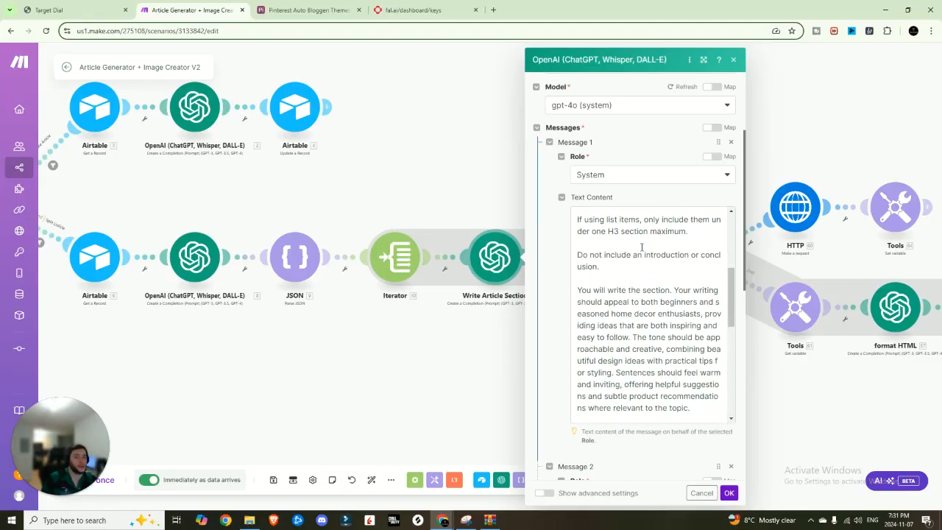
scroll("down", 3)
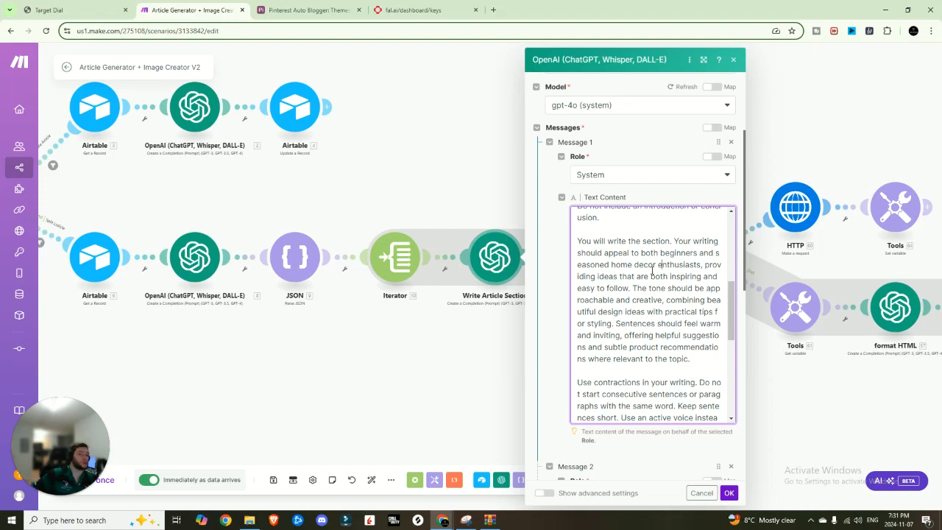
scroll("down", 3)
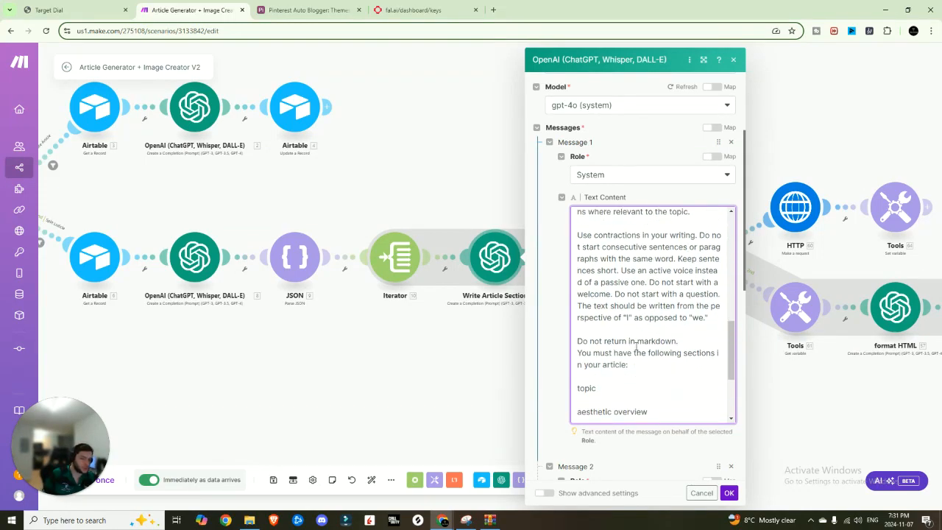
scroll("down", 3)
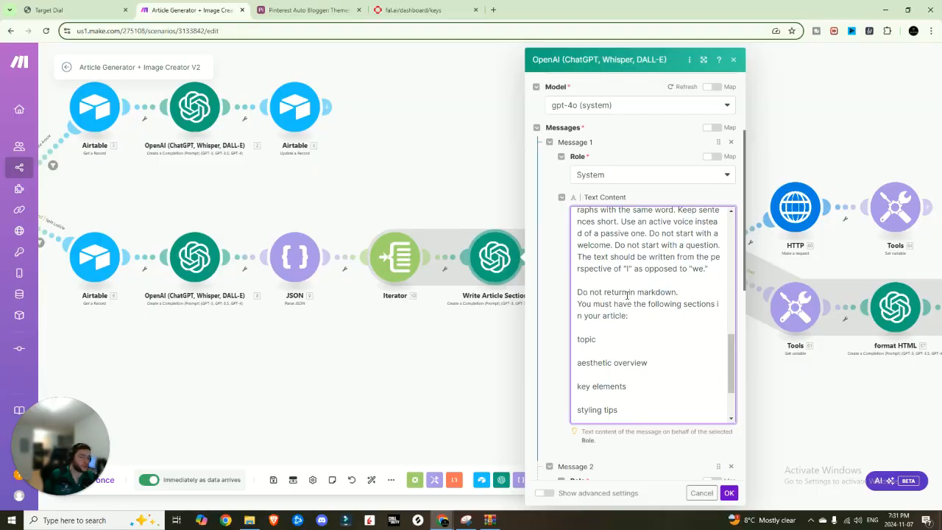
scroll("down", 3)
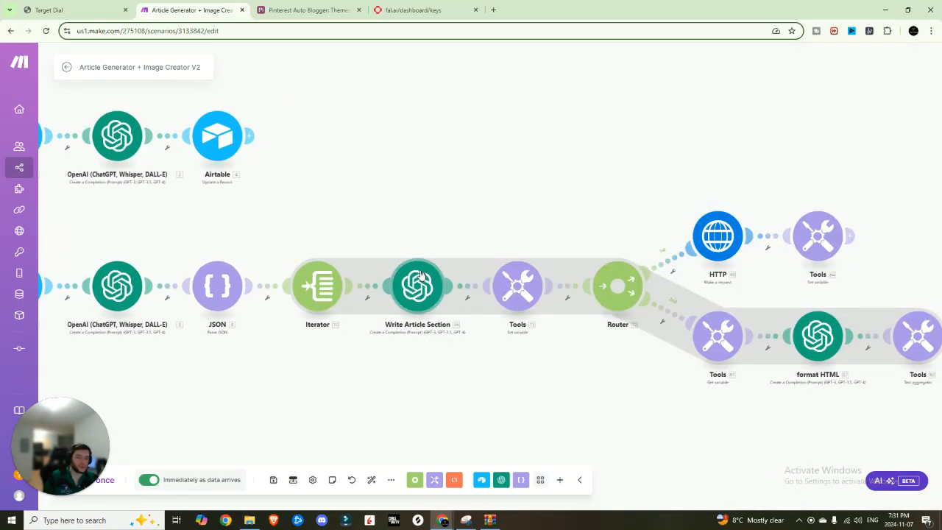
left_click(518, 286)
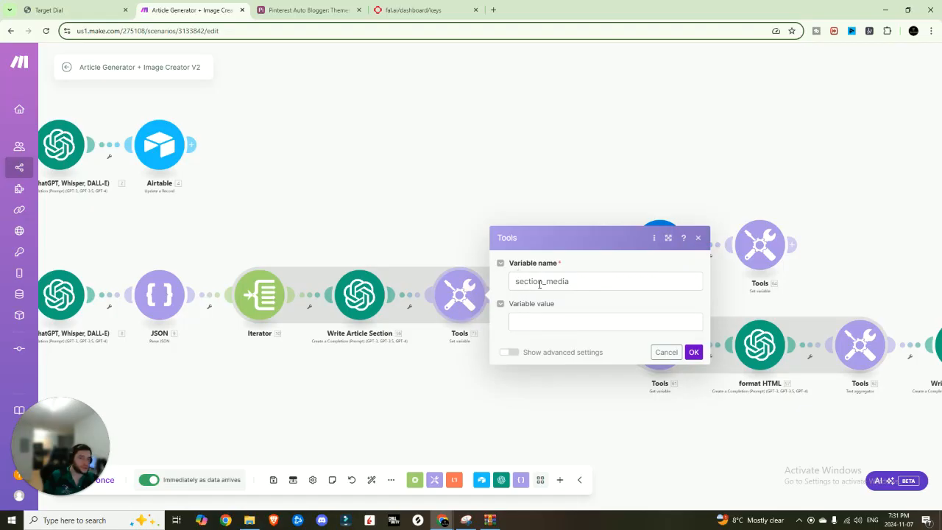
mouse_move(624, 315)
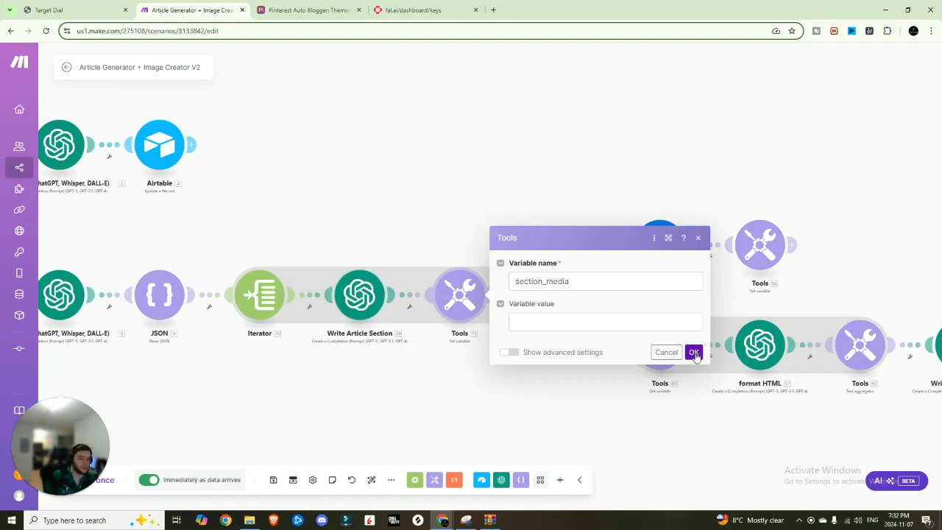
left_click(692, 351)
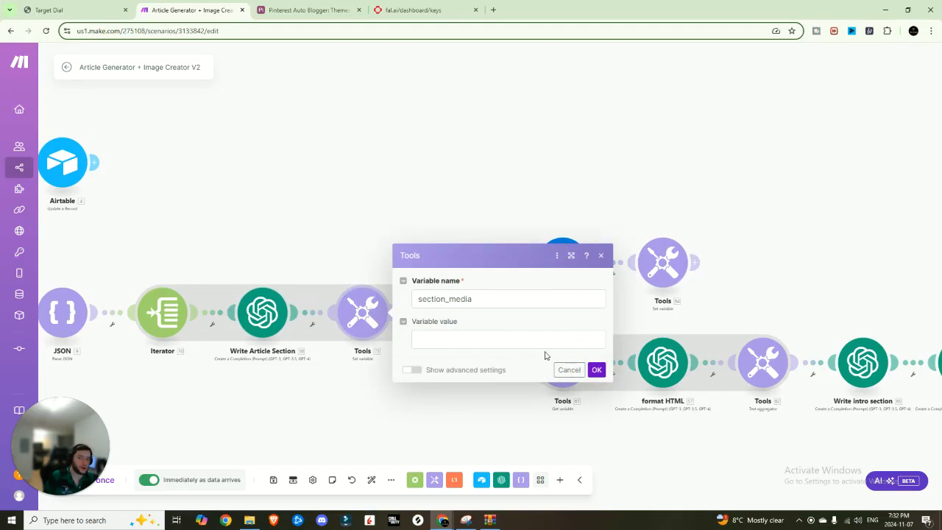
left_click(596, 369)
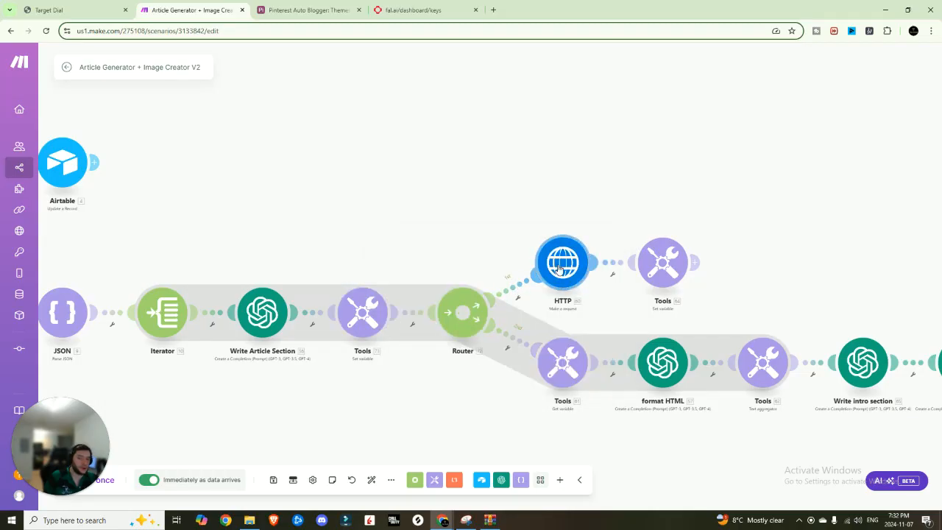
- Browse fal.ai's model gallery from flux-pro/v1.1 to the FLUX1.1 [pro] ultra model page
left_click(562, 262)
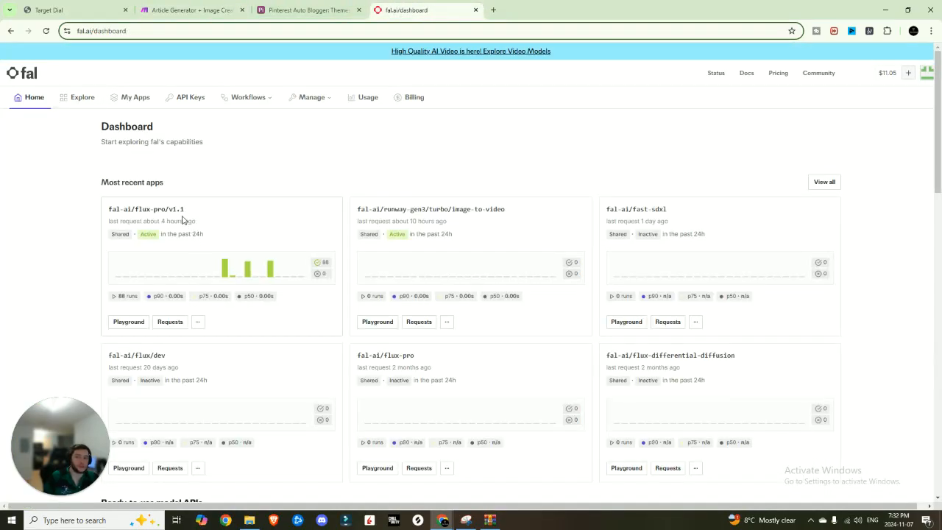
left_click(147, 209)
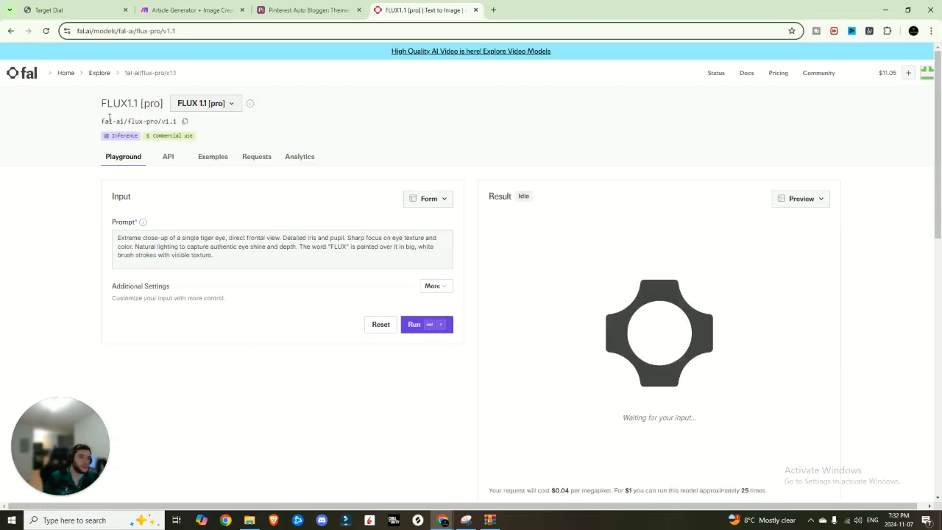
mouse_move(582, 484)
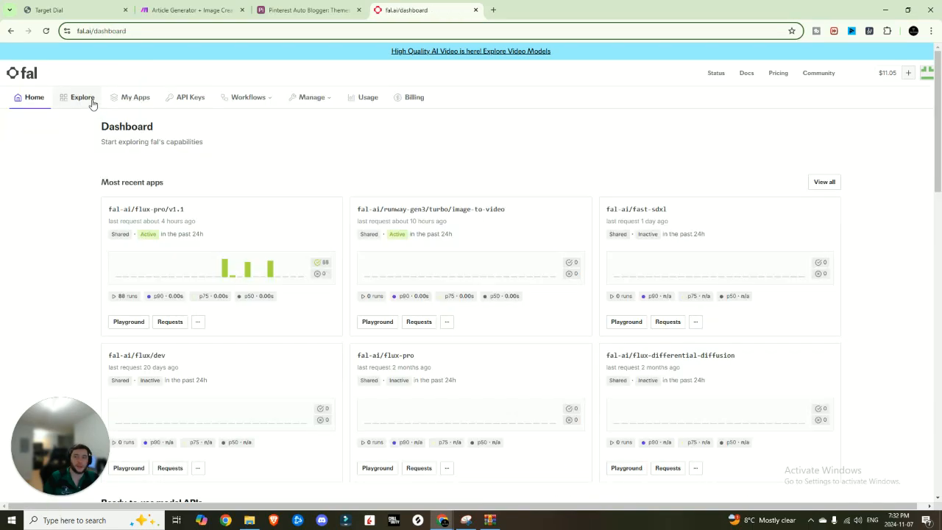
left_click(83, 97)
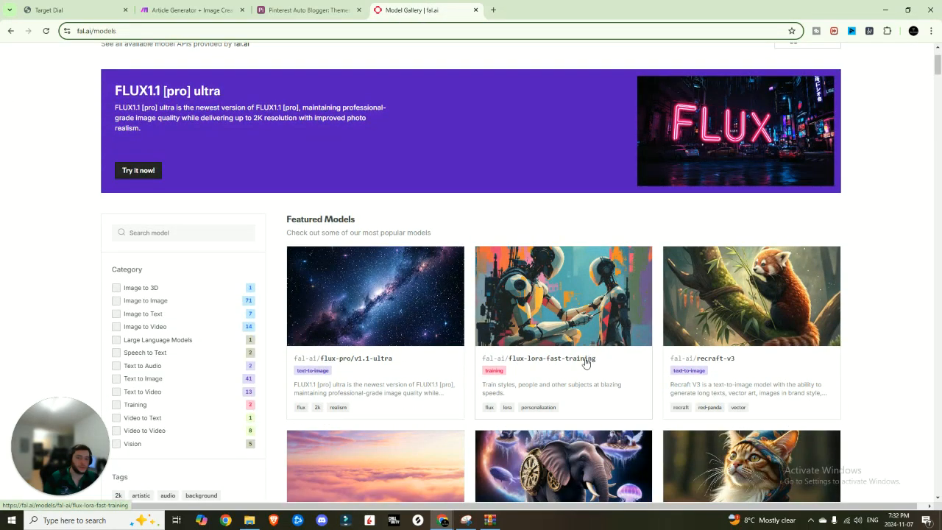
scroll("down", 3)
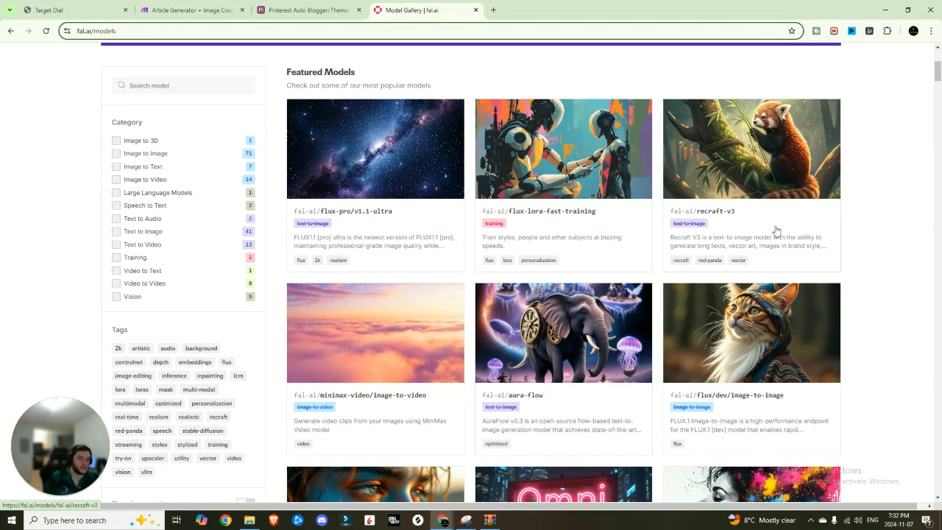
mouse_move(381, 218)
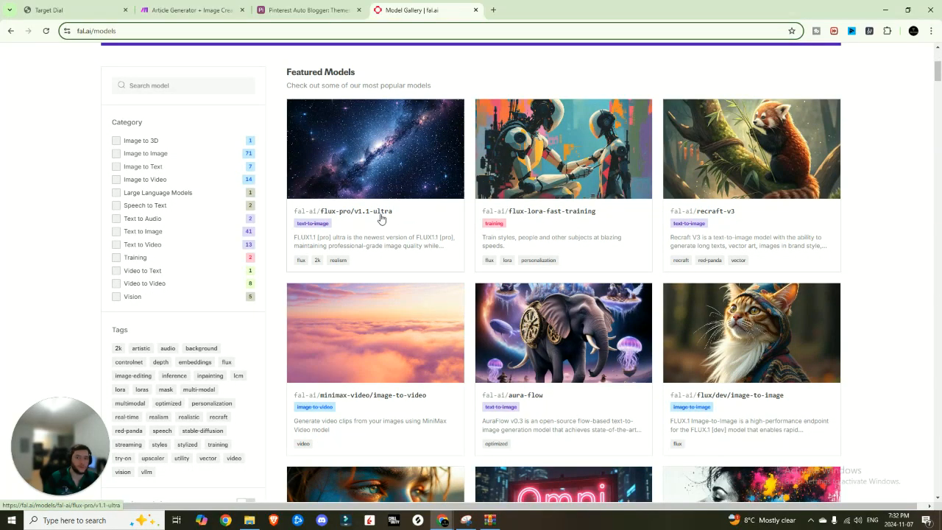
left_click(374, 147)
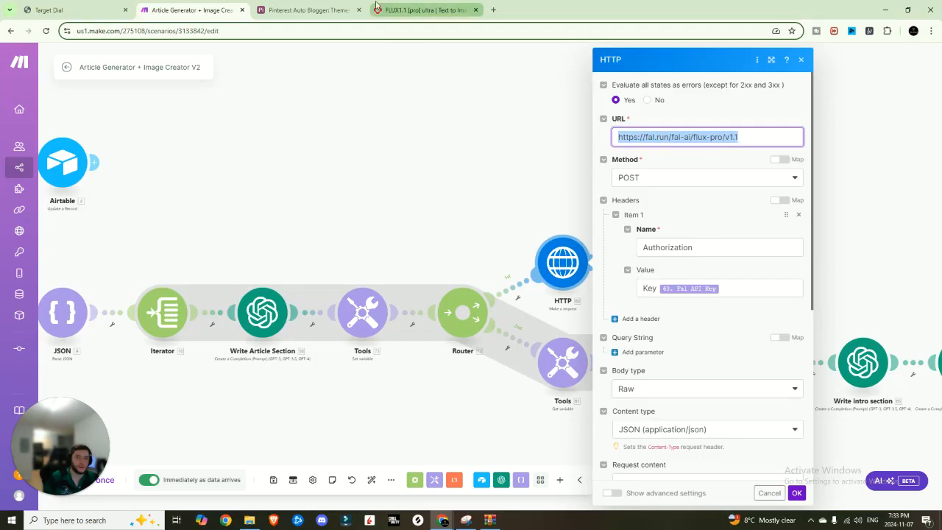
- Select the FLUX1.1 [pro] ultra submit-request URL in the model's API documentation
left_click(423, 9)
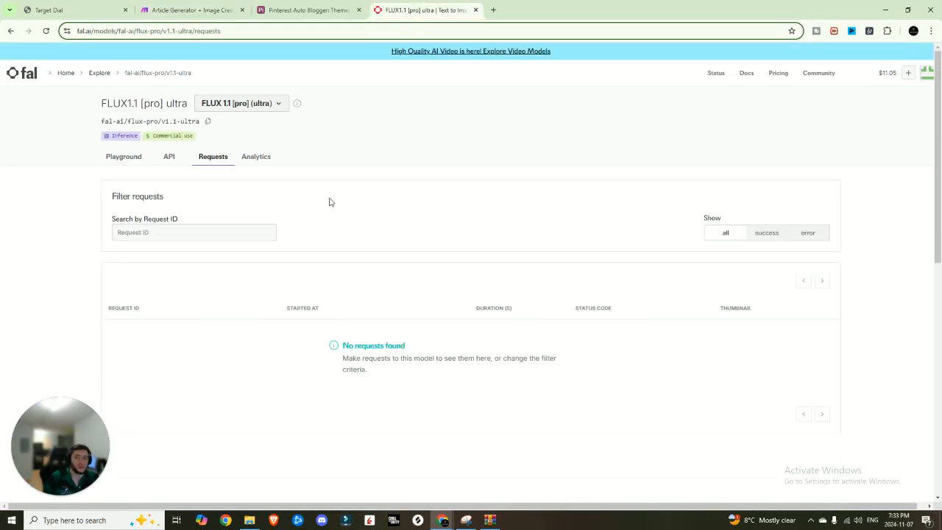
left_click(168, 156)
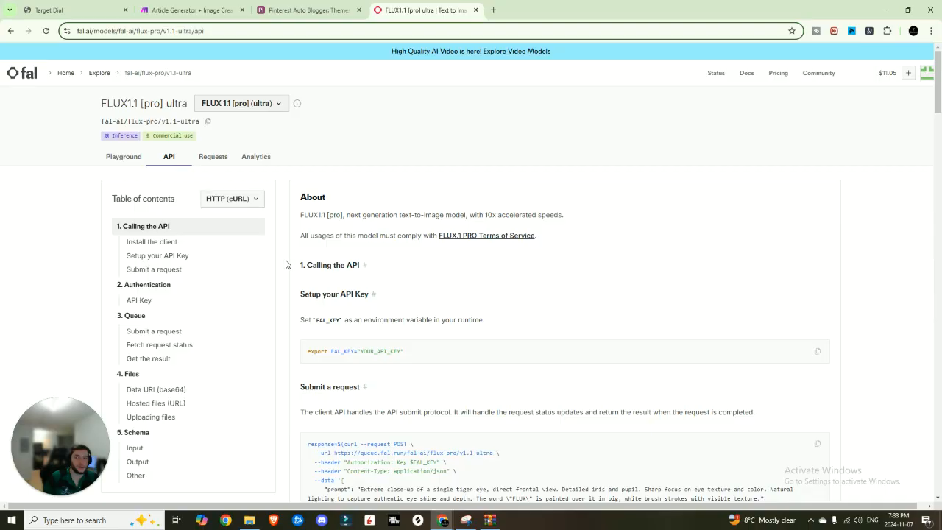
scroll("down", 3)
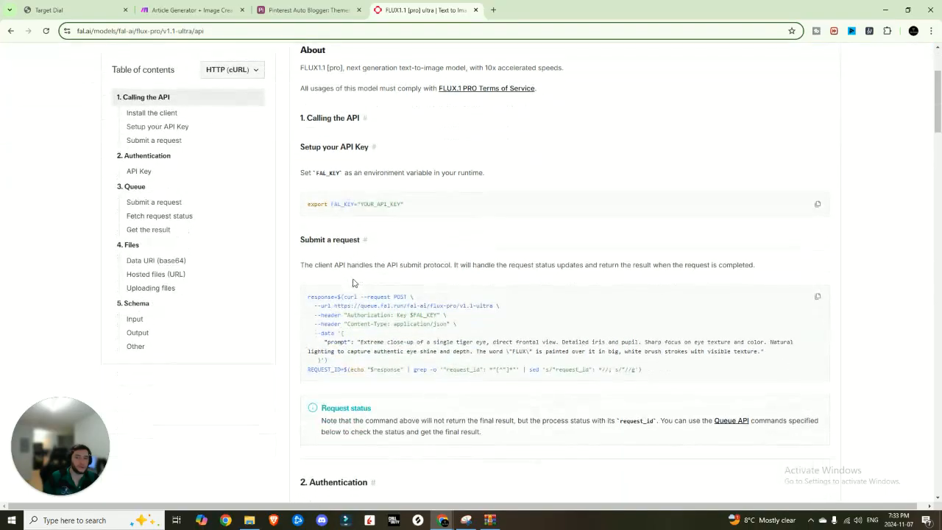
scroll("down", 3)
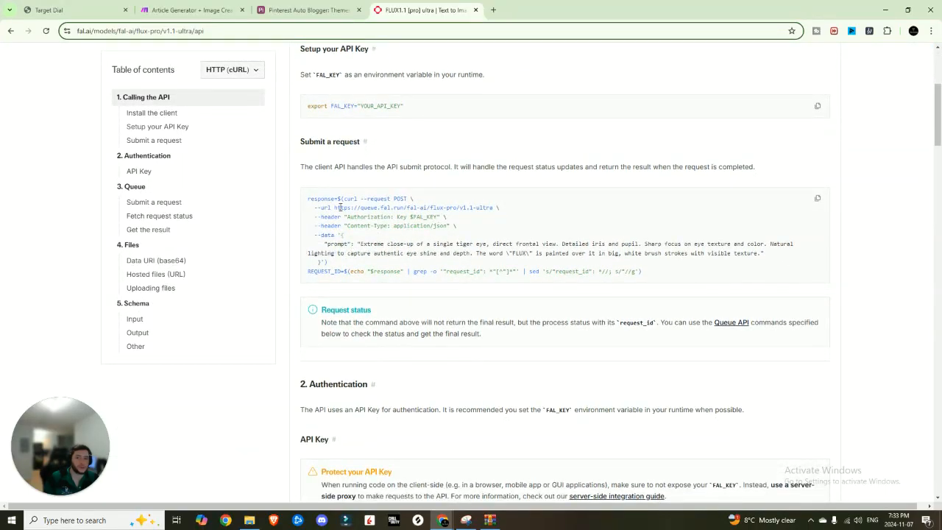
double_click(412, 208)
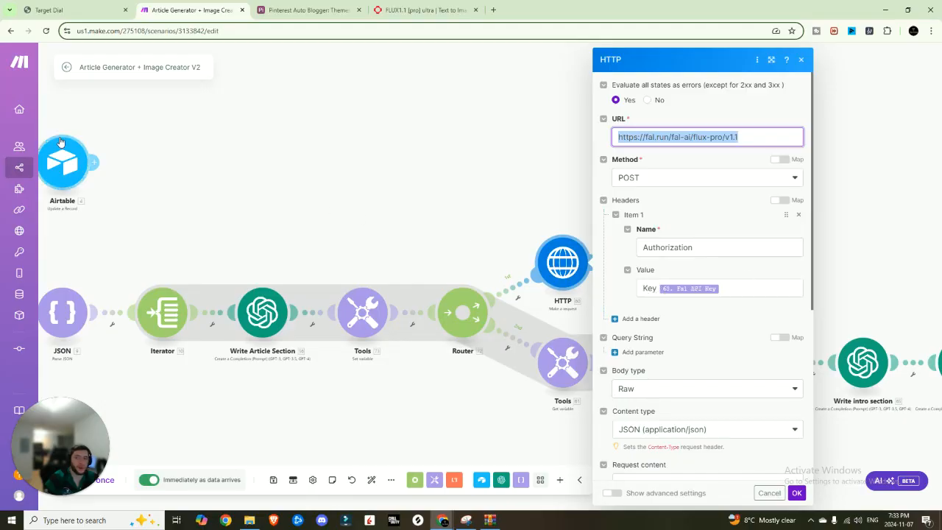
- Scroll the HTTP module to its JSON request content with the home decor image prompt
left_click(424, 9)
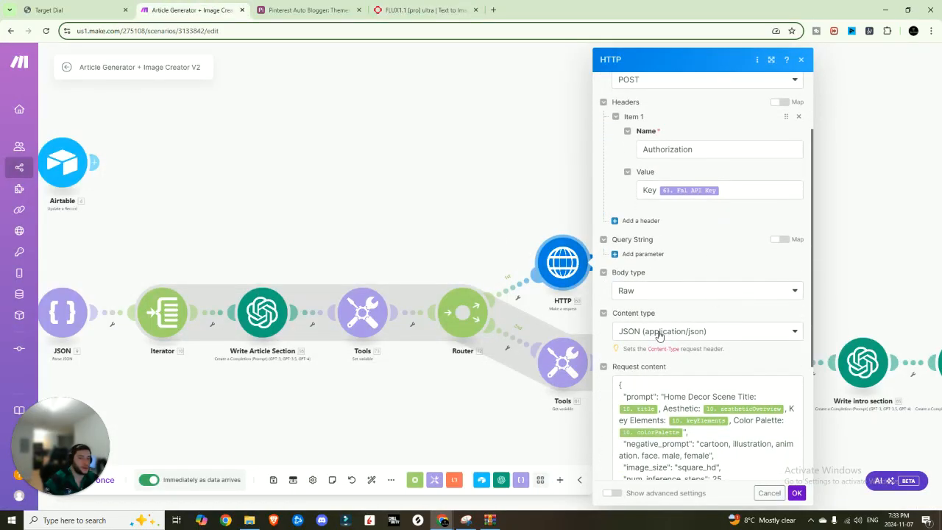
scroll("down", 3)
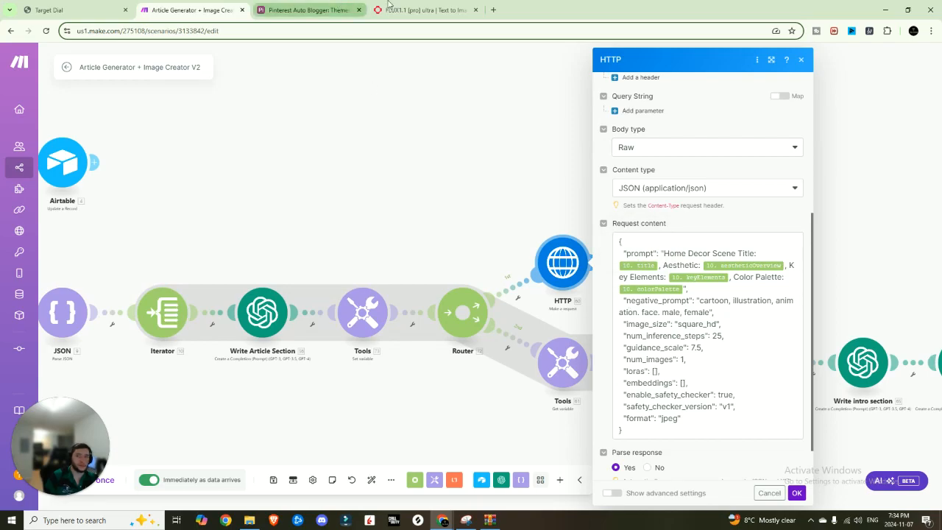
left_click(425, 9)
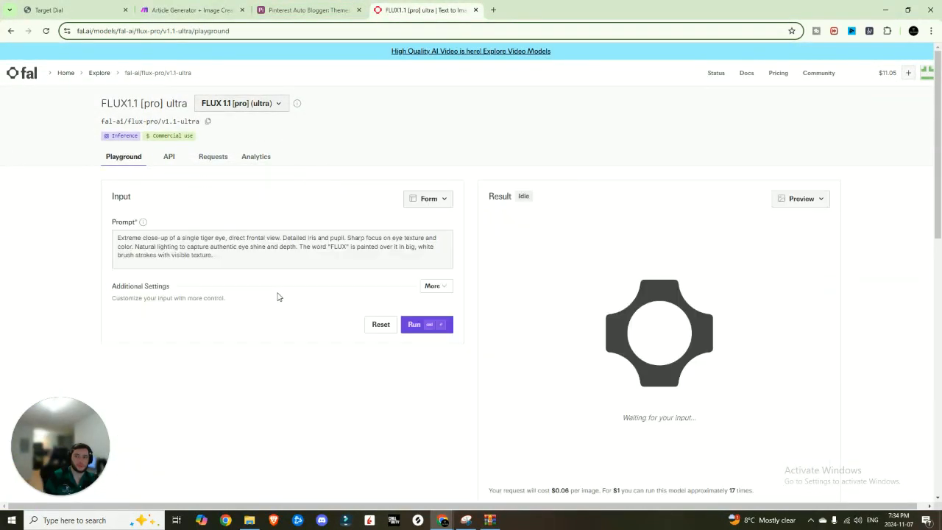
left_click(428, 199)
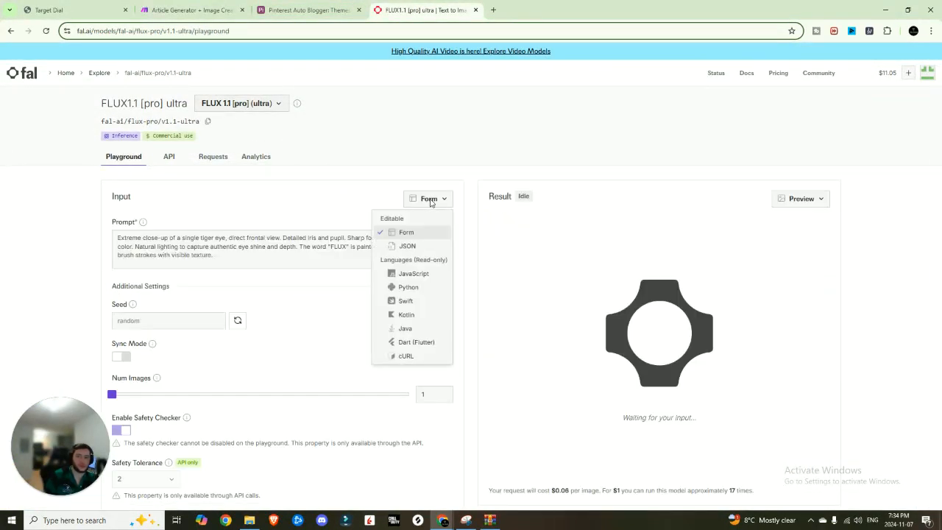
left_click(407, 246)
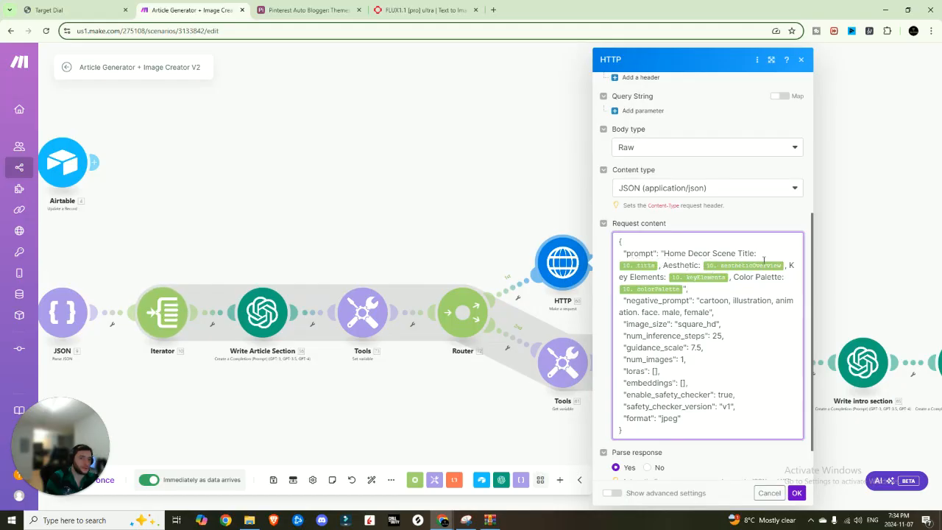
- Review the section_media variable's img tag mapping the fal.ai response image URL, then save it
scroll("down", 3)
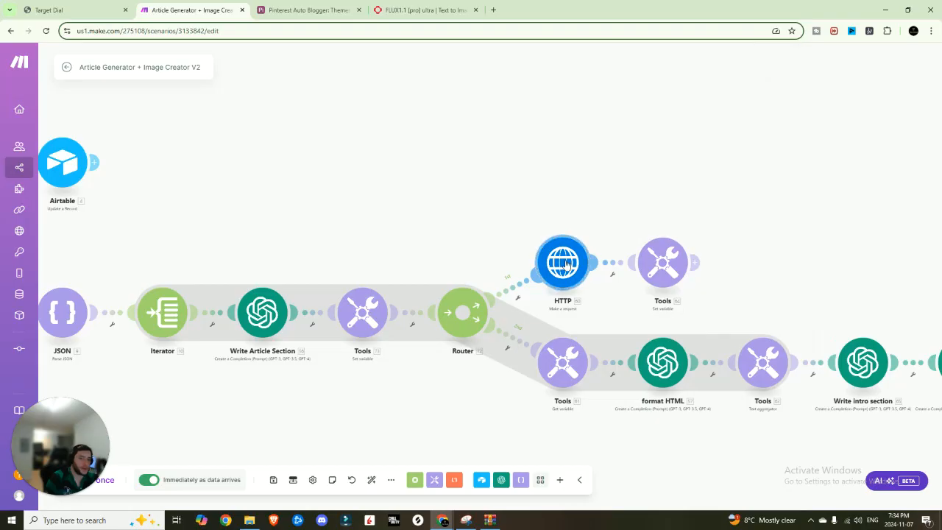
left_click(662, 262)
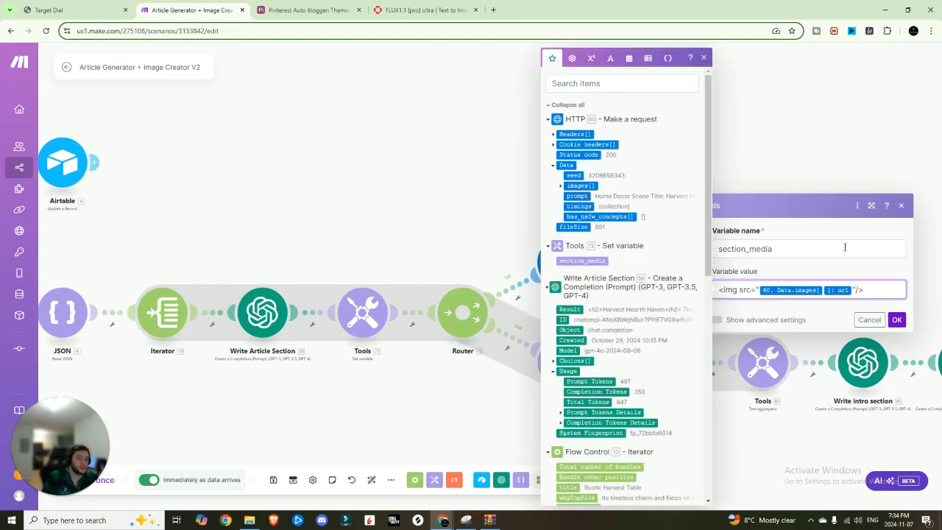
left_click(560, 185)
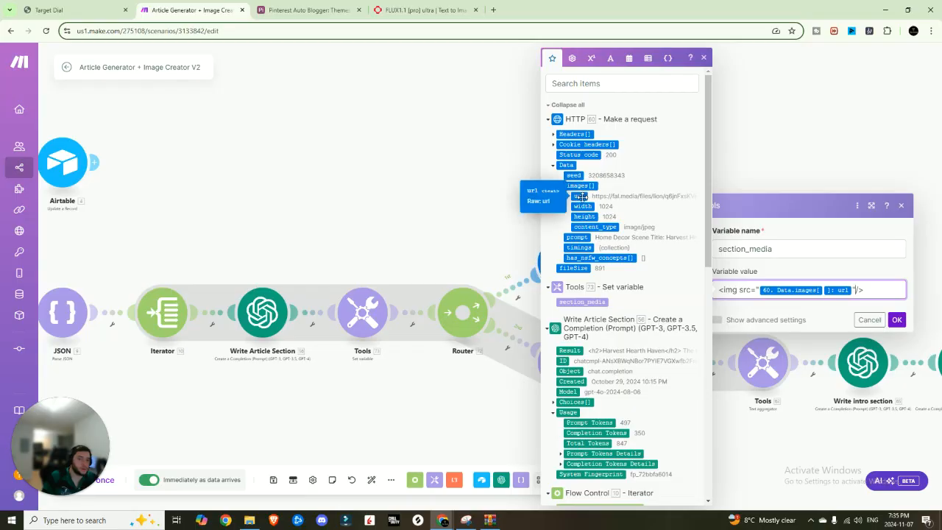
mouse_move(694, 61)
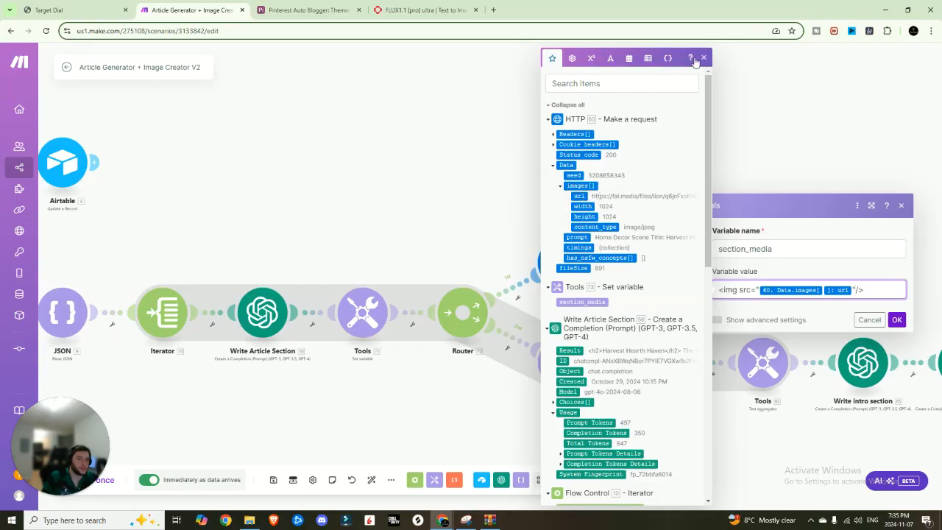
left_click(702, 57)
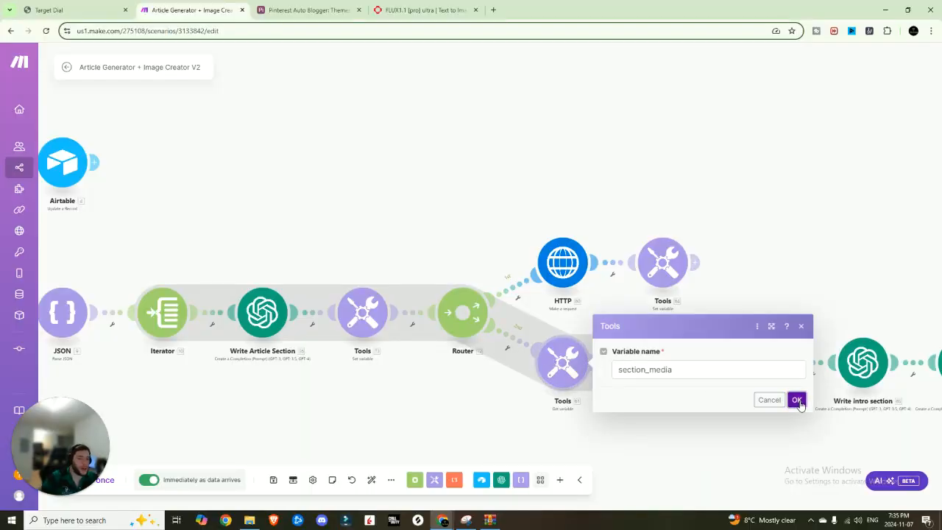
left_click(797, 401)
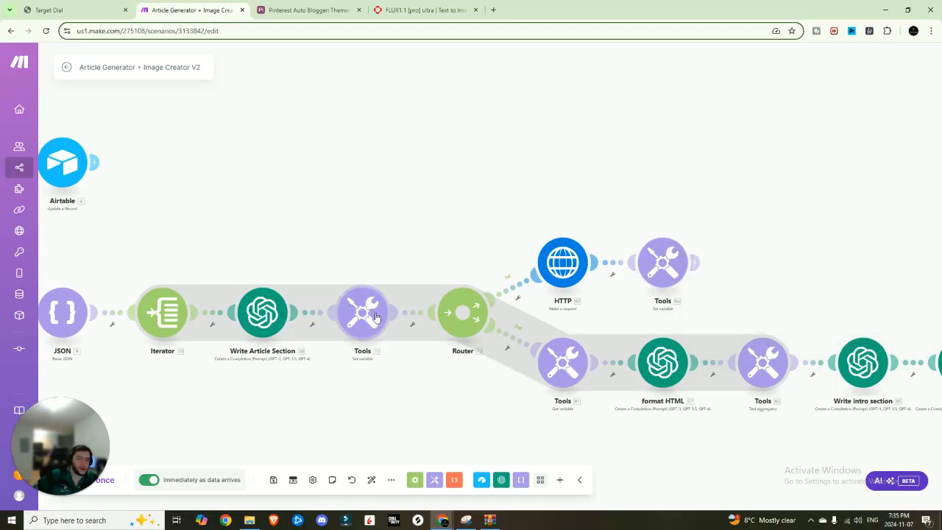
mouse_move(639, 250)
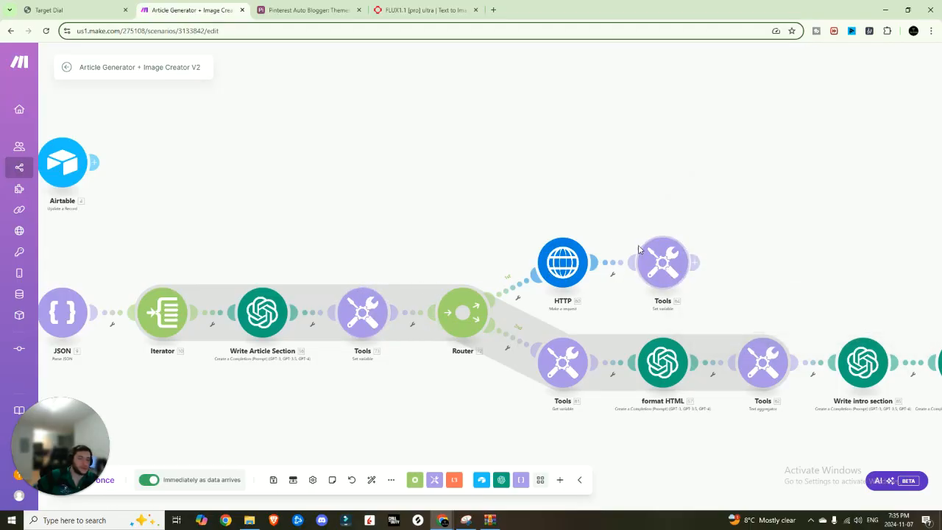
mouse_move(562, 362)
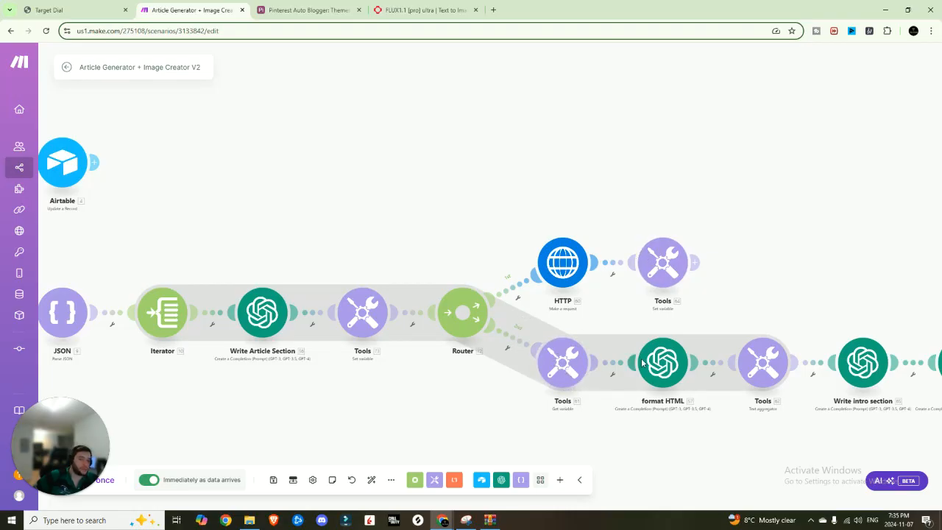
left_click(662, 362)
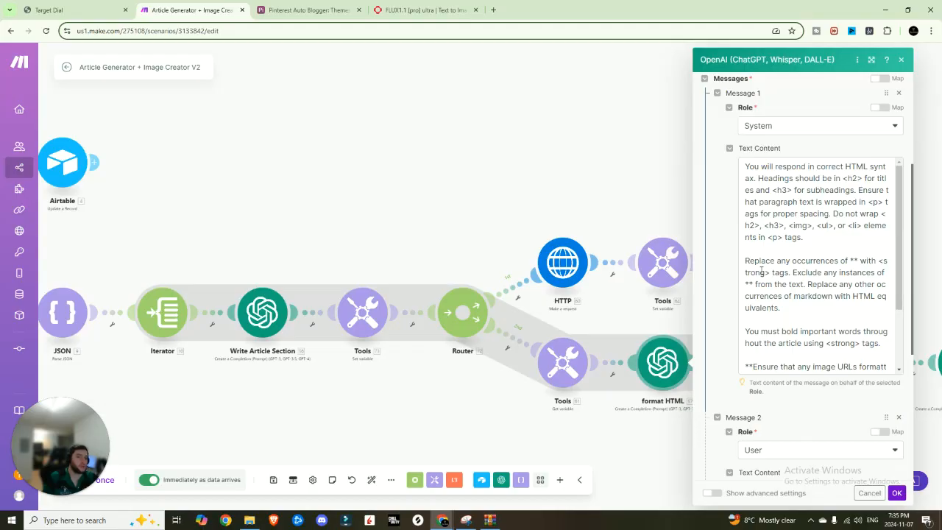
mouse_move(855, 207)
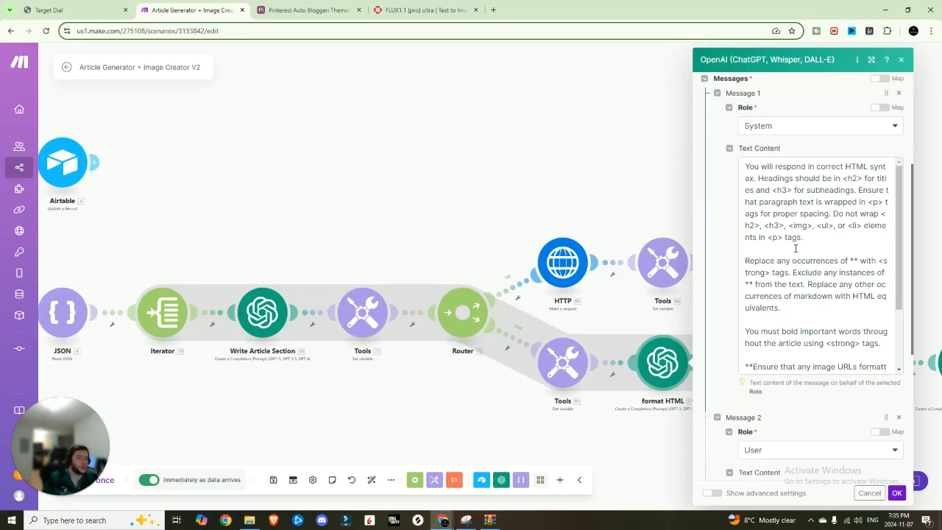
mouse_move(777, 237)
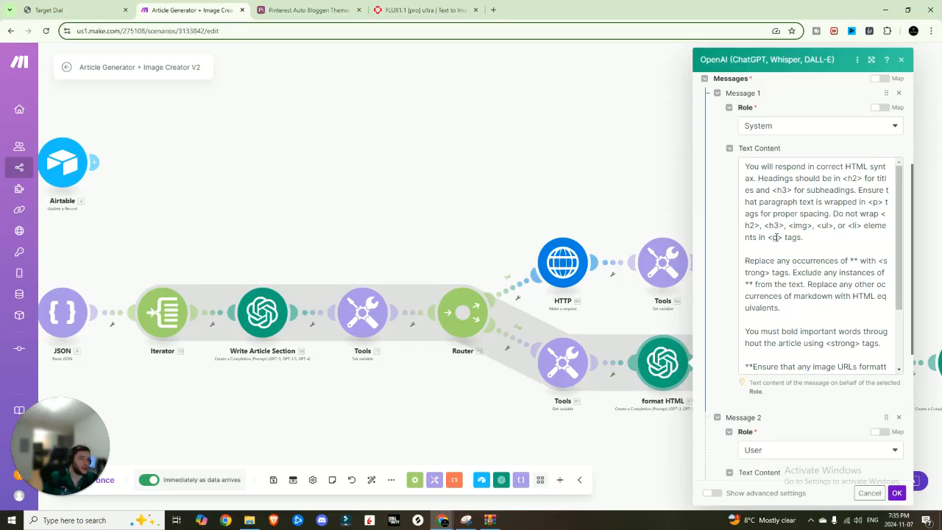
scroll("down", 3)
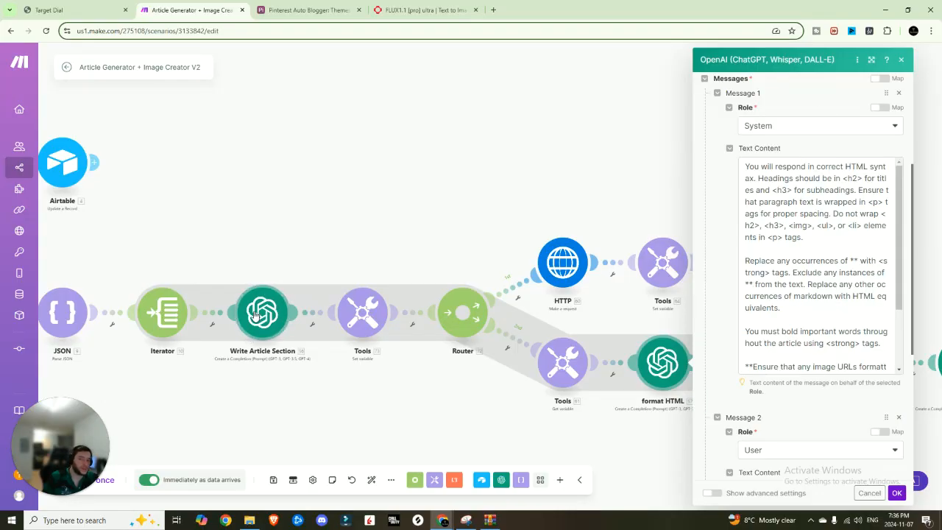
scroll("down", 3)
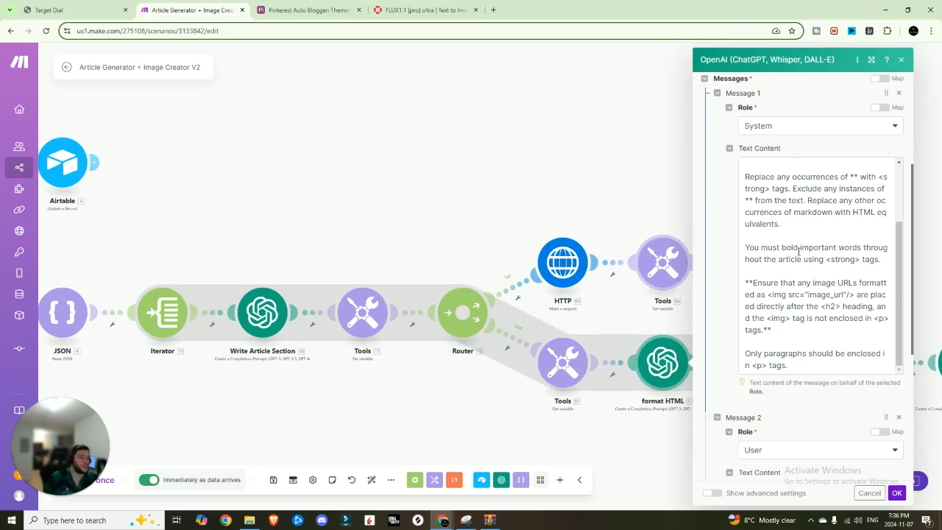
scroll("down", 3)
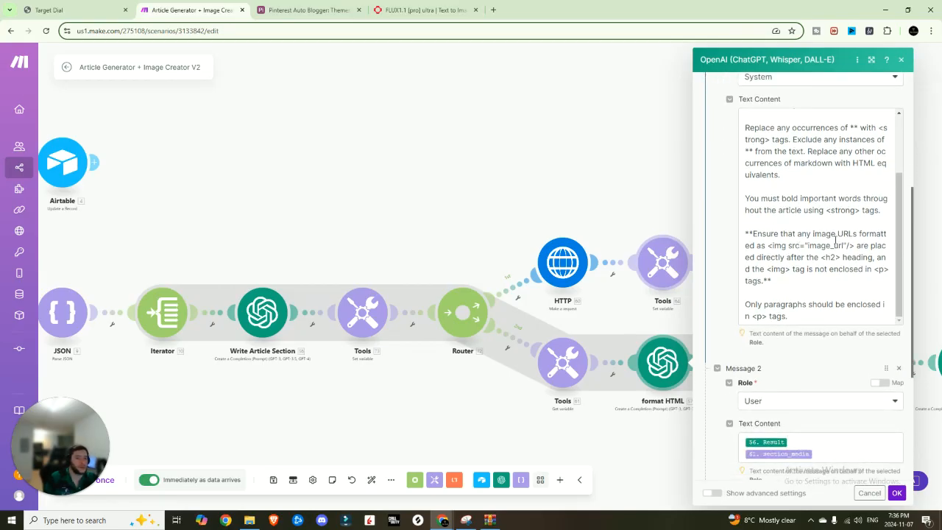
scroll("down", 3)
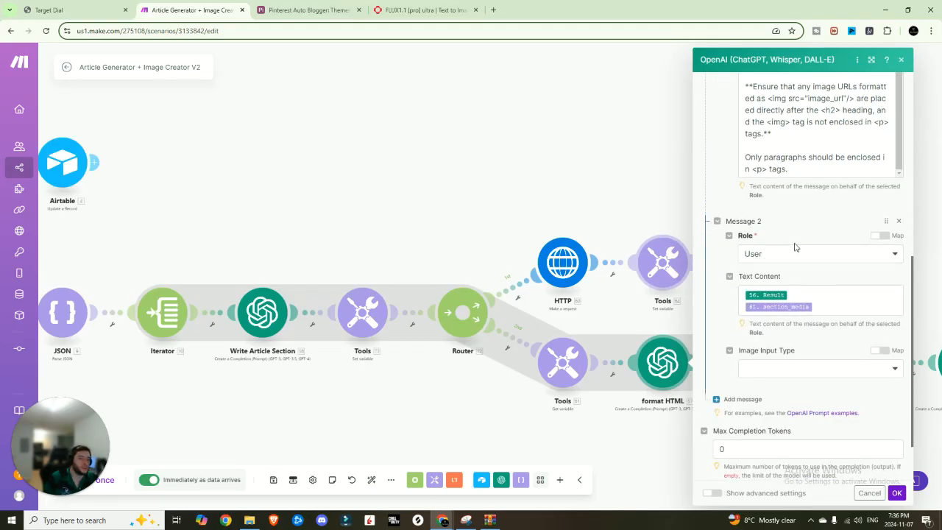
scroll("down", 3)
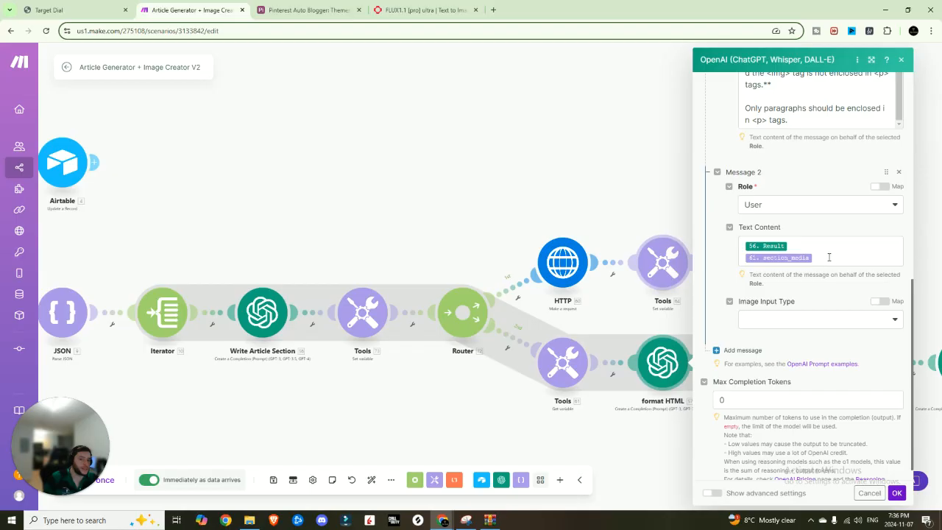
mouse_move(765, 246)
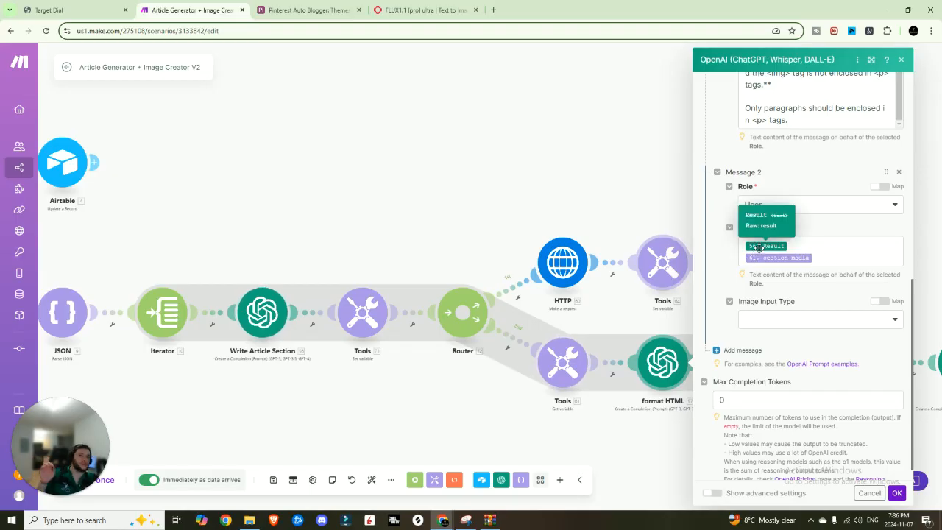
left_click(765, 244)
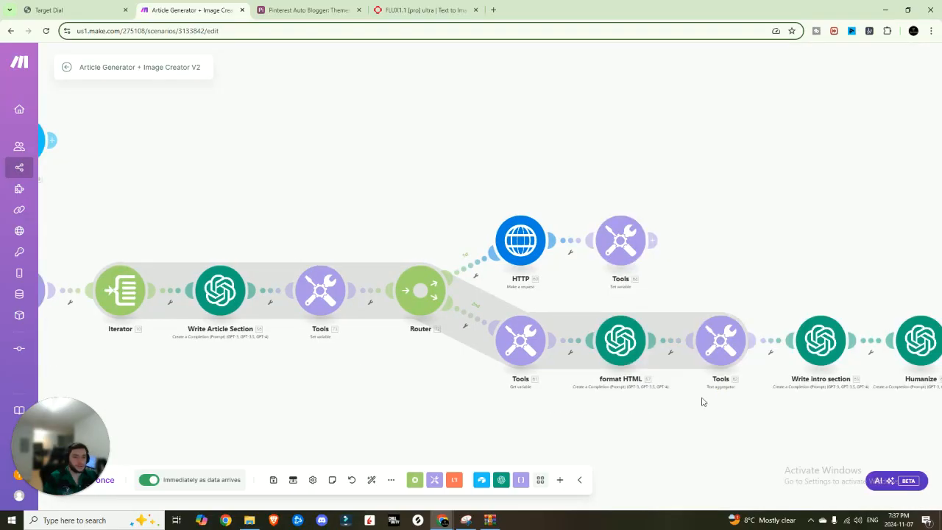
left_click(721, 341)
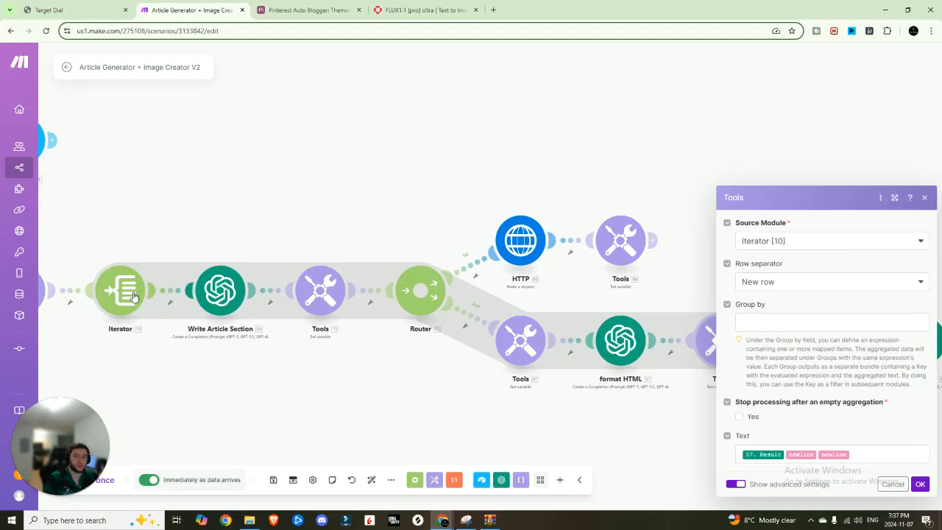
mouse_move(114, 308)
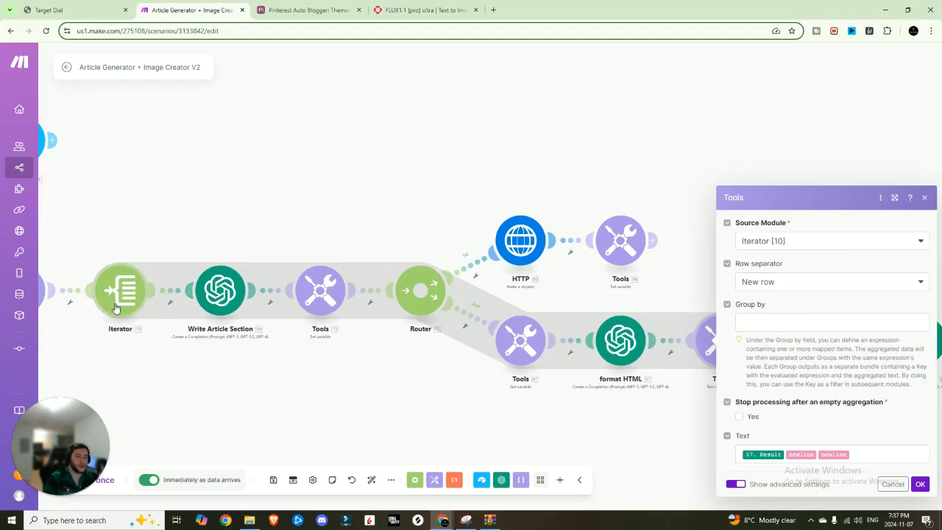
mouse_move(168, 289)
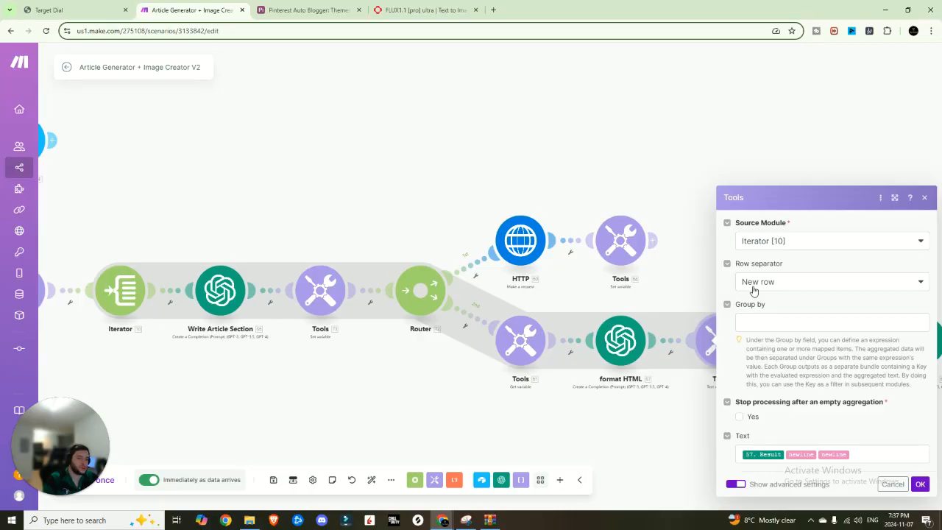
mouse_move(800, 282)
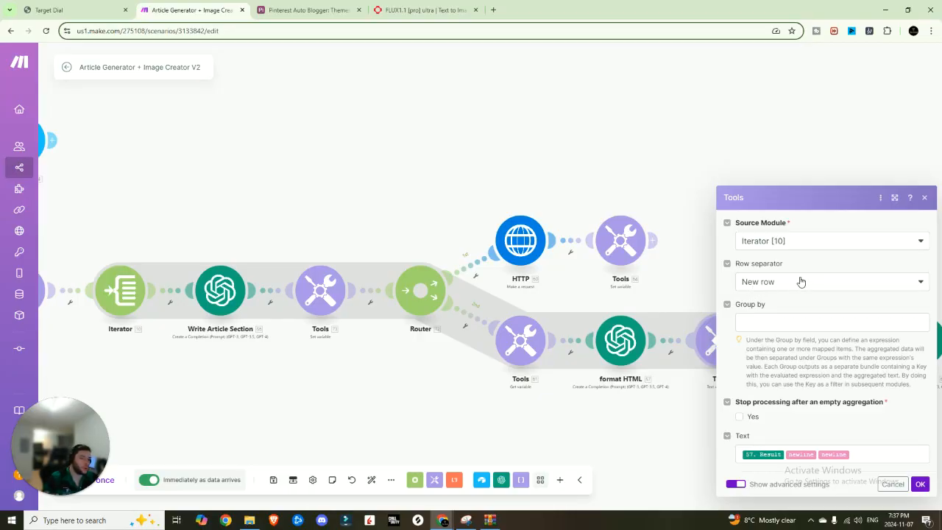
mouse_move(709, 350)
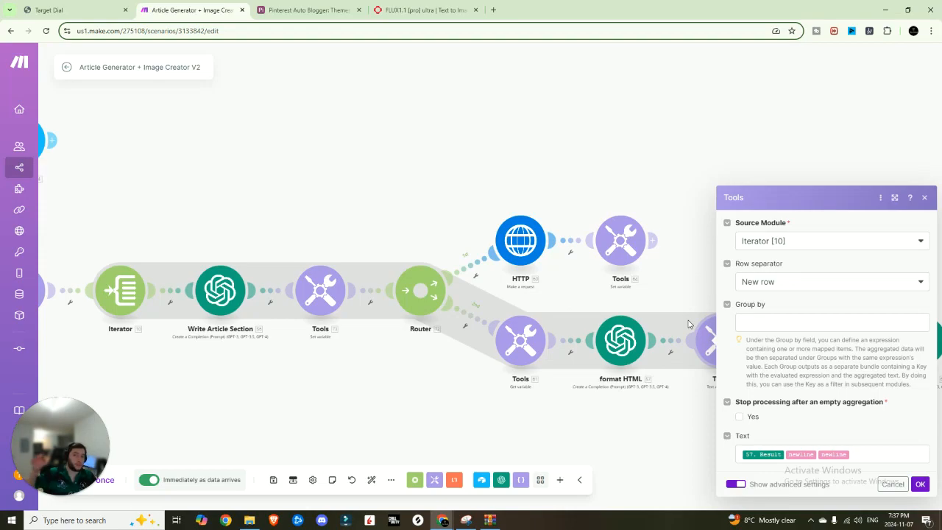
mouse_move(627, 291)
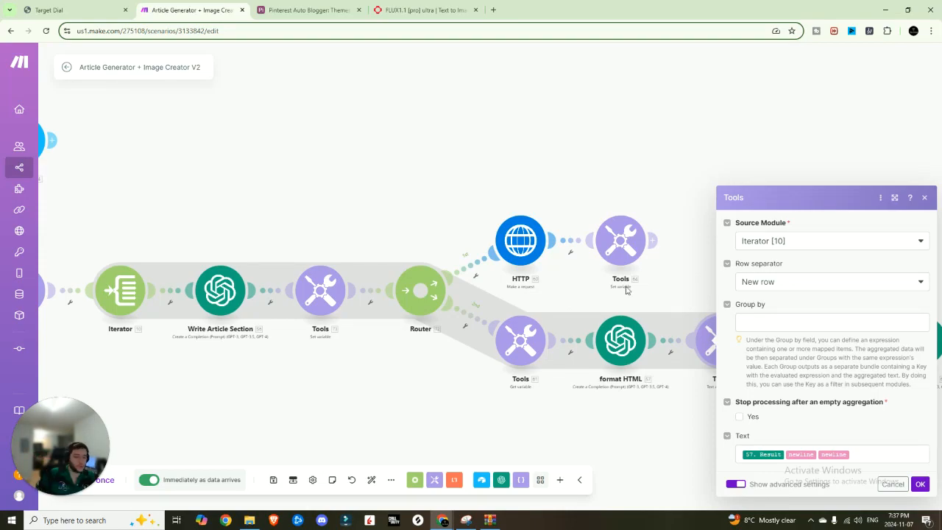
mouse_move(155, 265)
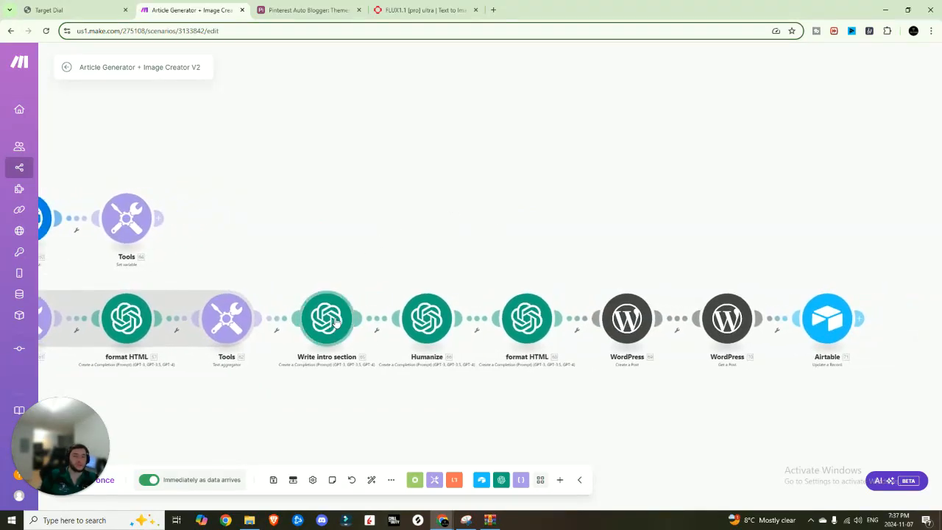
- Review the Write intro section prompt and the Humanize step's gpt-4o rewriting prompt
left_click(326, 318)
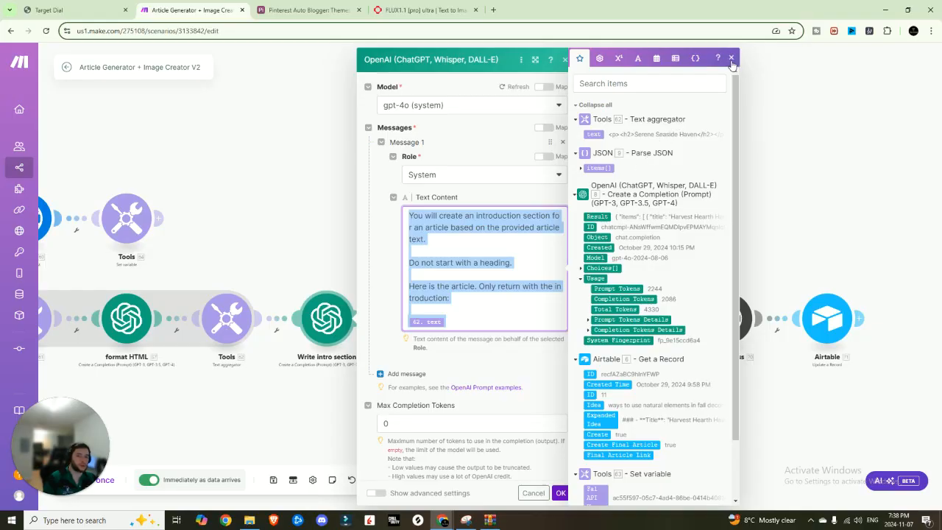
left_click(732, 59)
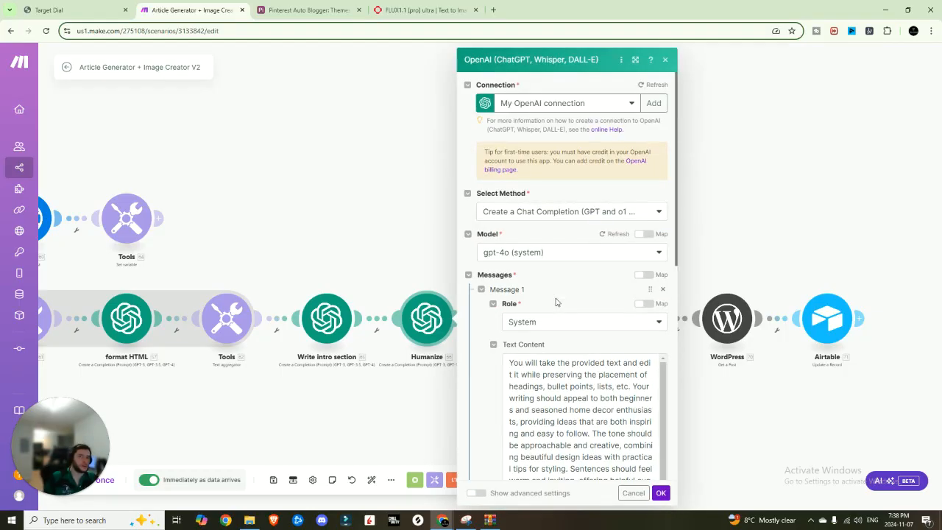
scroll("down", 3)
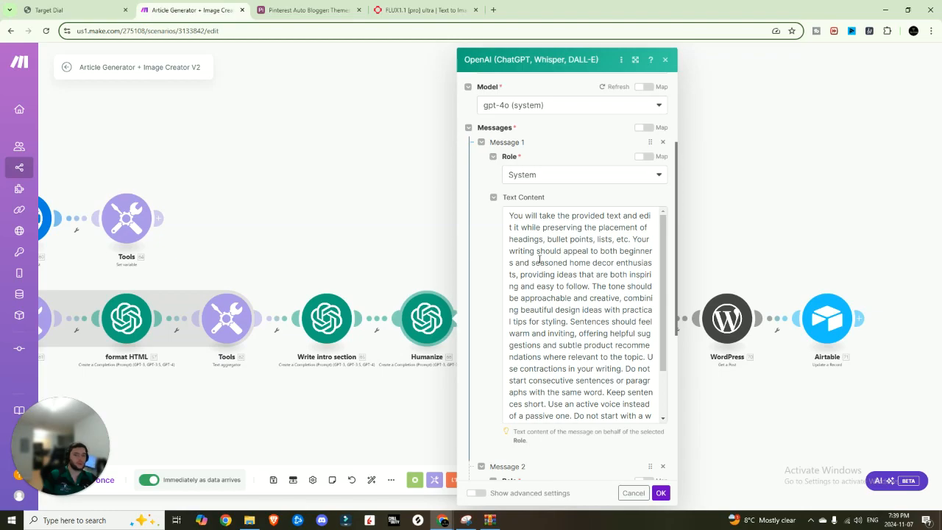
scroll("down", 3)
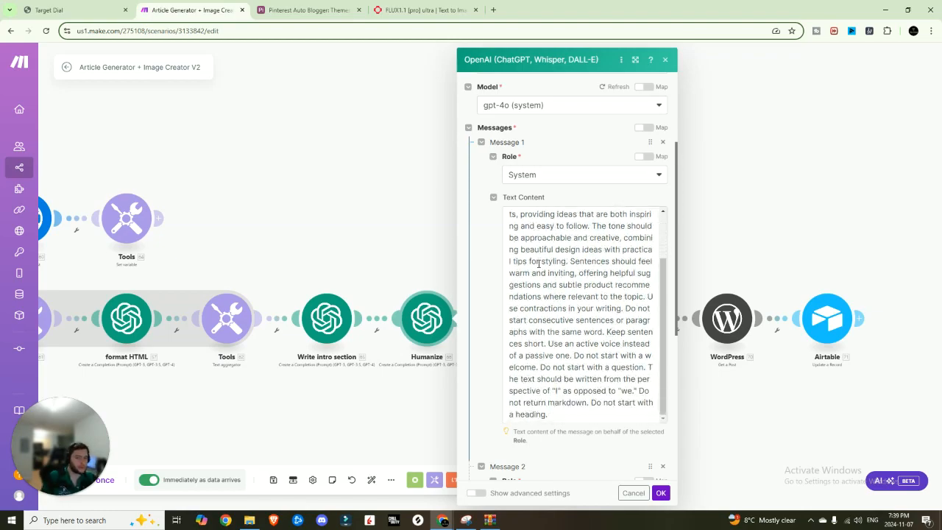
mouse_move(538, 268)
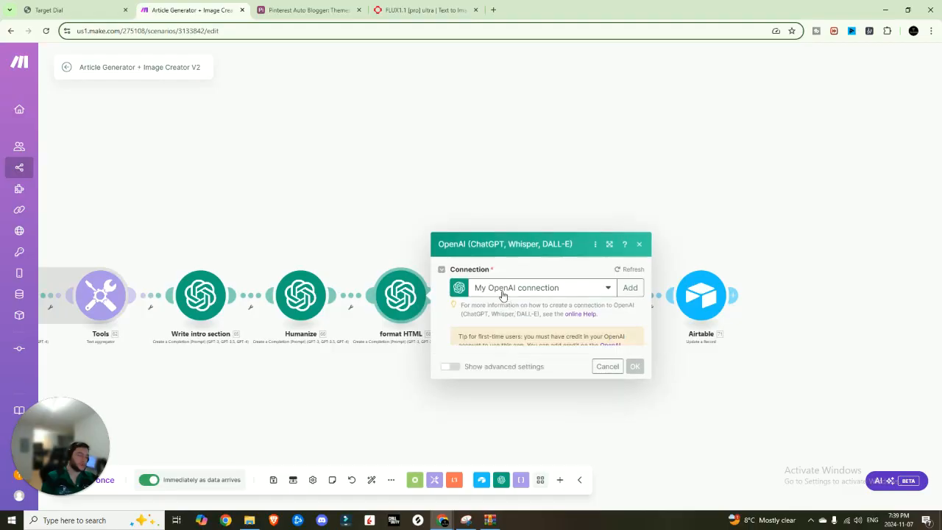
- Bring up the final format HTML step that converts the Humanize result from markdown to HTML
left_click(541, 287)
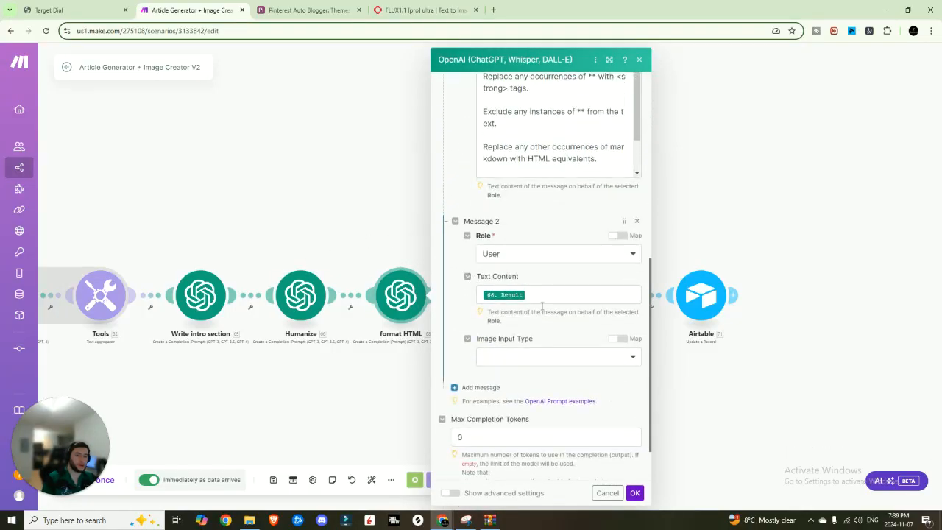
mouse_move(430, 347)
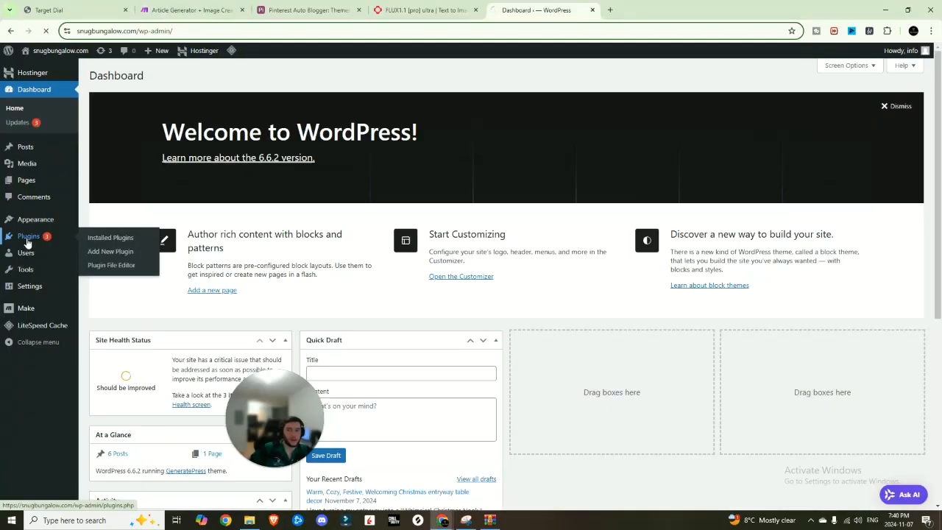
- Confirm Make Connector appears in WordPress's installed plugins, then return to the Make.com scenario
left_click(109, 237)
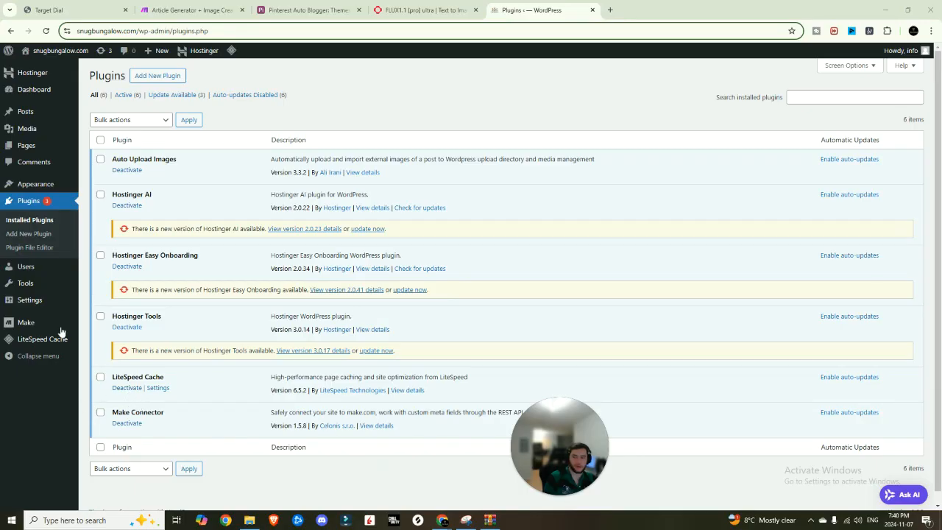
left_click(25, 322)
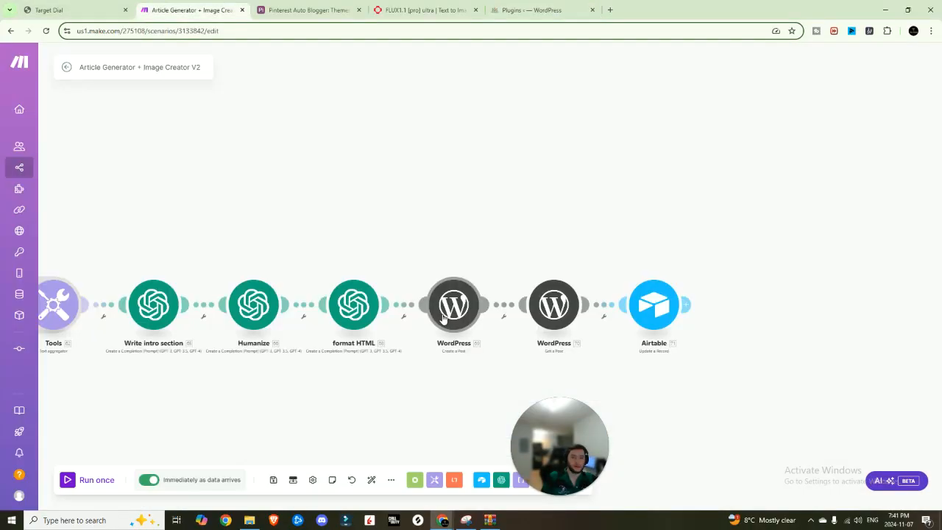
- Inspect the WordPress Create a Post step and dismiss the new-connection form for REST URL and API key
left_click(453, 304)
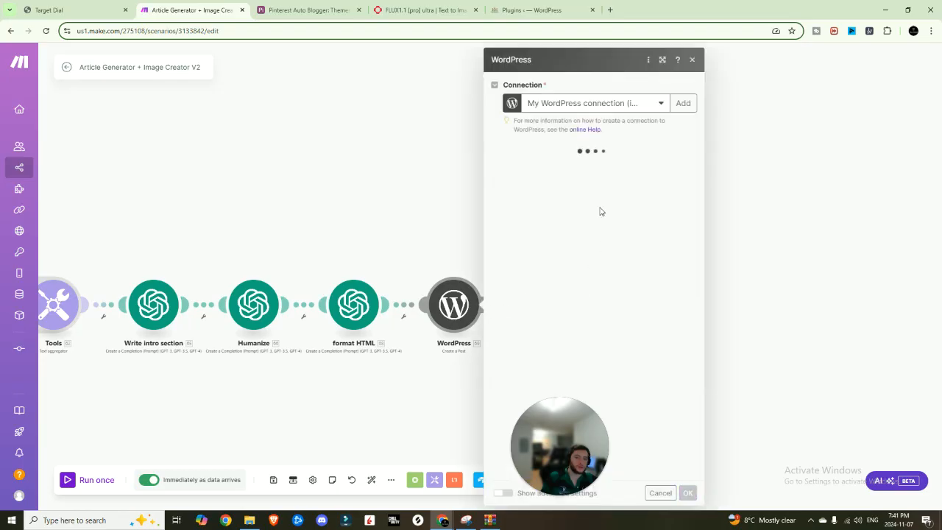
left_click(683, 103)
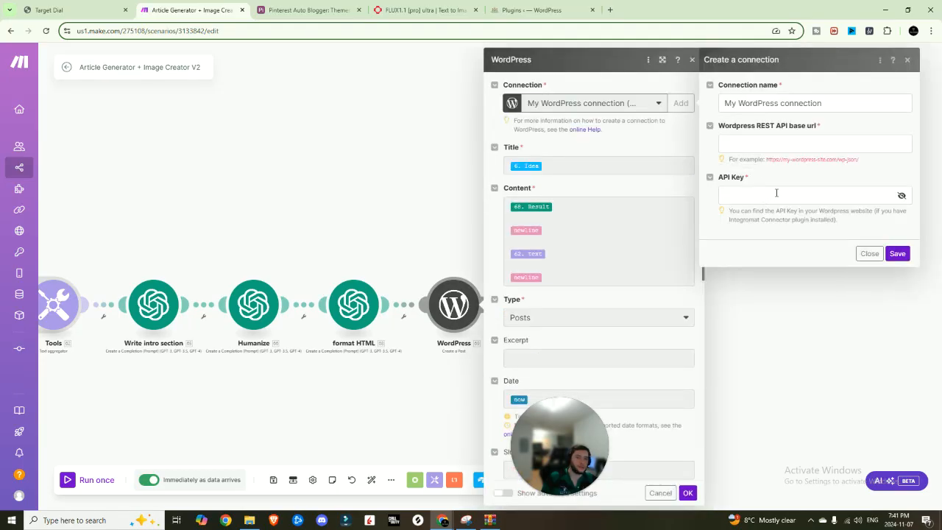
mouse_move(778, 196)
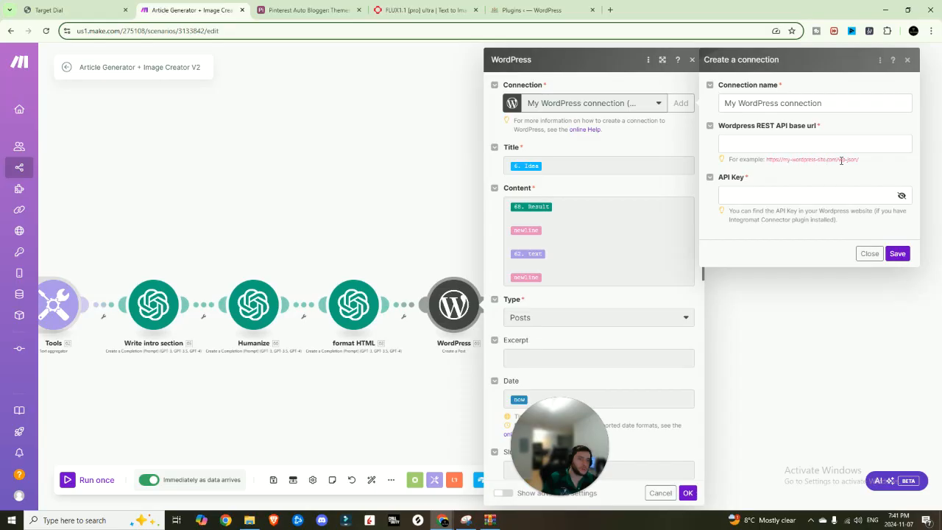
left_click(898, 253)
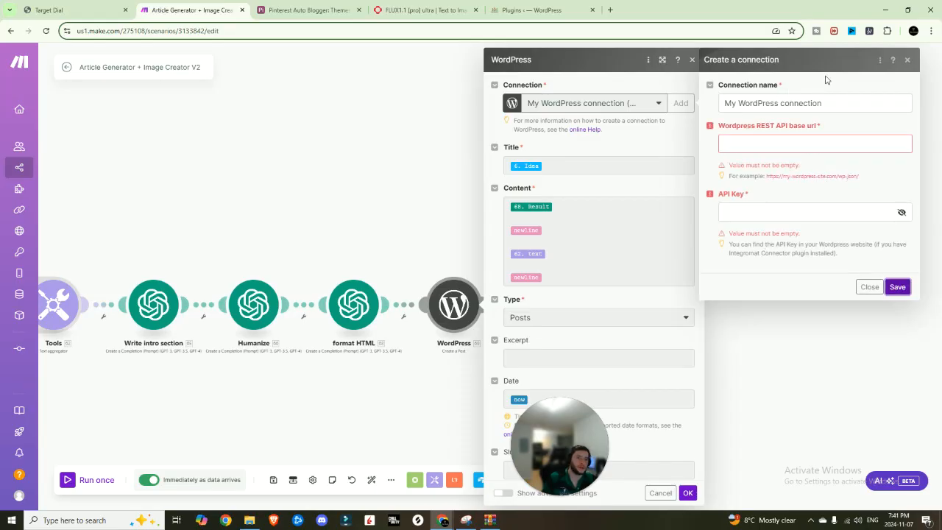
left_click(868, 286)
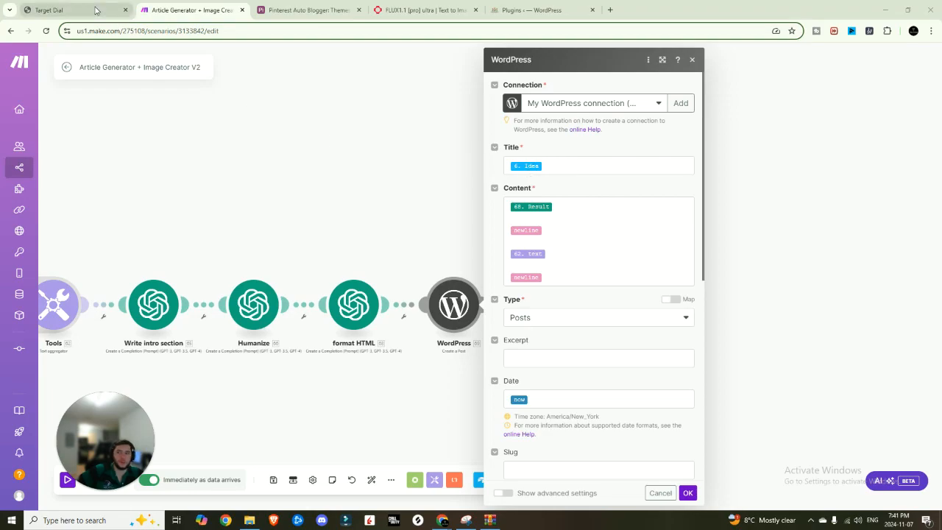
- Verify the Create a Post step uses Type Posts, Status Draft and Category Blog, then close it
left_click(301, 8)
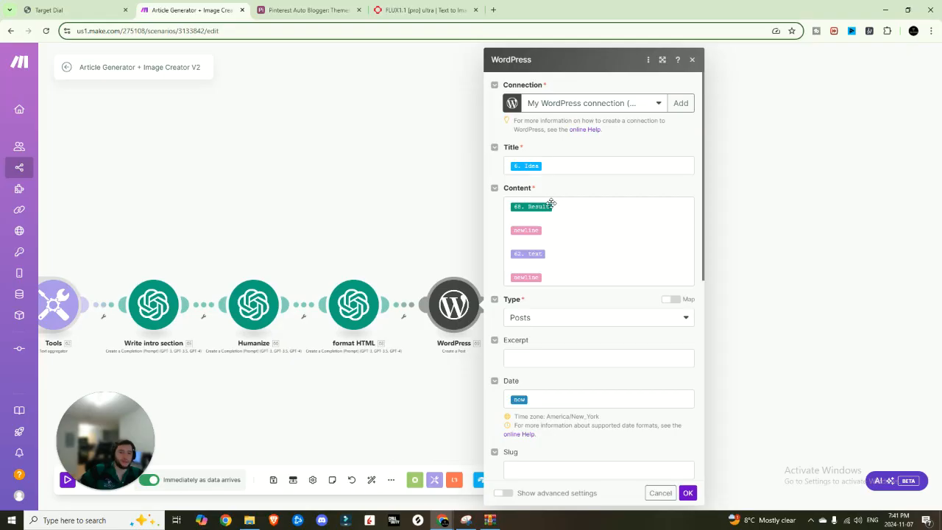
mouse_move(353, 304)
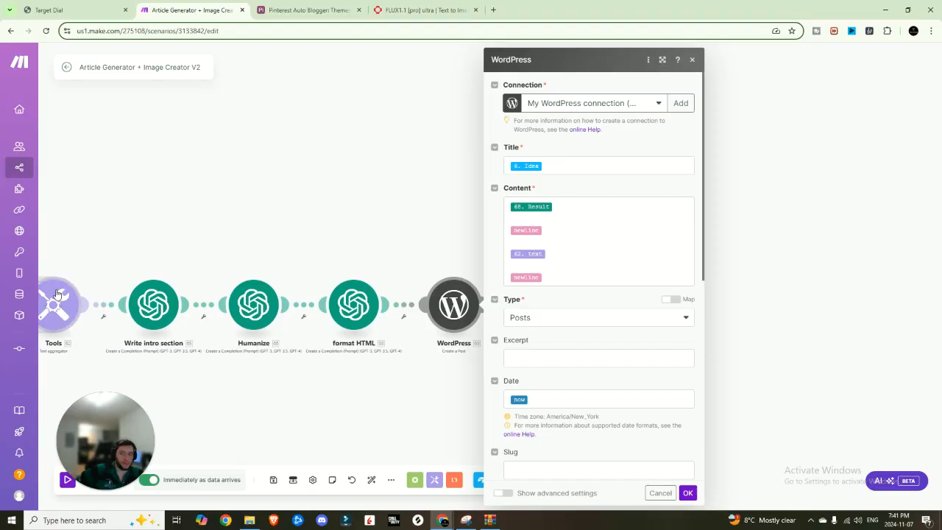
mouse_move(58, 305)
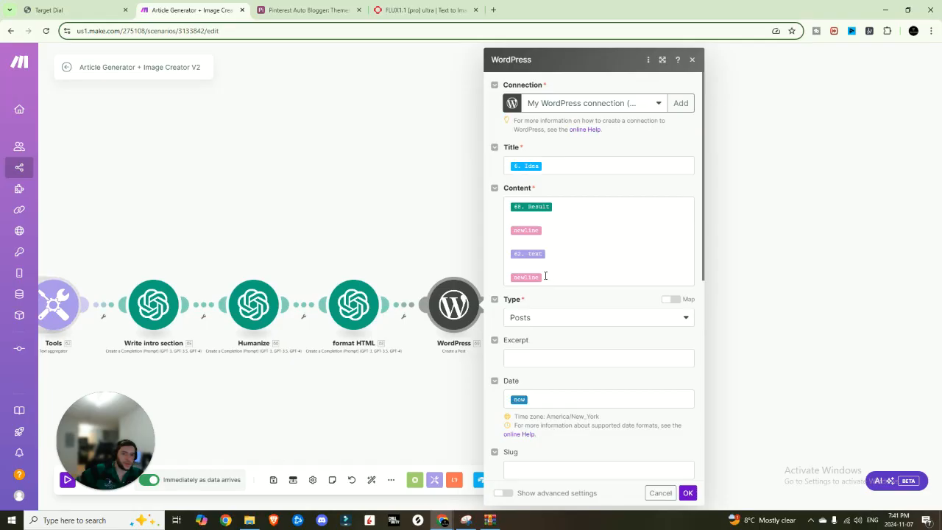
scroll("down", 3)
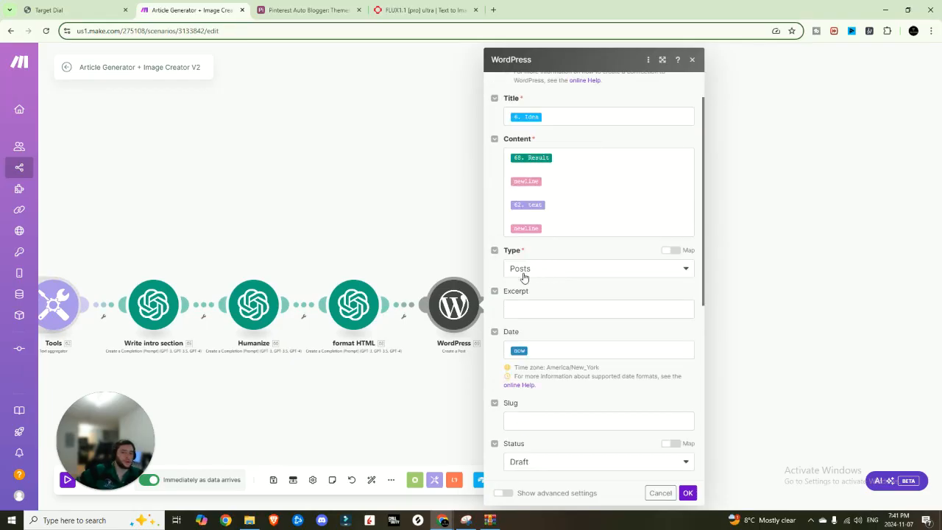
scroll("down", 3)
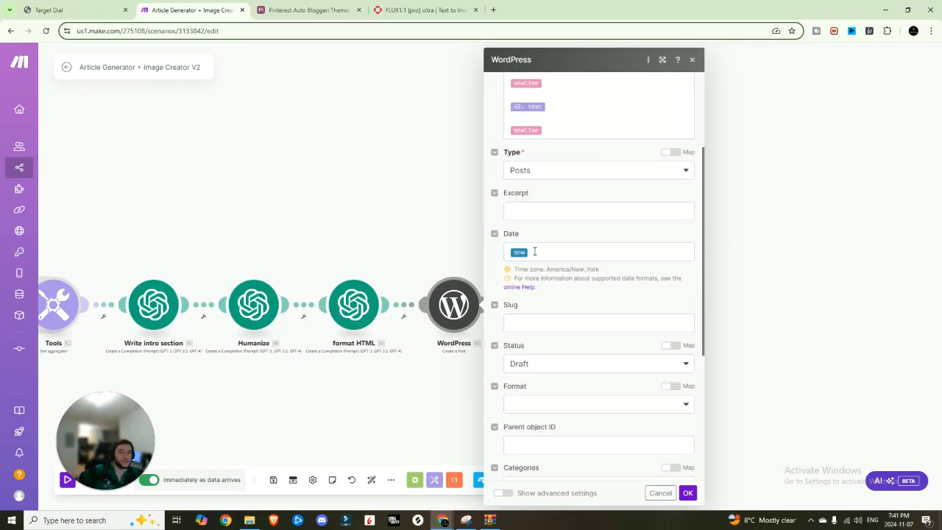
scroll("down", 3)
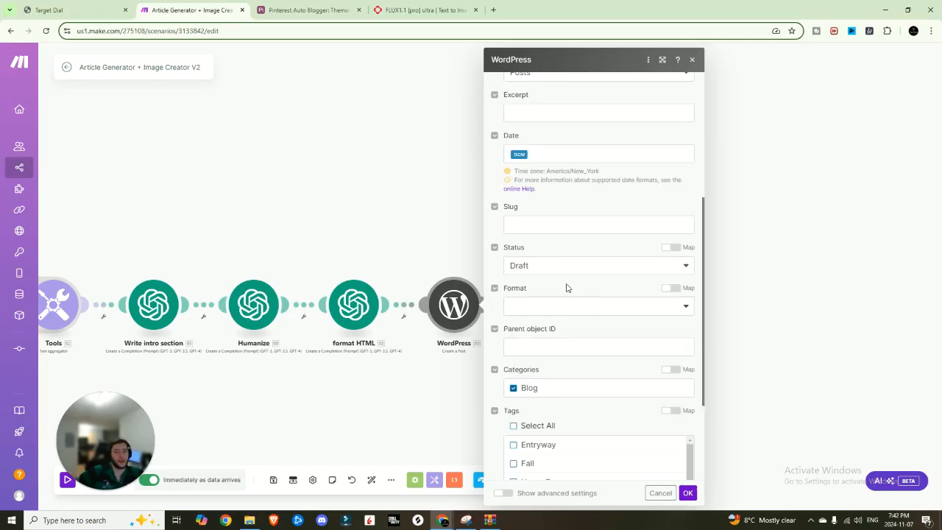
mouse_move(556, 271)
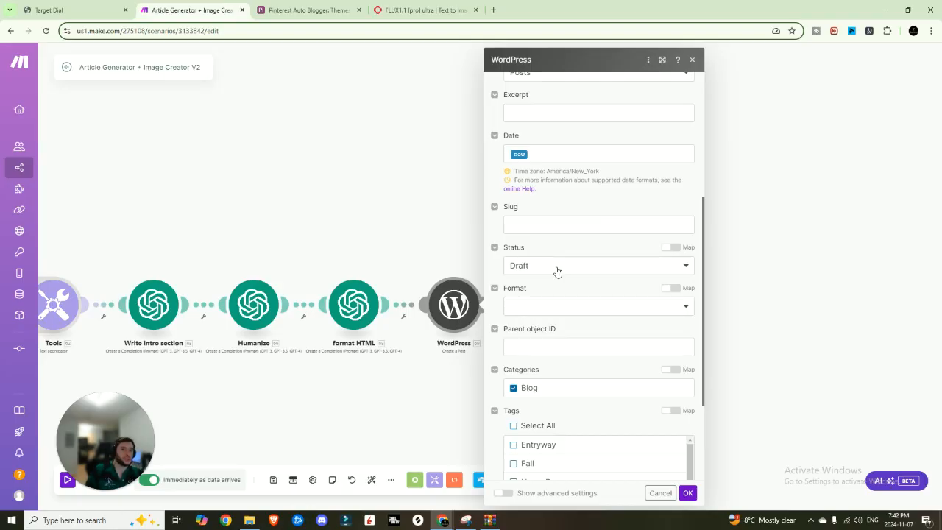
scroll("down", 3)
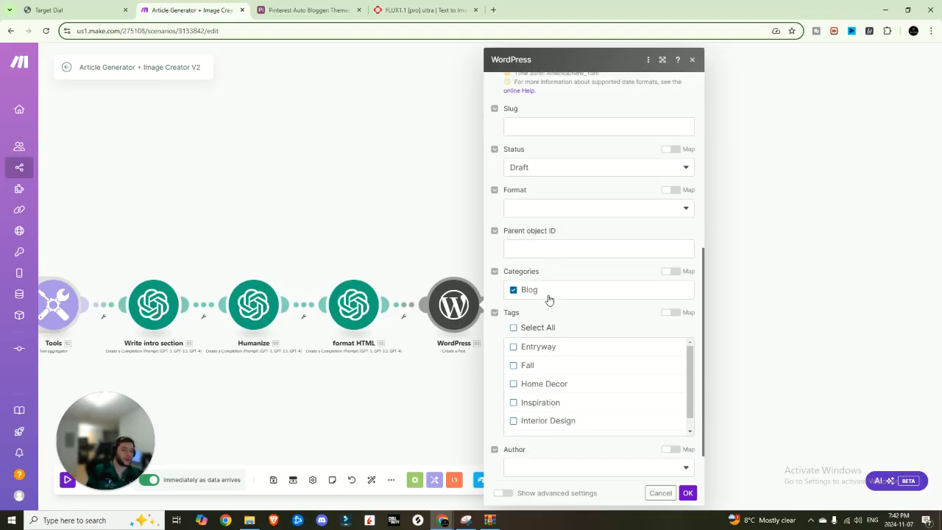
left_click(687, 492)
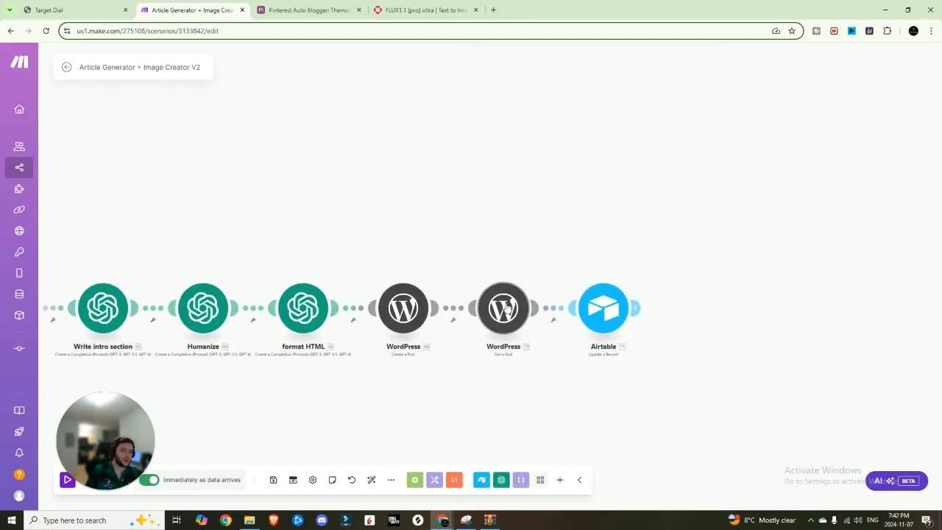
- Check the Get a Post step's mapped Post ID from the created post, then save the scenario
left_click(503, 309)
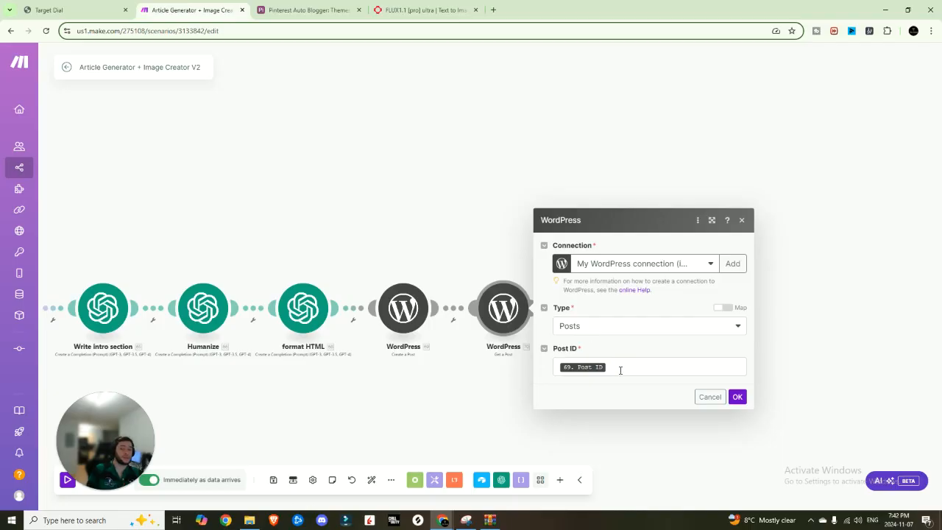
left_click(650, 366)
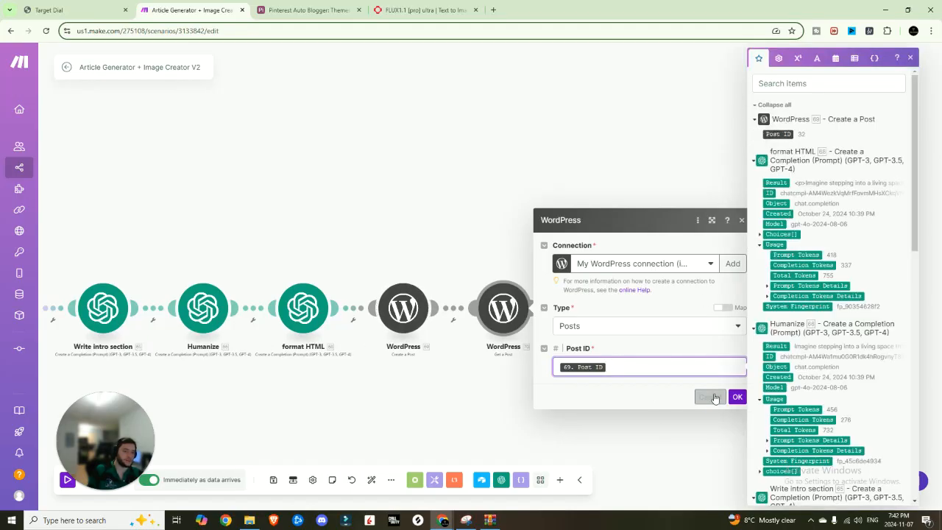
left_click(709, 397)
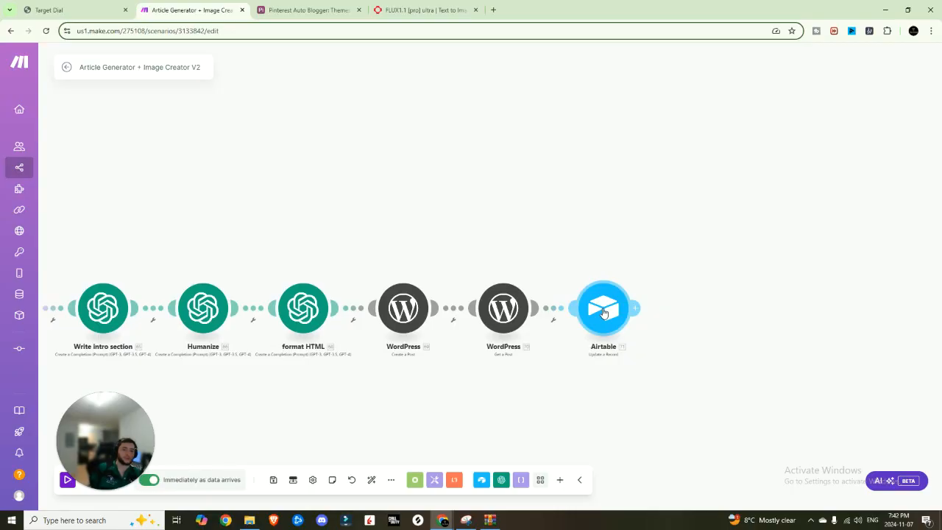
left_click(603, 308)
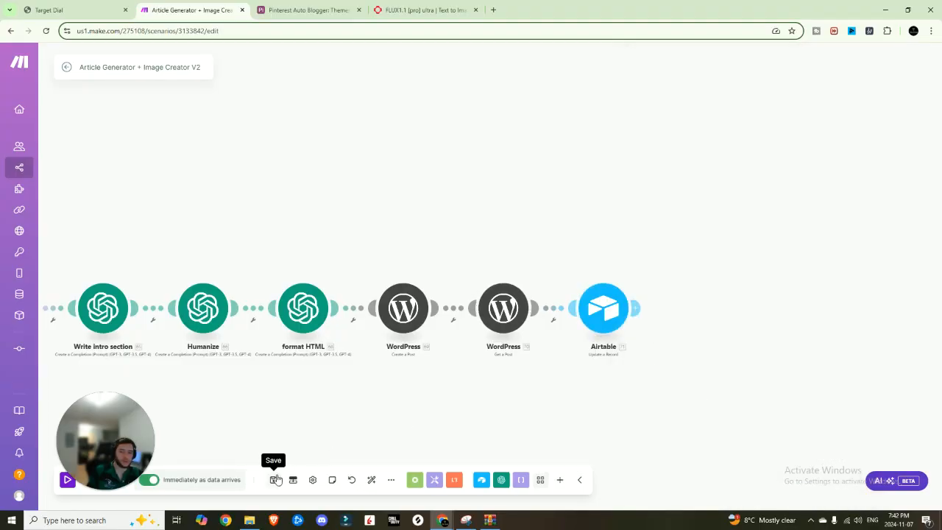
left_click(307, 9)
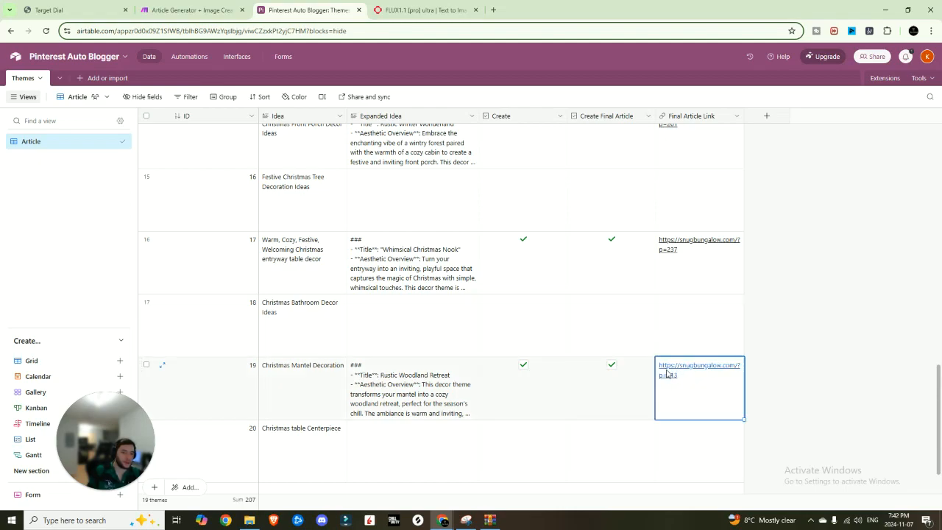
- Scroll through the published Festive Christmas Mantel Decoration post and its images, then return to Airtable
left_click(698, 369)
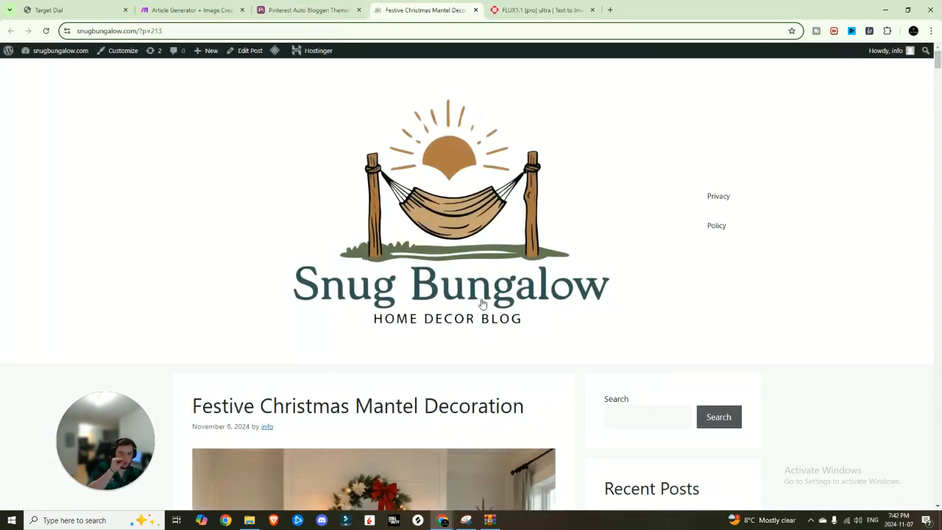
scroll("down", 3)
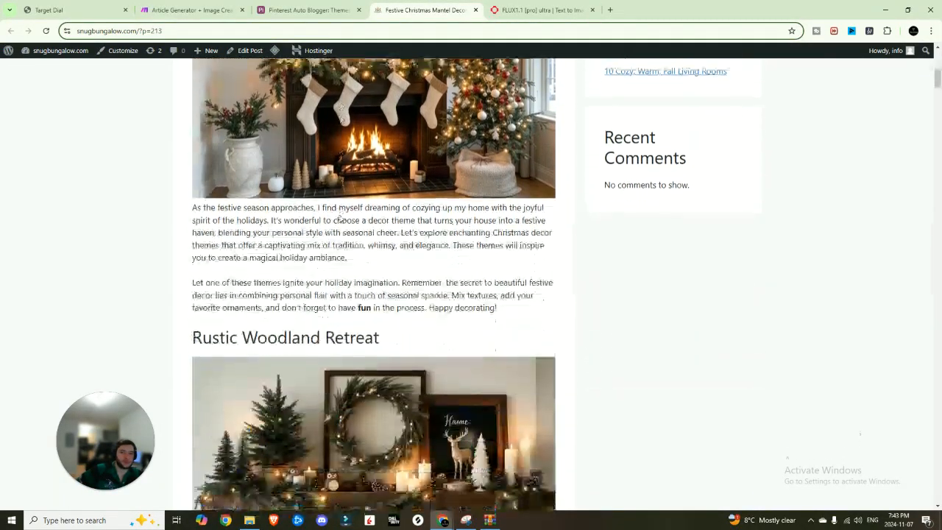
scroll("down", 3)
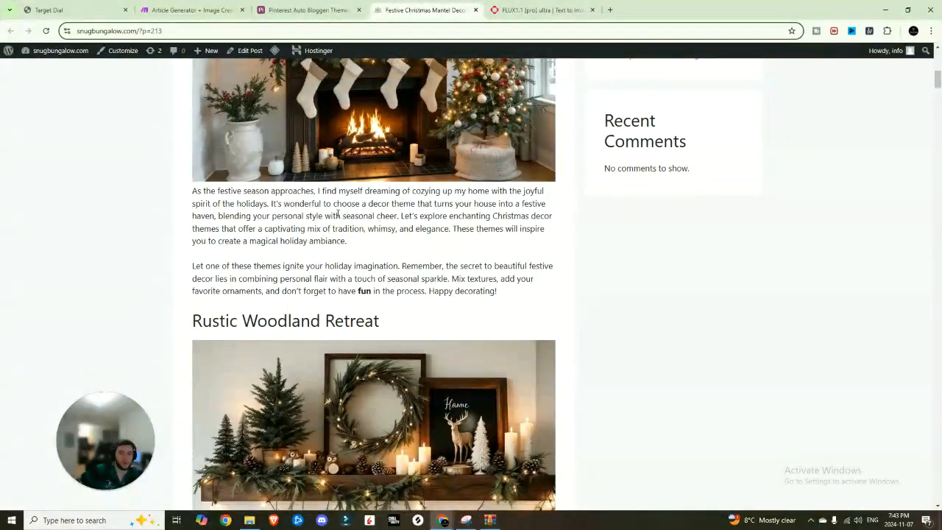
scroll("down", 3)
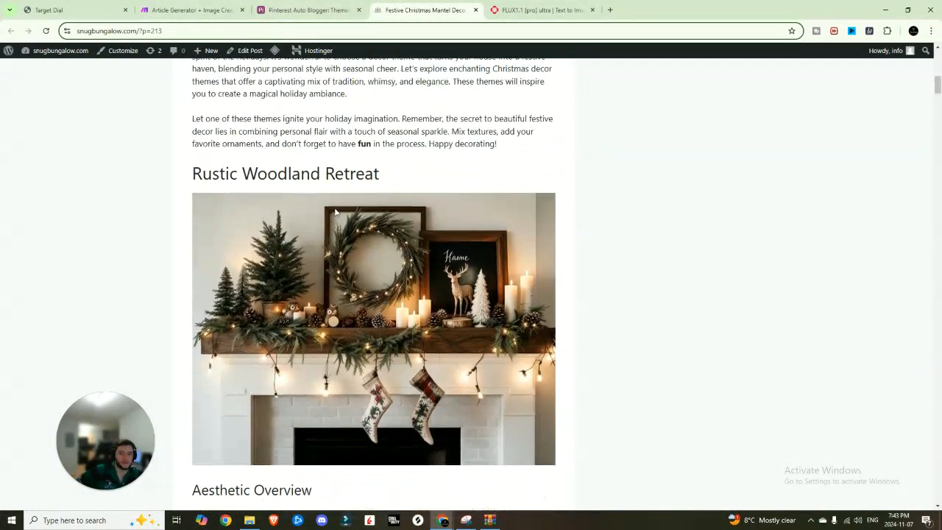
scroll("down", 3)
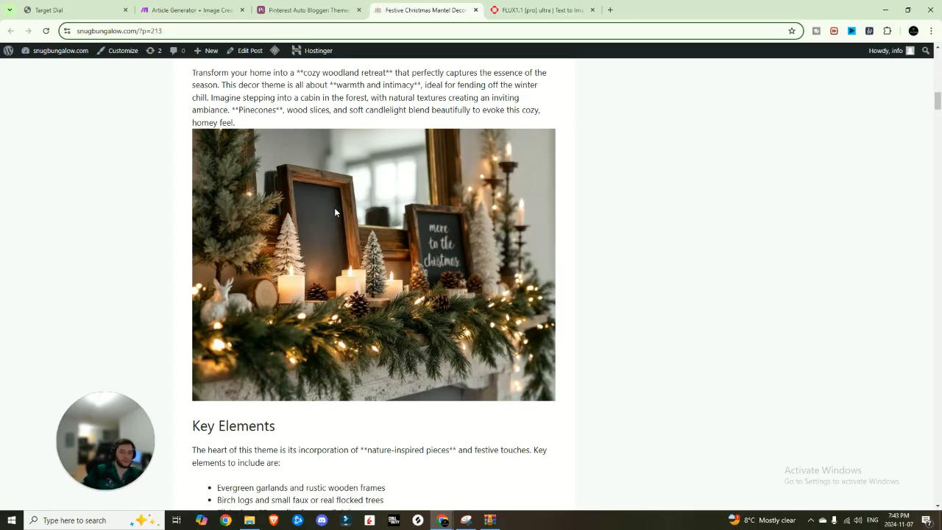
scroll("down", 3)
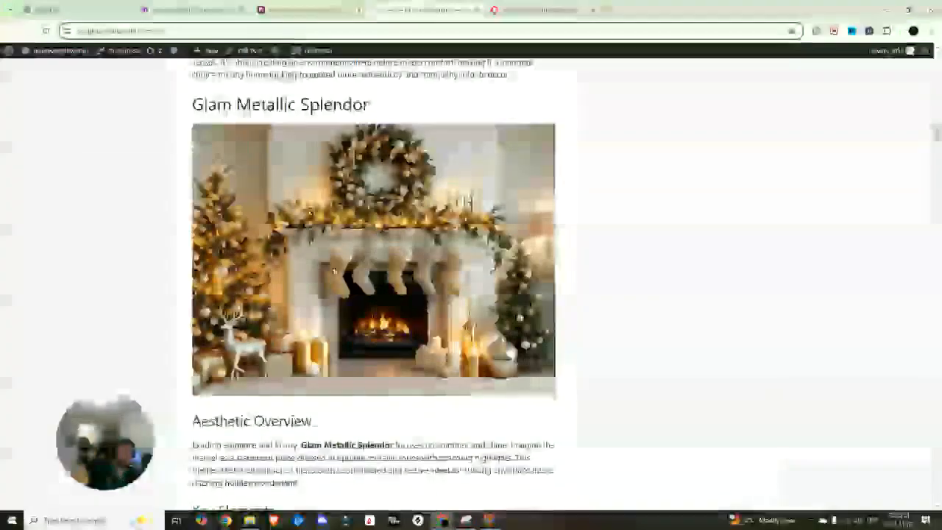
scroll("down", 3)
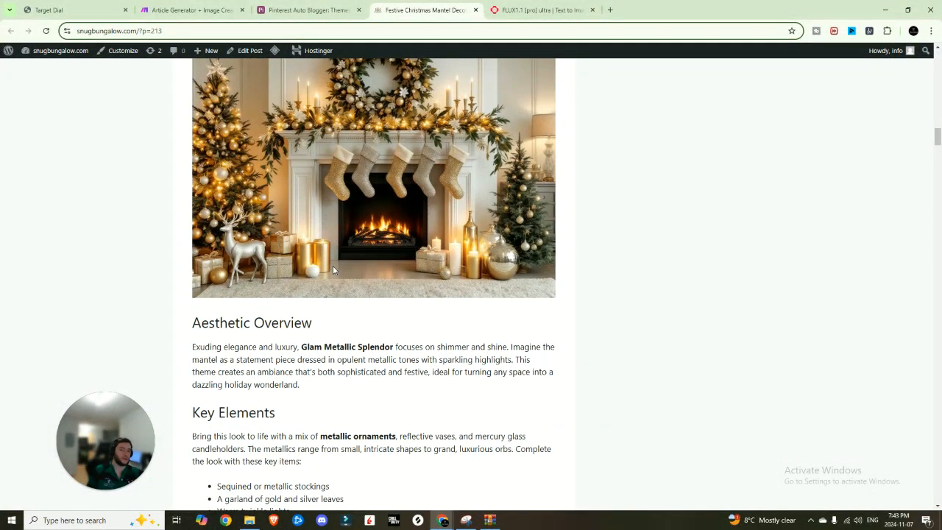
scroll("down", 3)
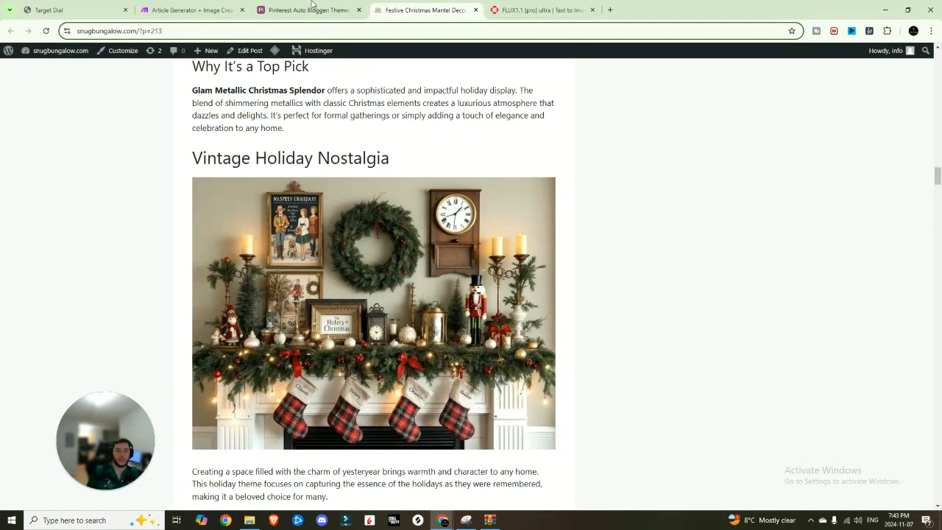
left_click(309, 9)
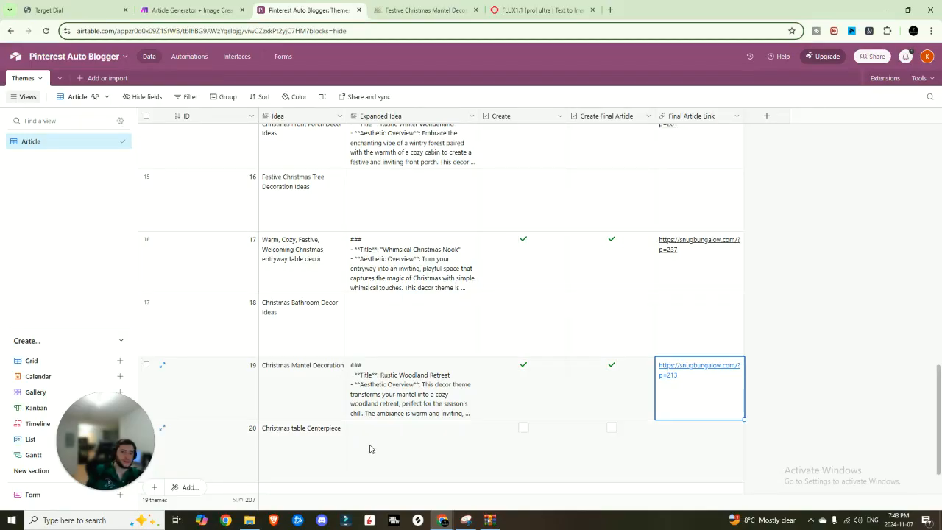
mouse_move(236, 442)
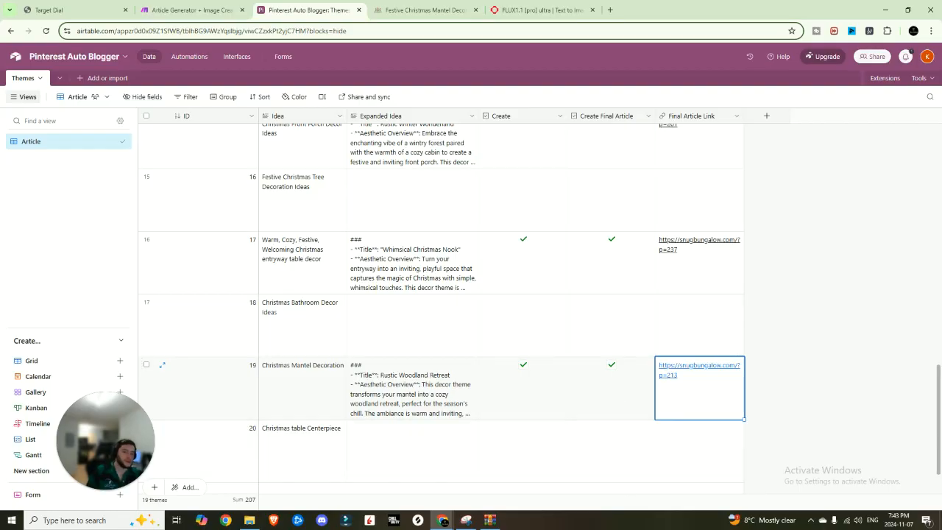
mouse_move(753, 397)
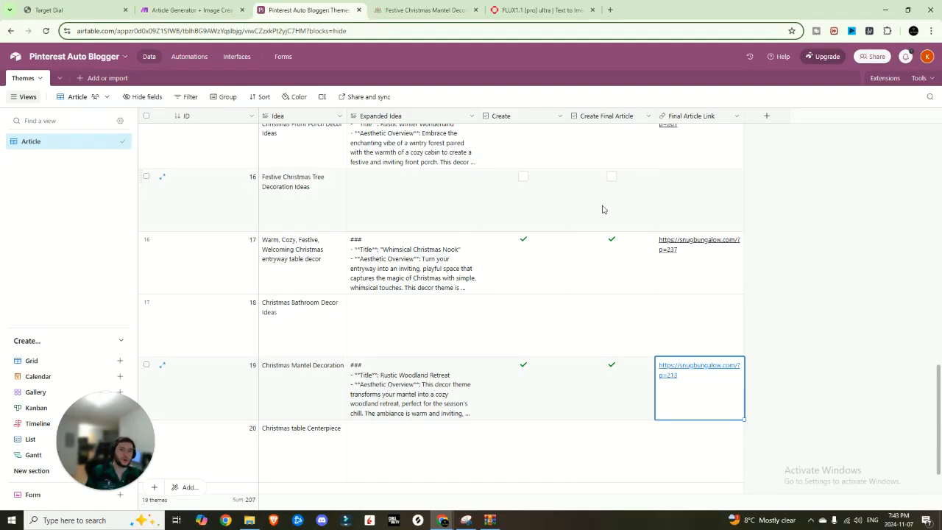
mouse_move(500, 173)
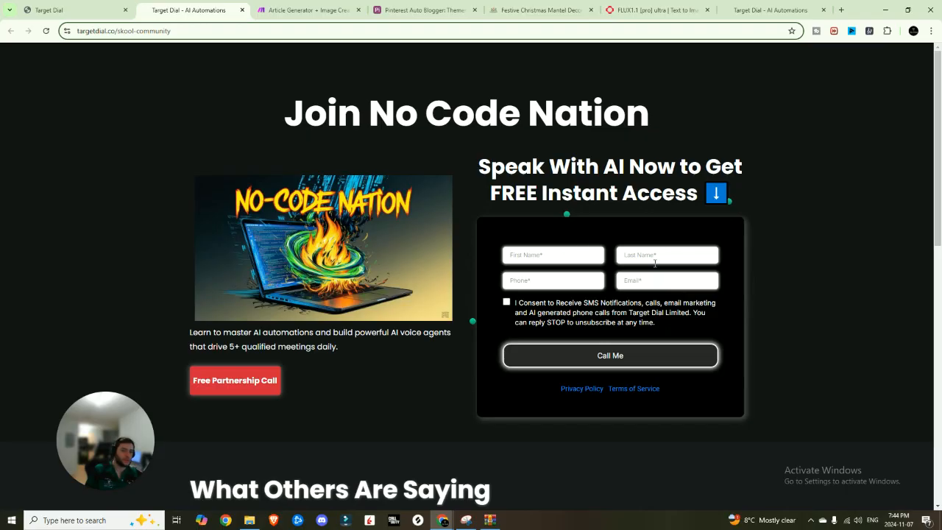
mouse_move(620, 268)
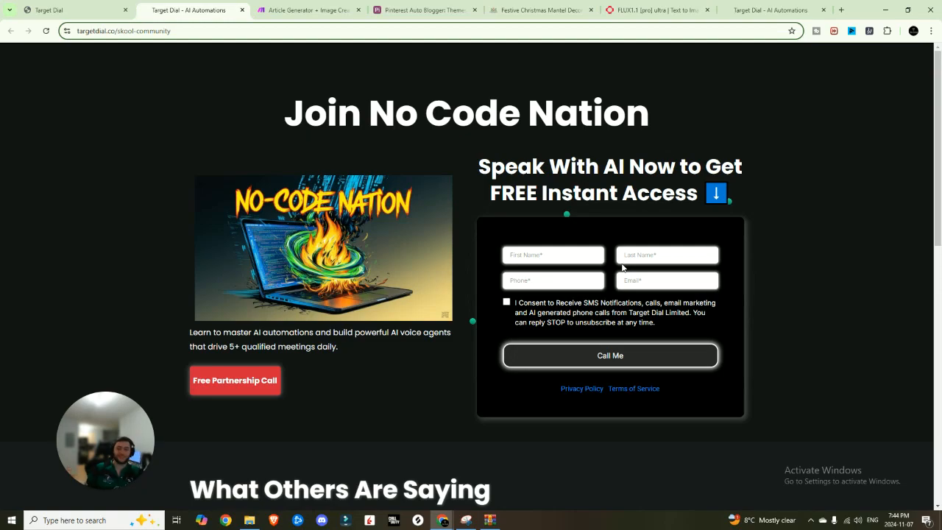
mouse_move(615, 385)
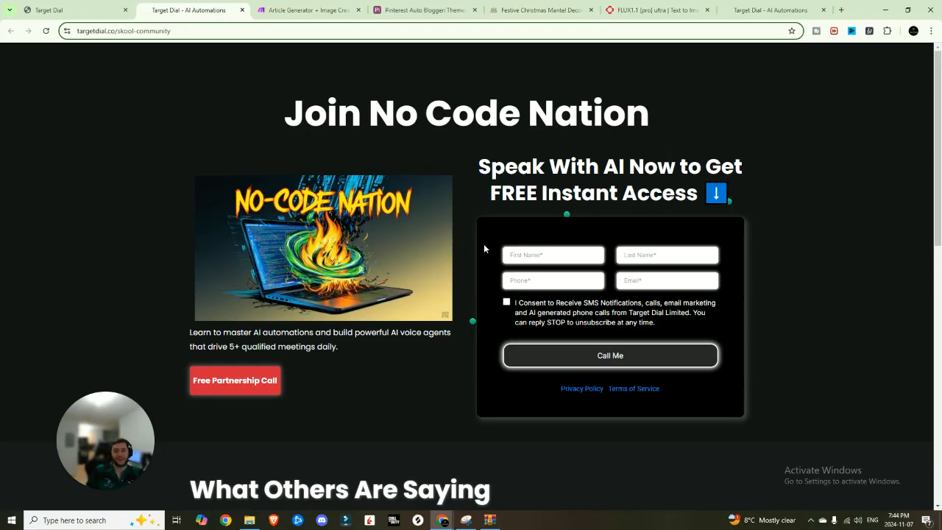
mouse_move(486, 85)
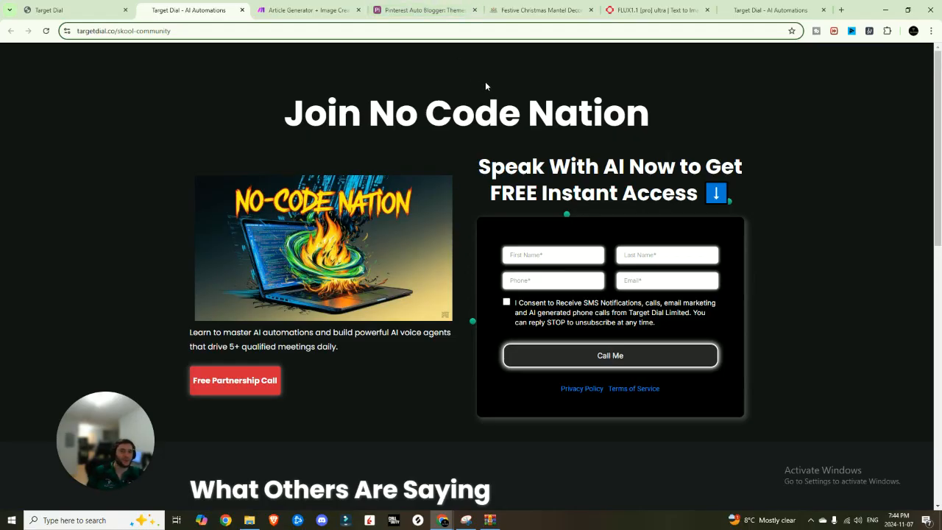